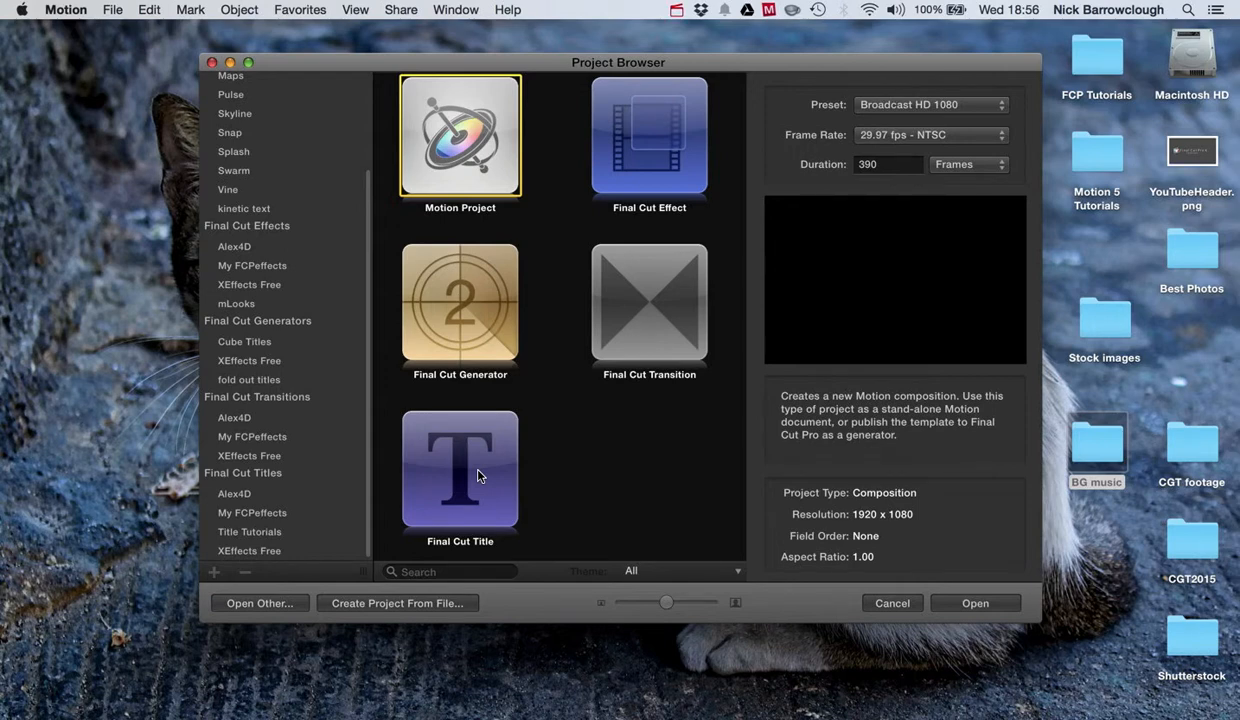
pyautogui.moveTo(624, 480)
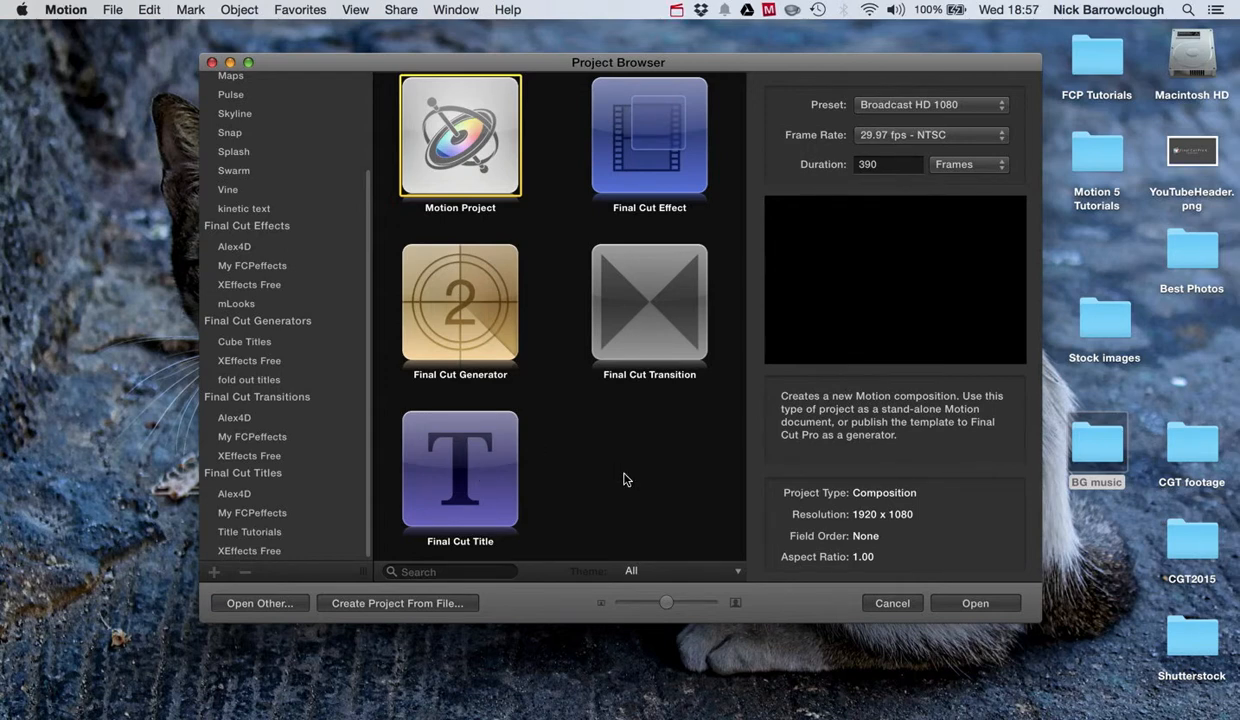
pyautogui.moveTo(616, 476)
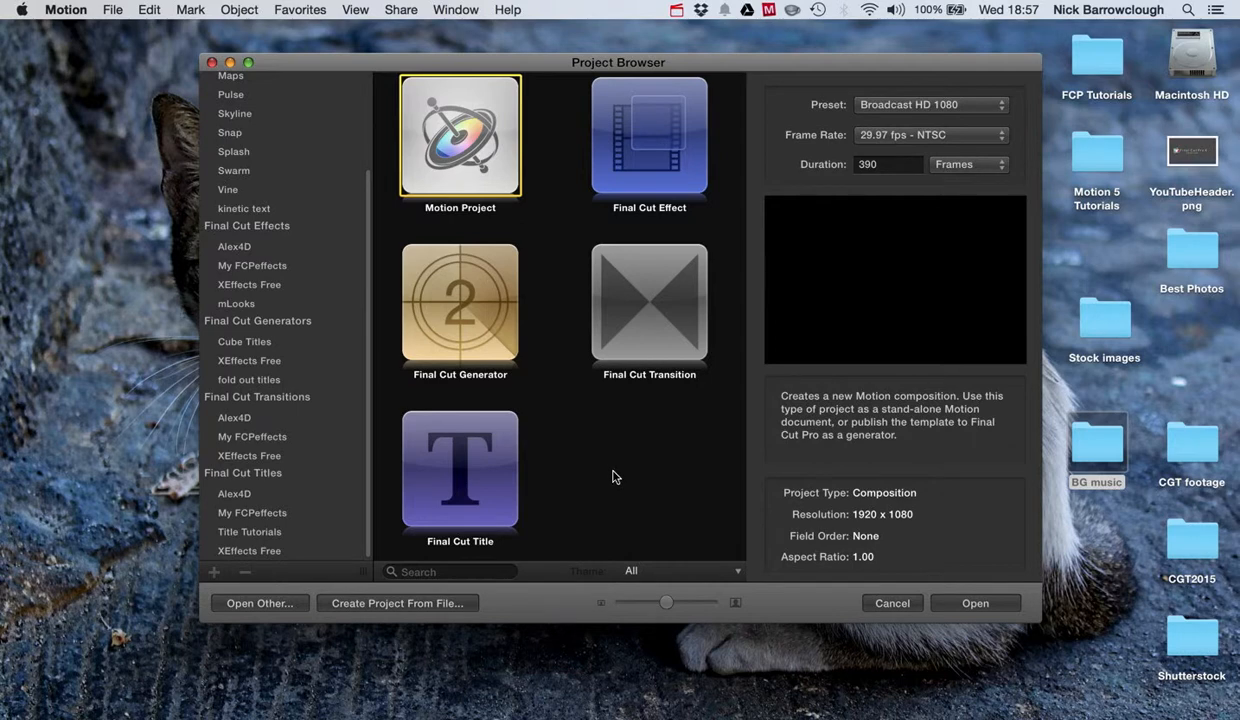
pyautogui.moveTo(444, 122)
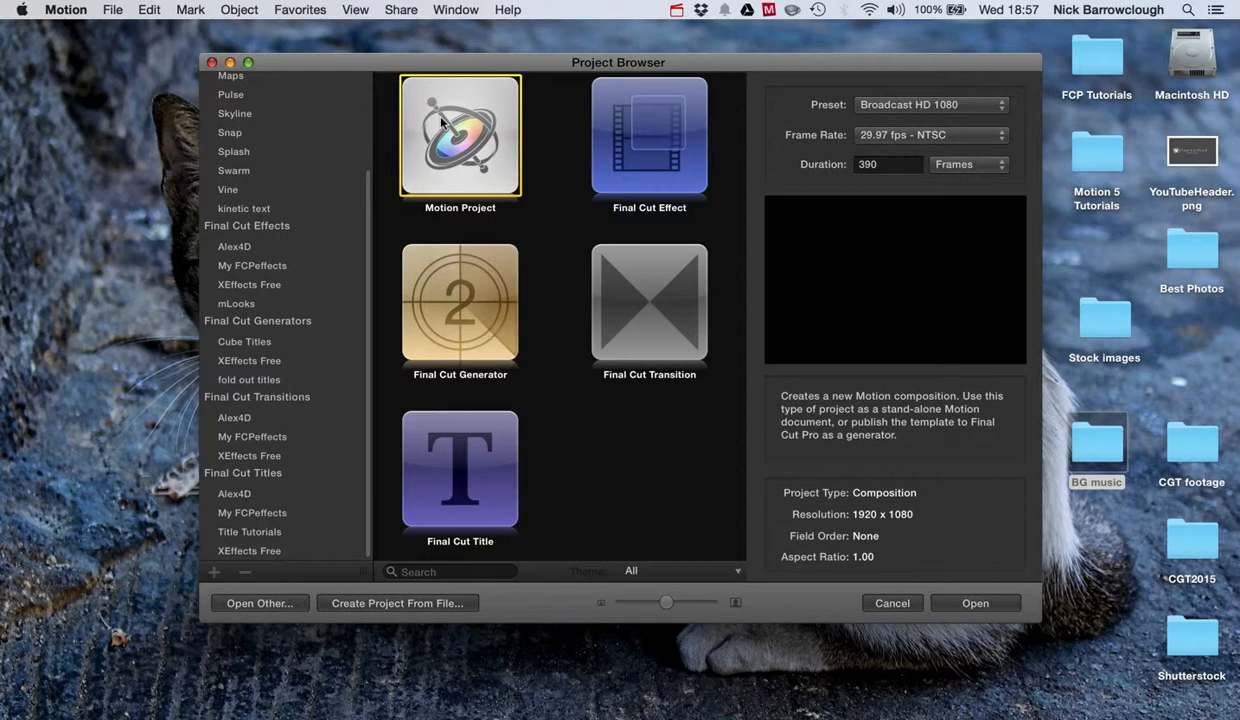
pyautogui.moveTo(444, 136)
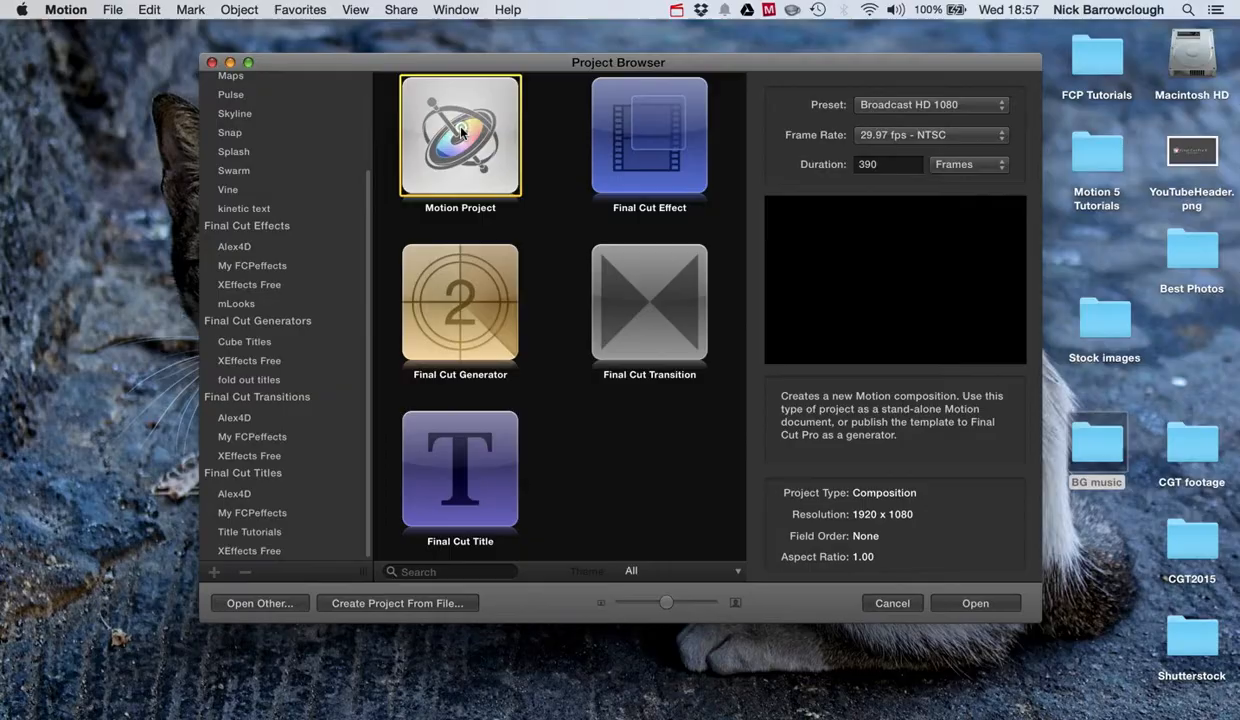
# Step: Start a new blank composition and zoom its canvas to Fit
pyautogui.click(974, 602)
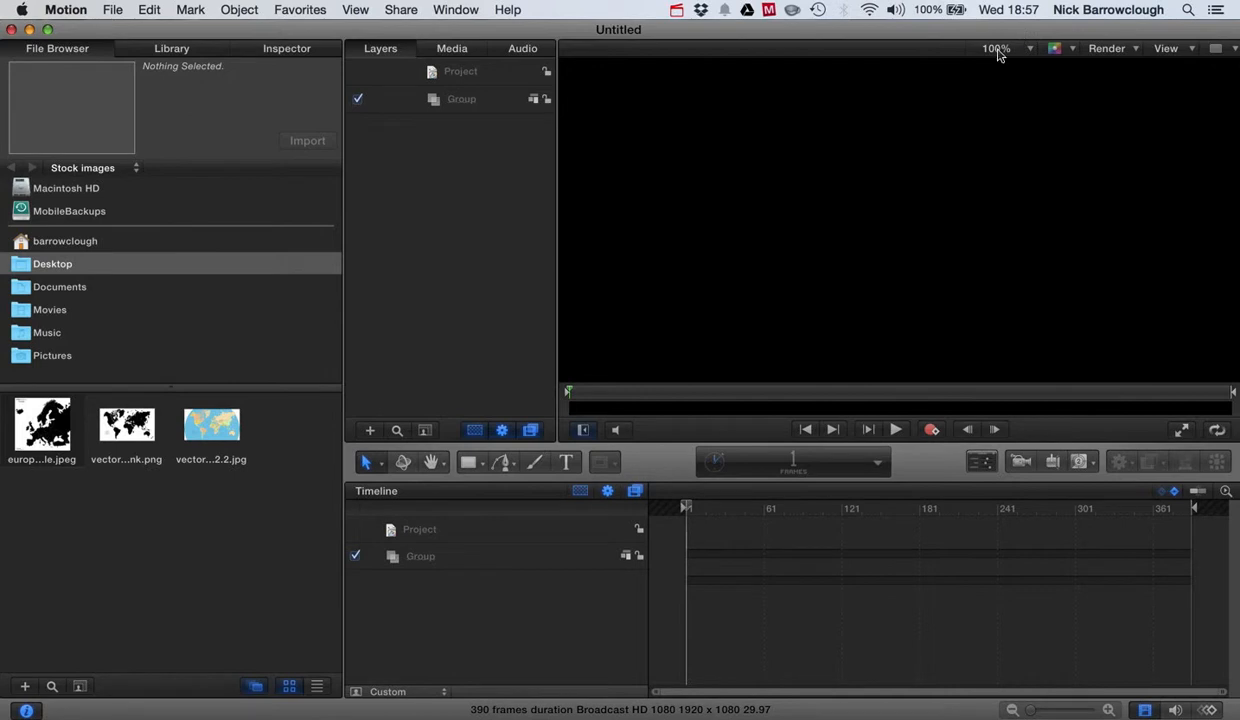
pyautogui.click(996, 48)
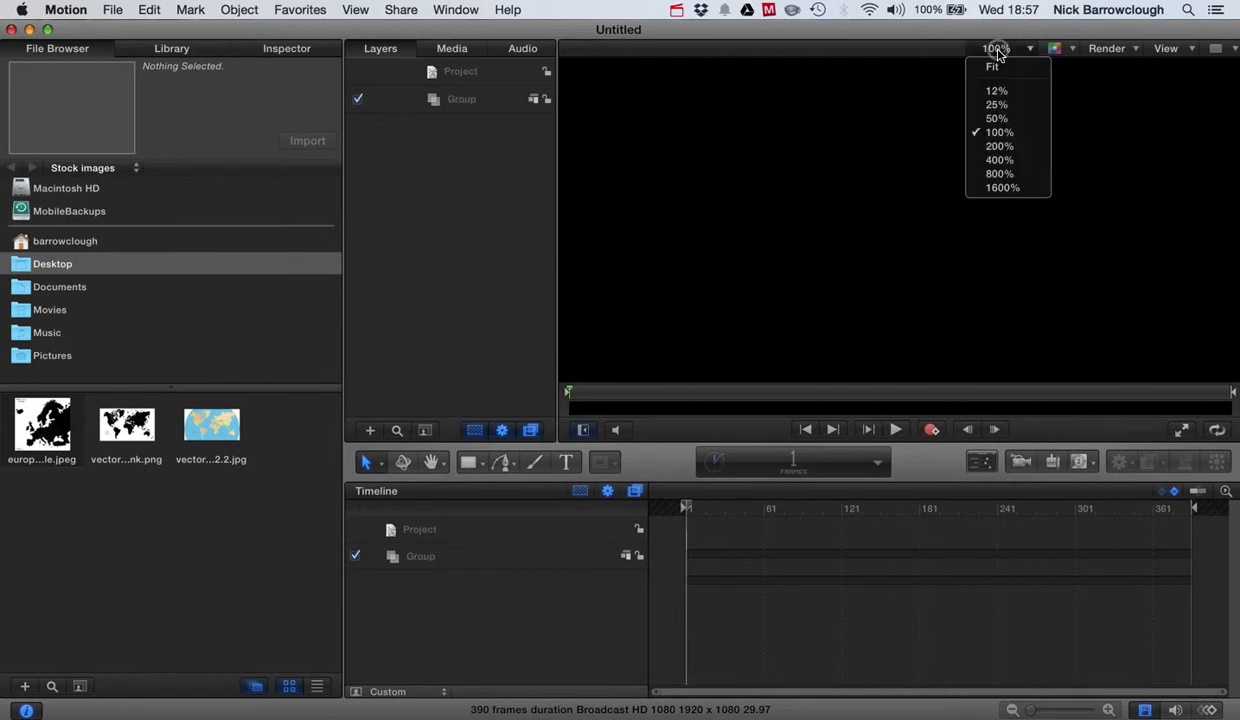
pyautogui.click(992, 66)
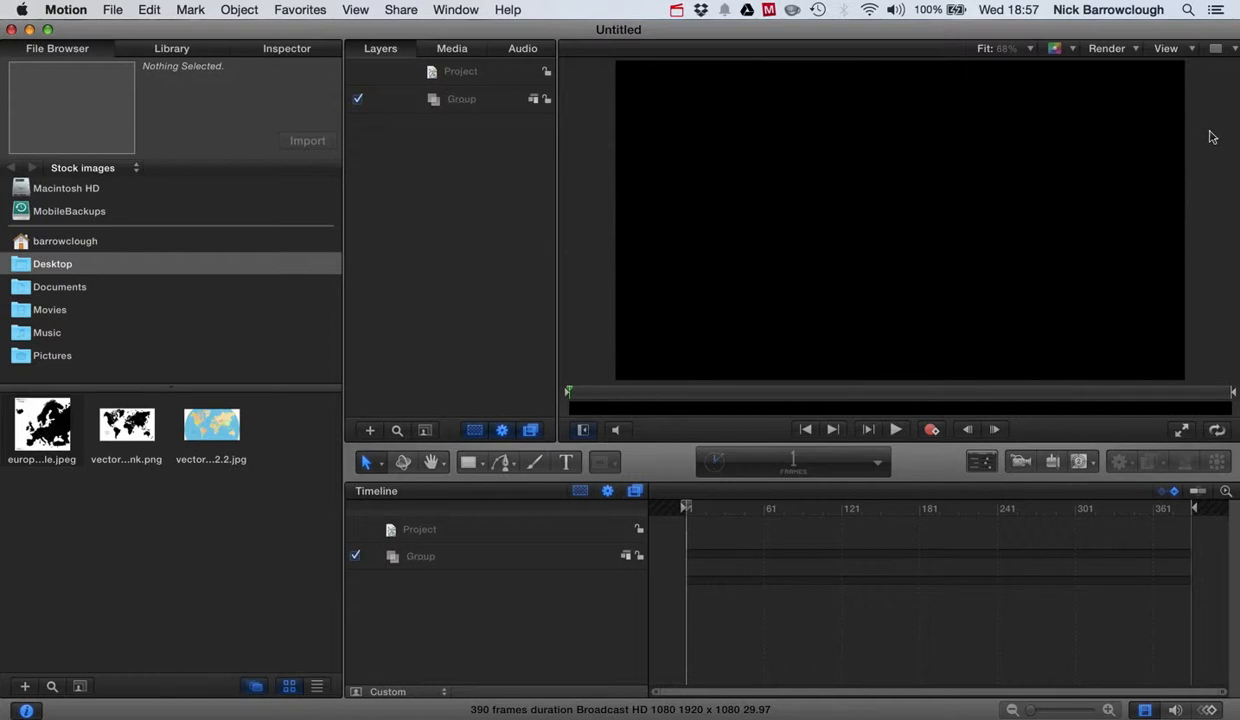
pyautogui.moveTo(768, 176)
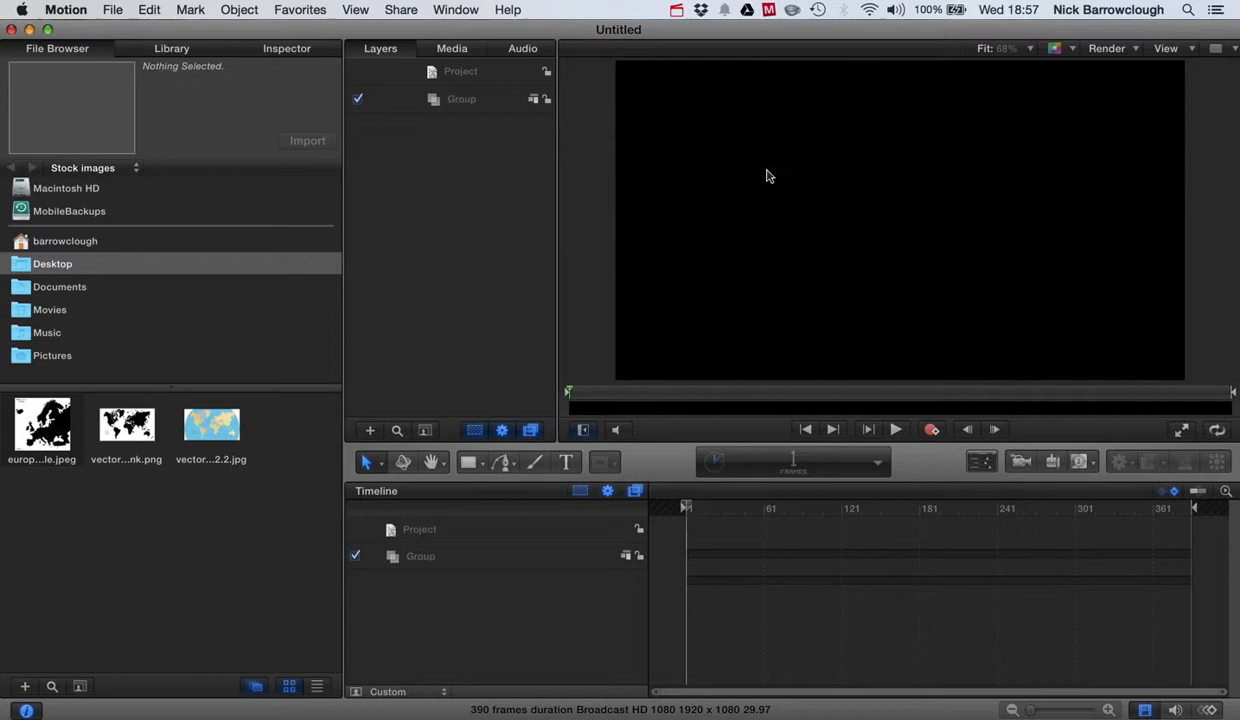
pyautogui.moveTo(1096, 586)
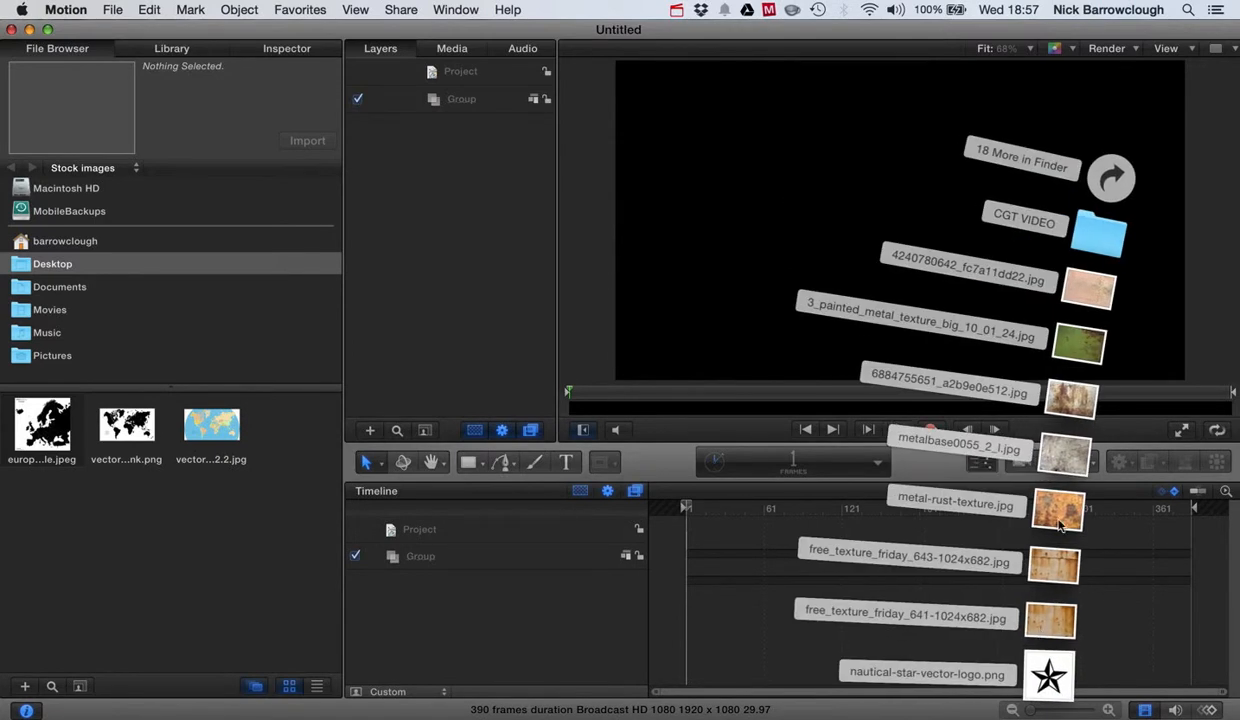
pyautogui.moveTo(1090, 308)
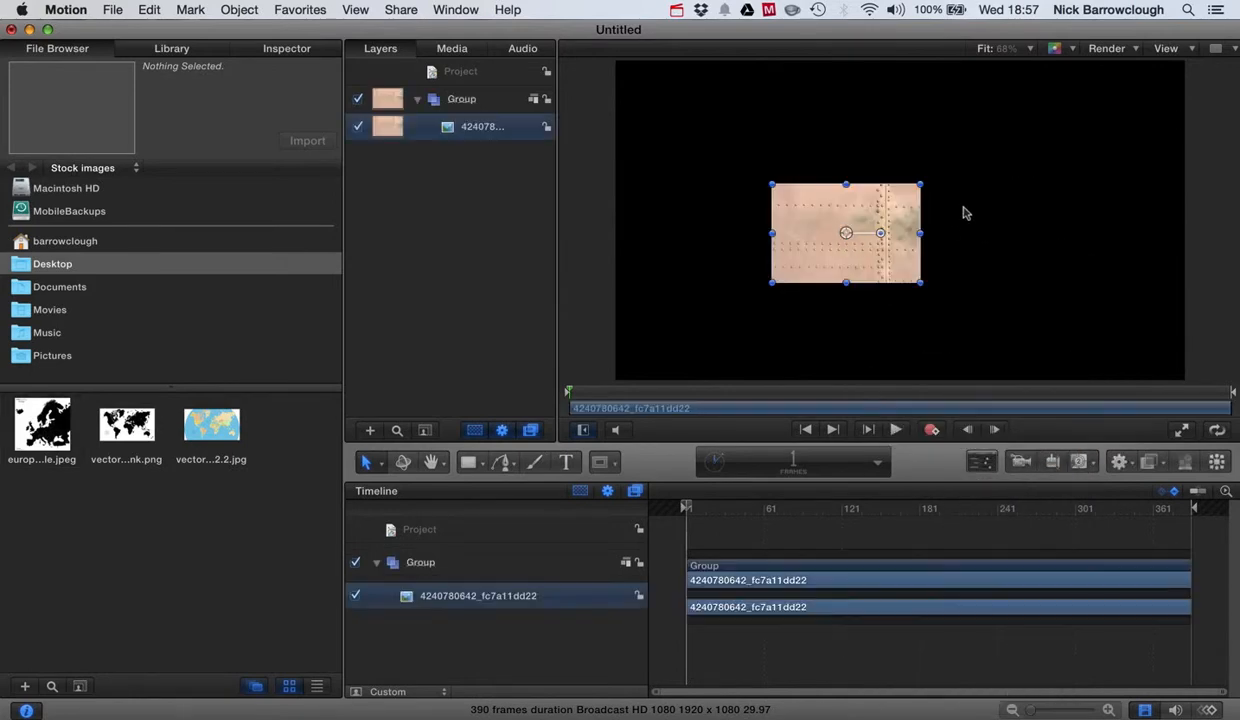
# Step: Scale the riveted texture up to fill the canvas and rename the group 'Metal Texture'
pyautogui.moveTo(920, 184); pyautogui.dragTo(1010, 124)
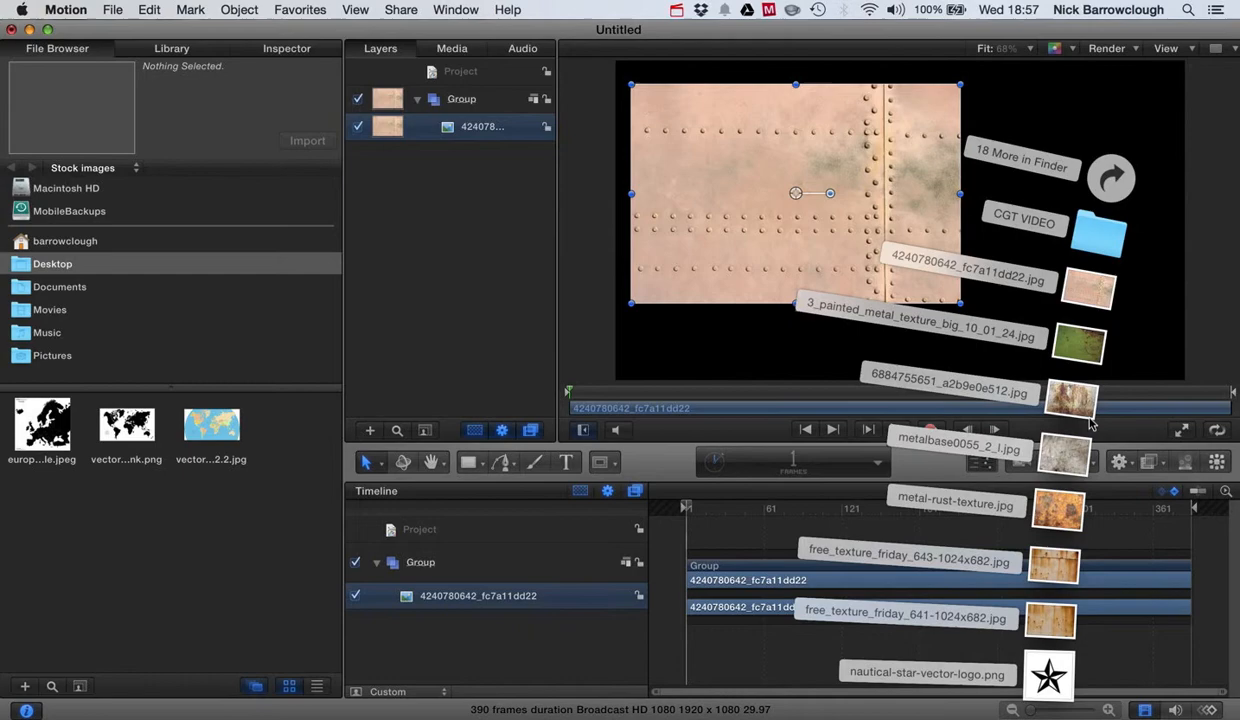
pyautogui.moveTo(1088, 348)
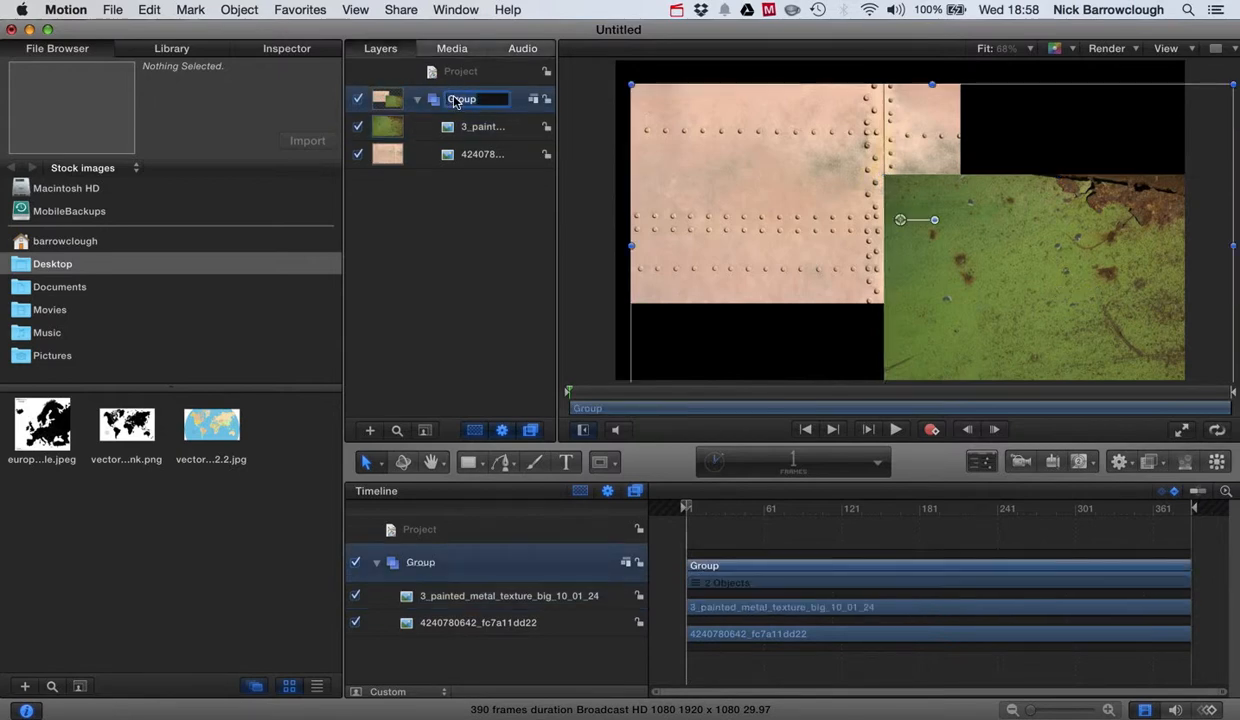
pyautogui.write('Metal T')
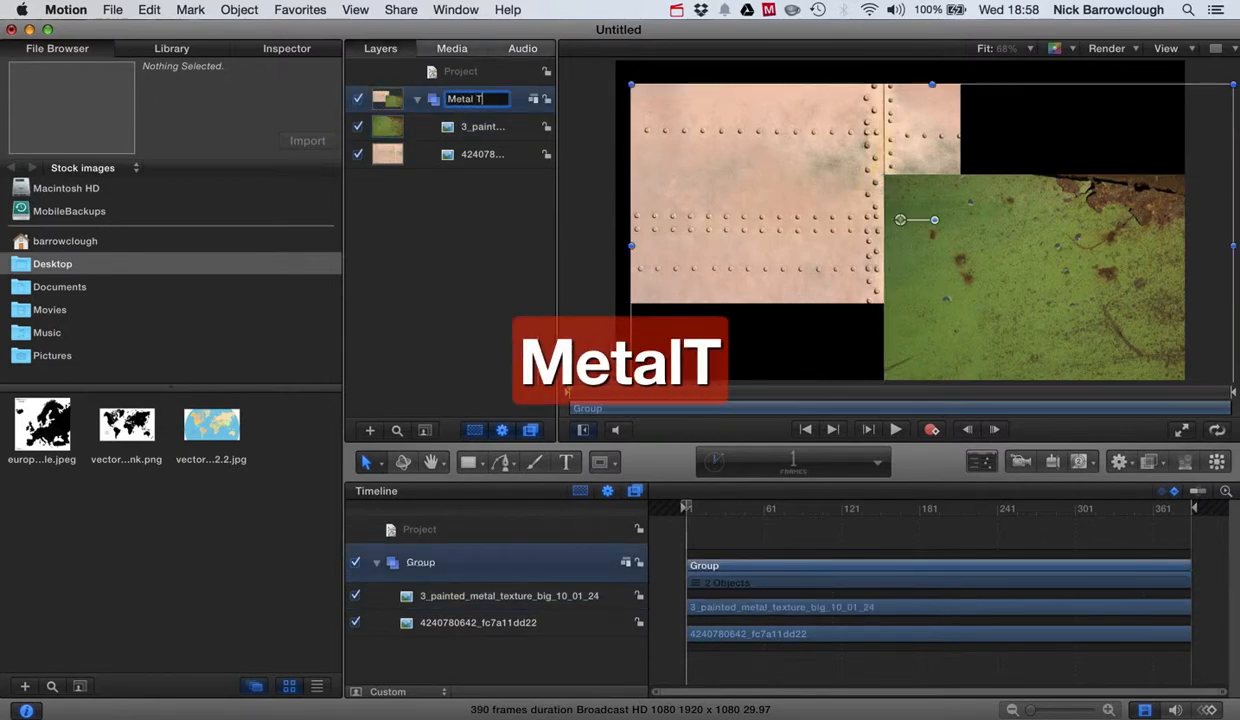
pyautogui.write('xture')
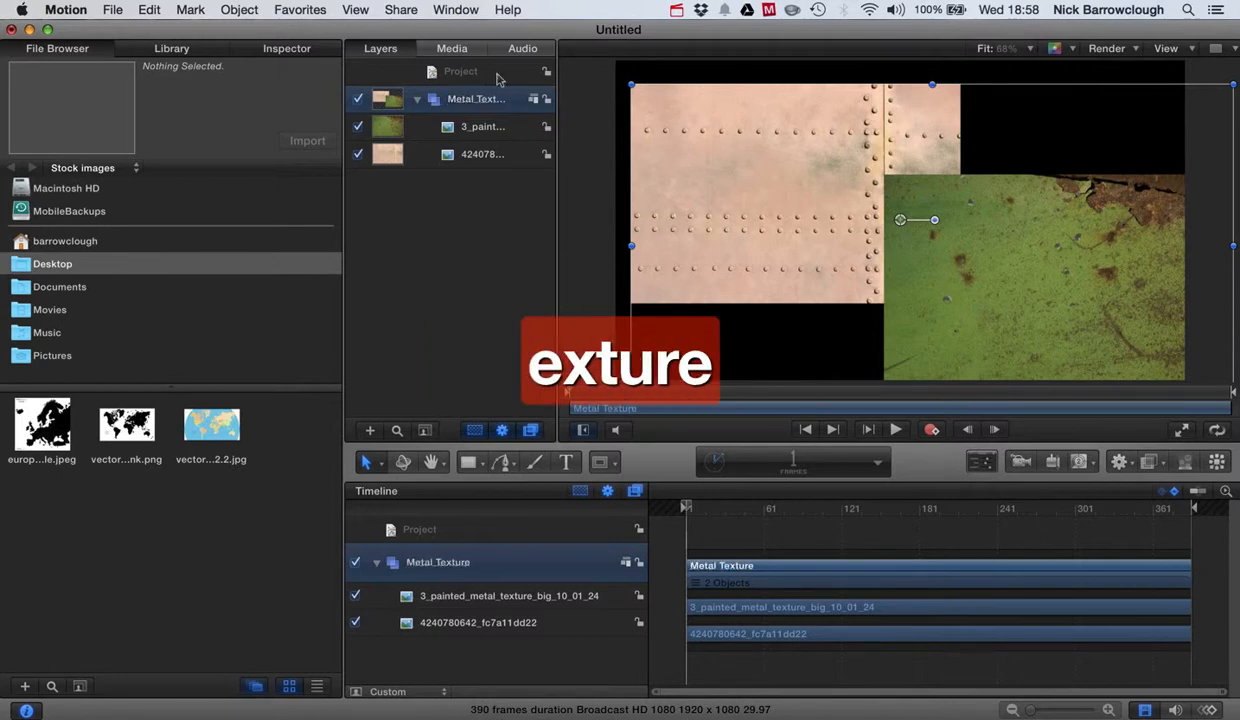
pyautogui.moveTo(464, 136)
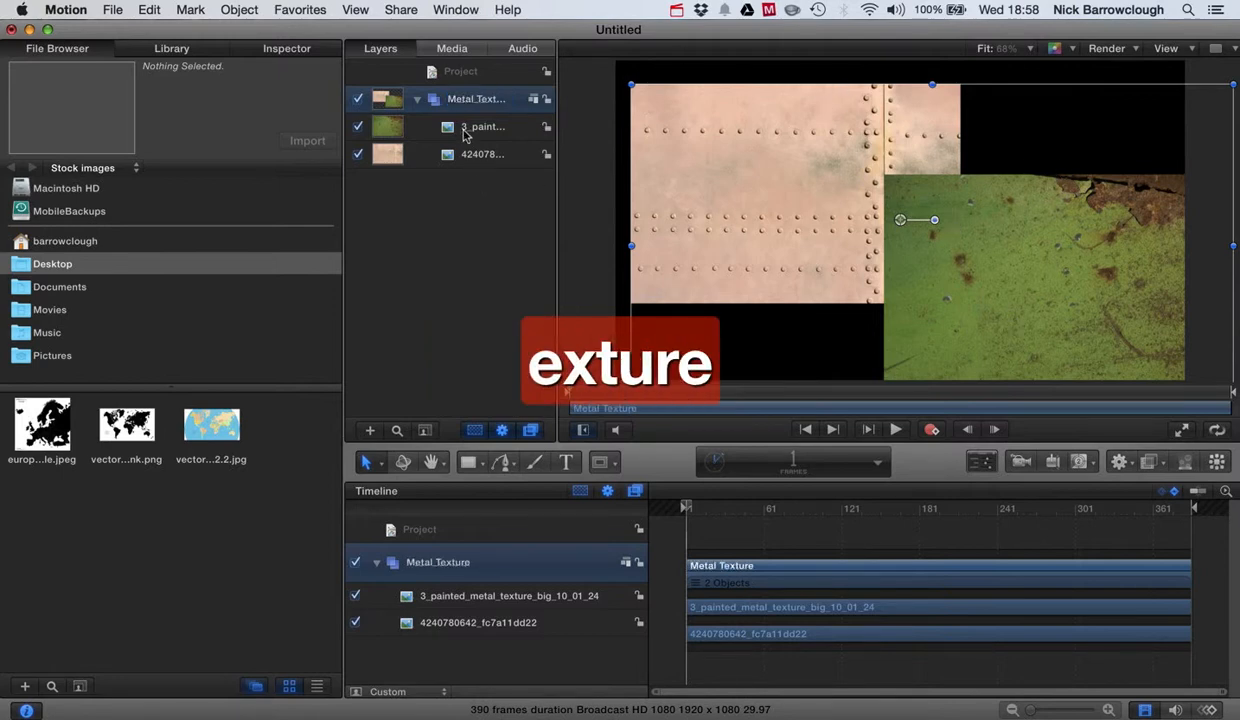
# Step: Move and slightly resize the green painted-metal texture to the canvas's upper right
pyautogui.click(484, 126)
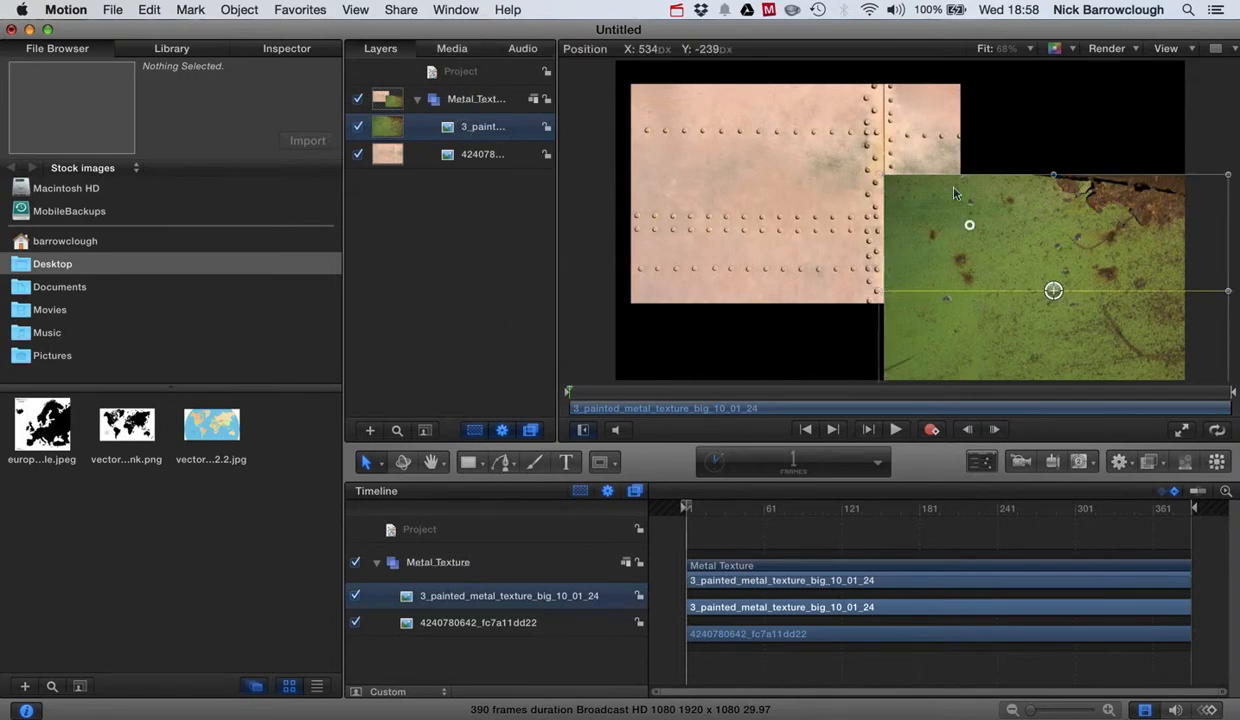
pyautogui.moveTo(1052, 290); pyautogui.dragTo(944, 190)
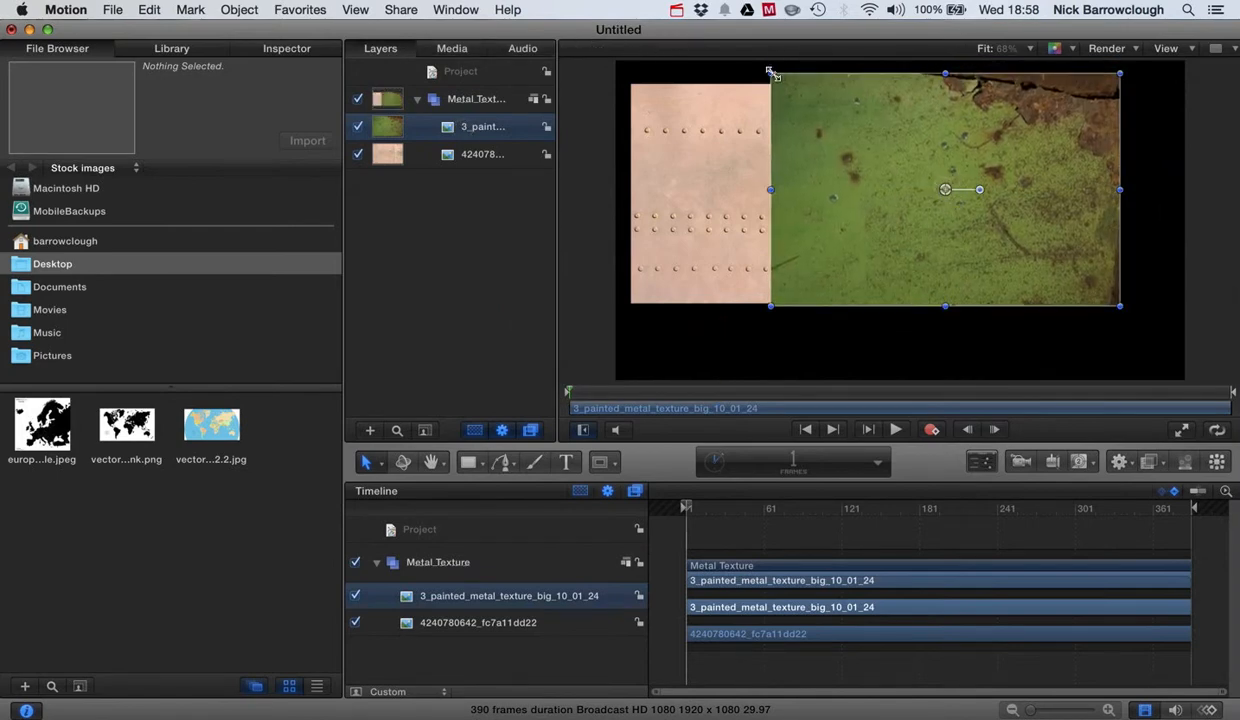
pyautogui.moveTo(770, 76); pyautogui.dragTo(784, 82)
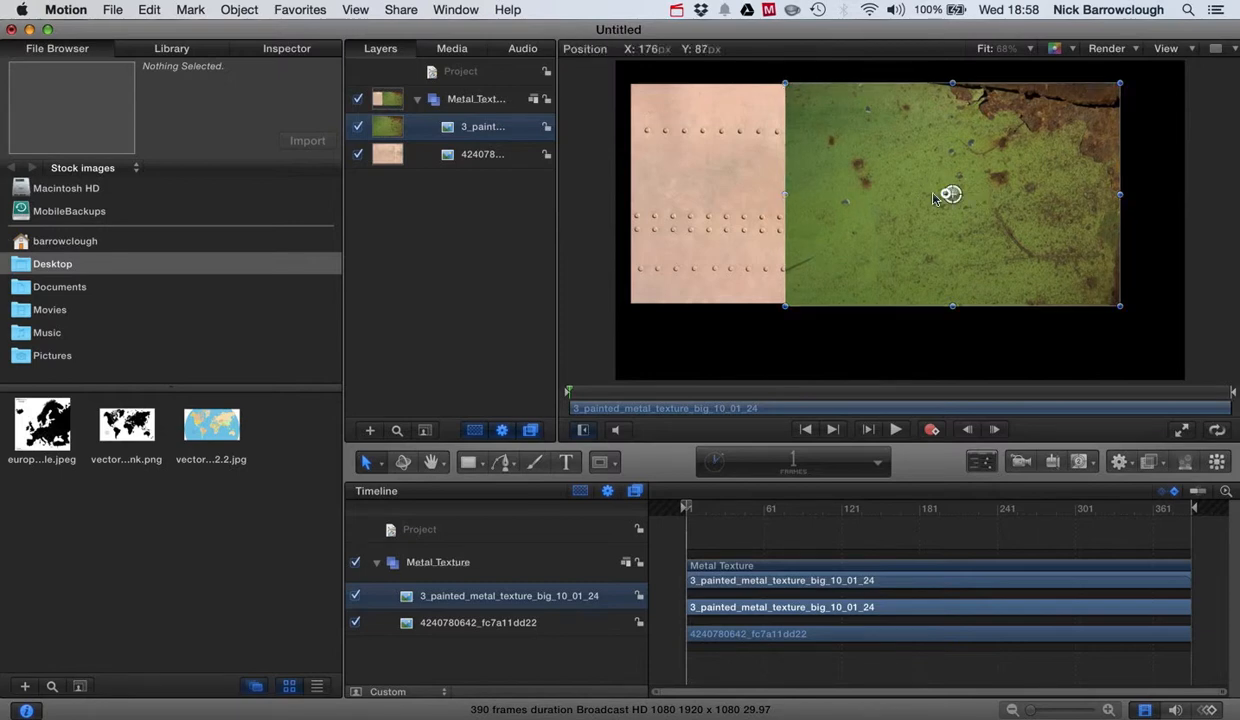
pyautogui.moveTo(950, 194); pyautogui.dragTo(972, 202)
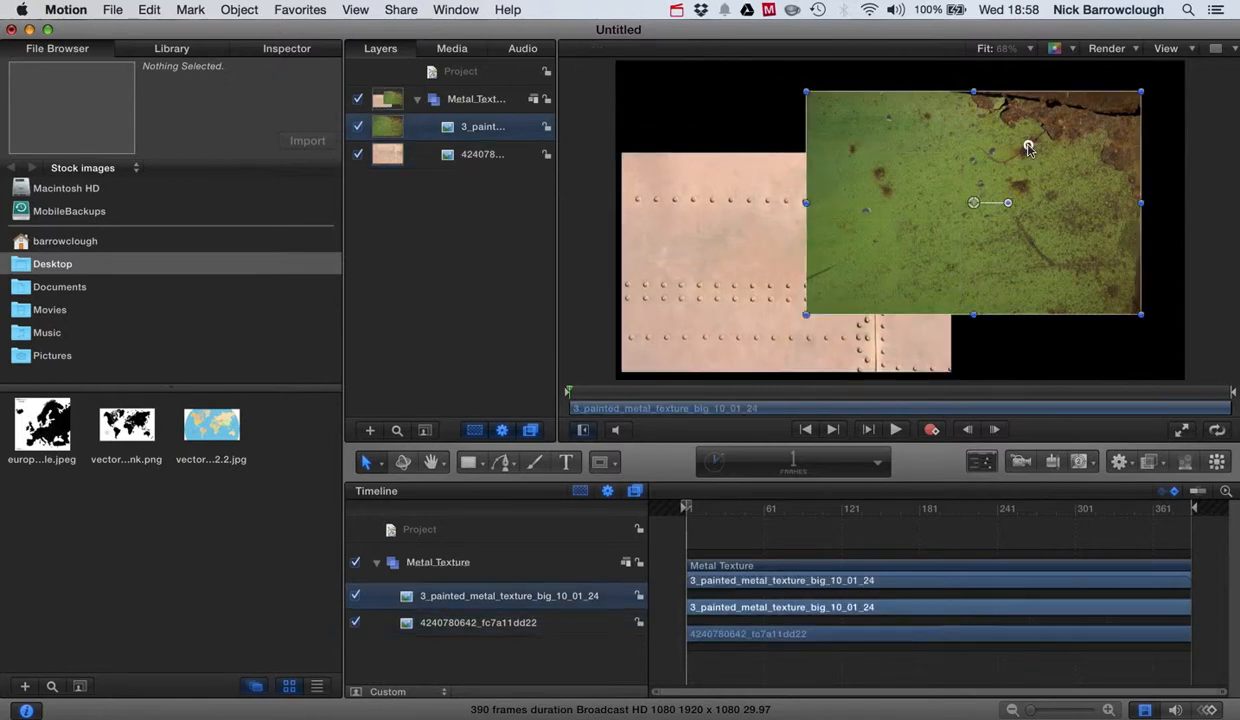
pyautogui.moveTo(728, 248)
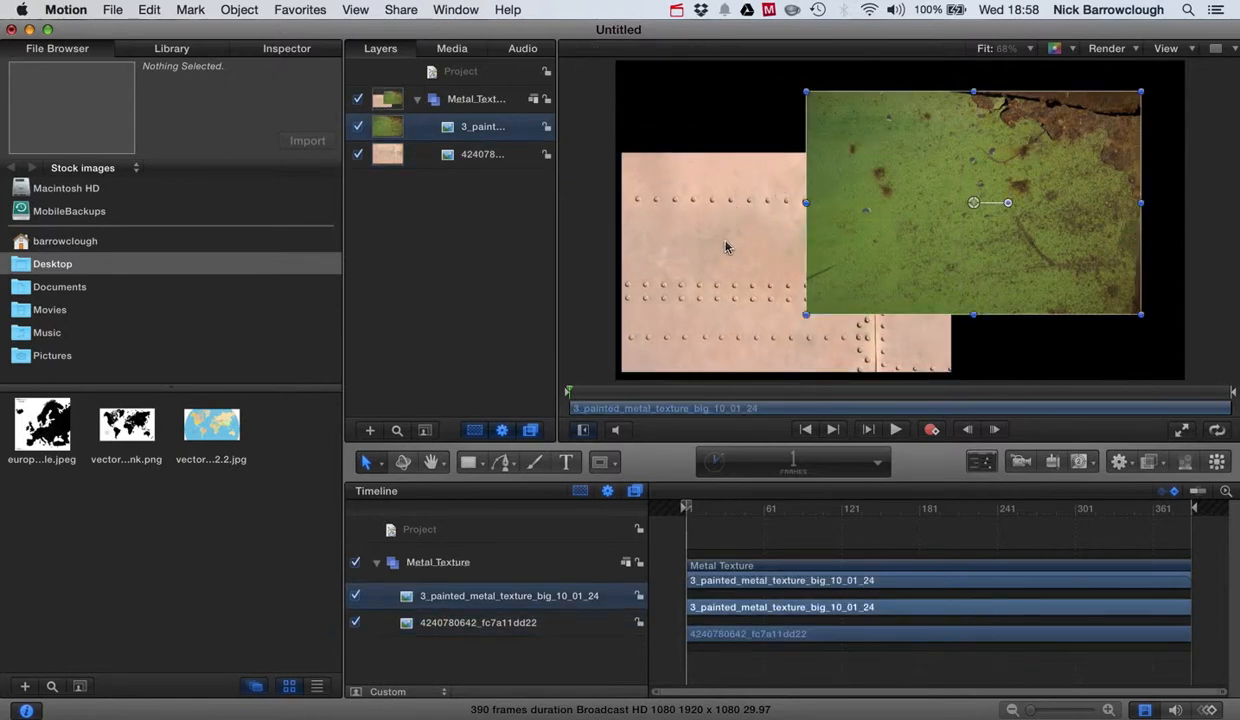
pyautogui.moveTo(1064, 156)
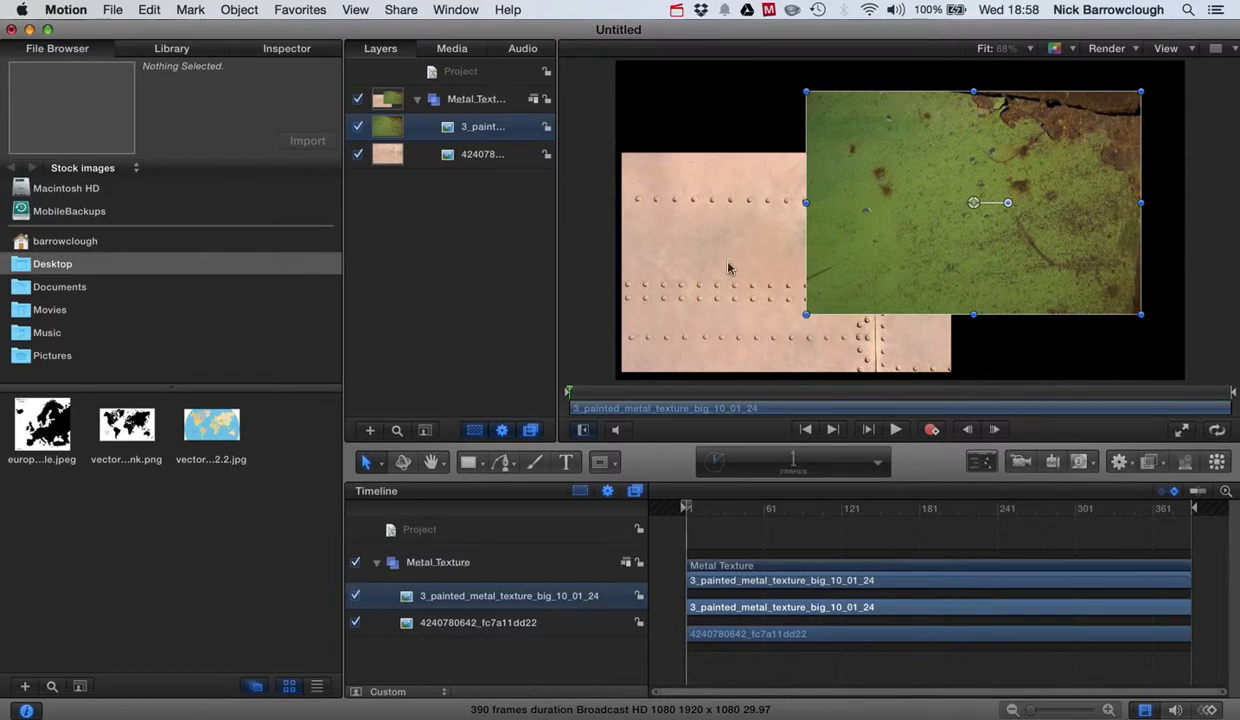
pyautogui.moveTo(1024, 204)
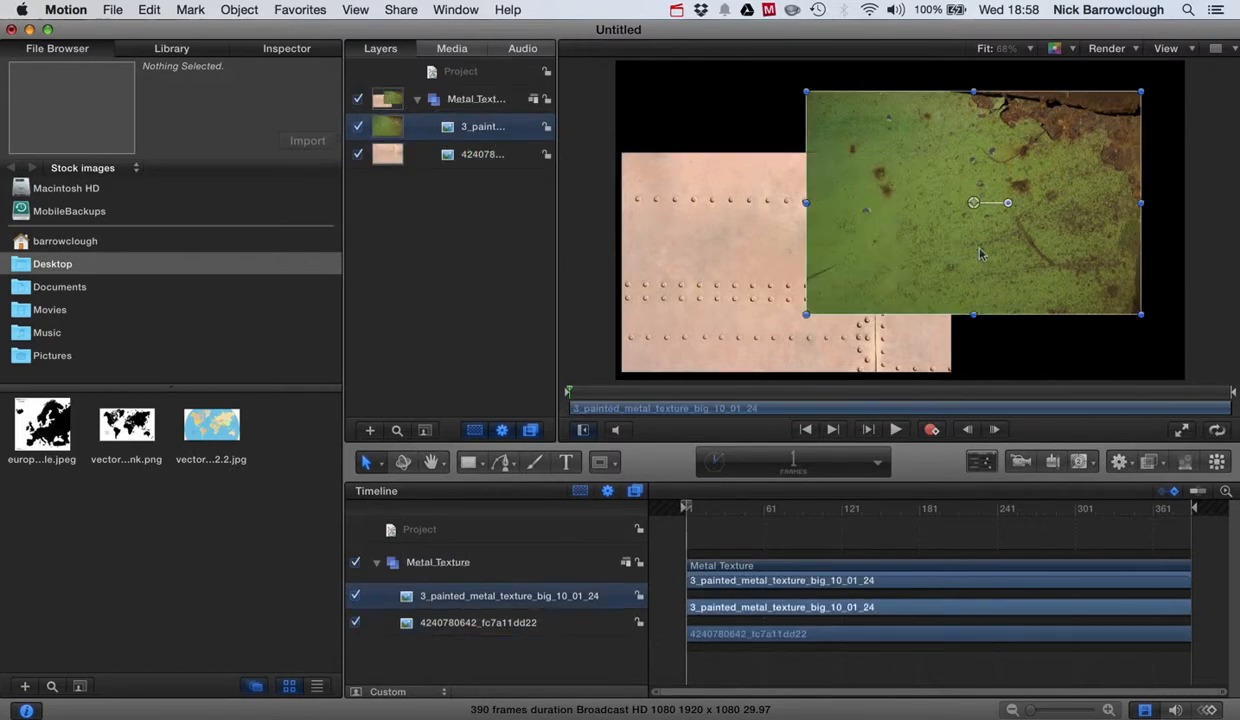
# Step: Put the riveted texture above the green one and set its blend mode to Overlay
pyautogui.click(484, 154)
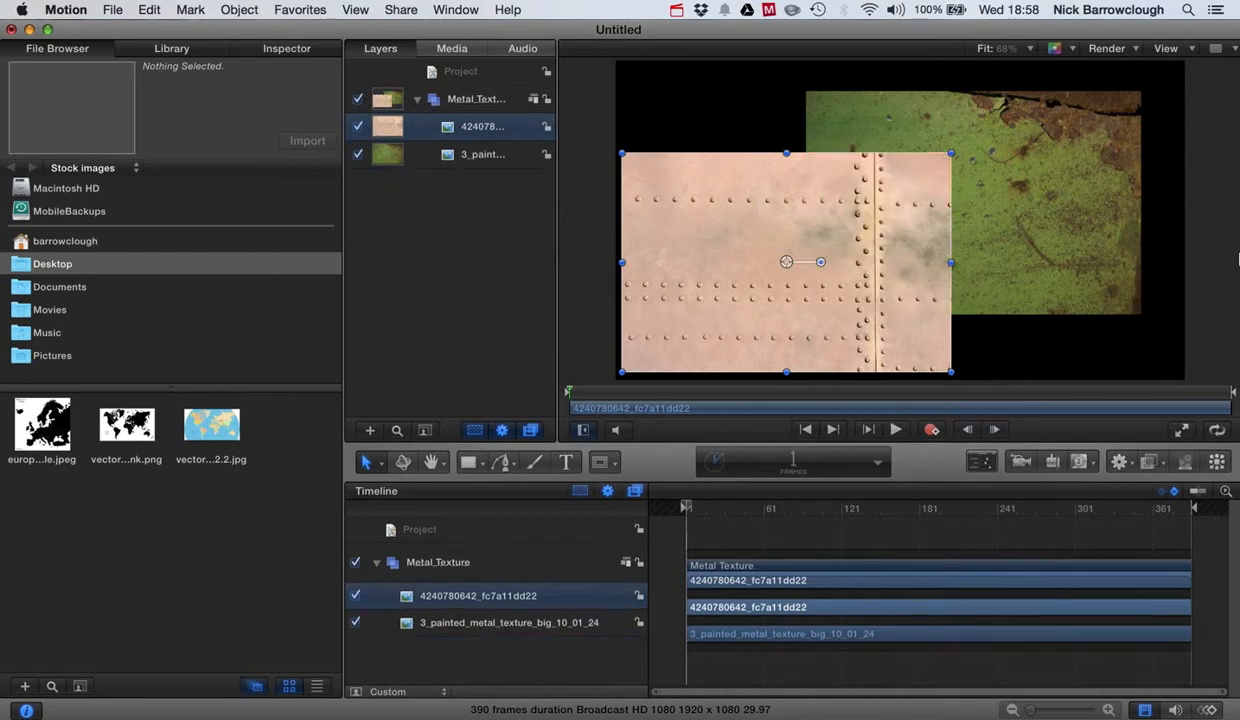
pyautogui.moveTo(36, 62)
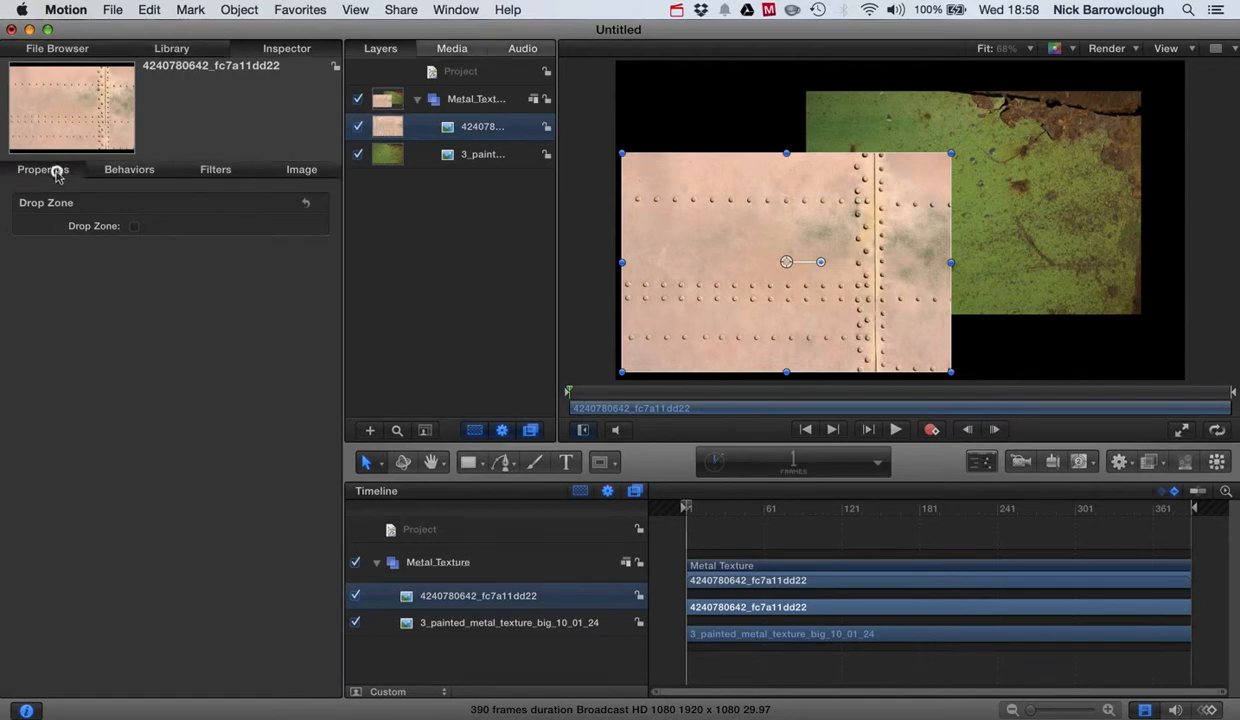
pyautogui.click(44, 168)
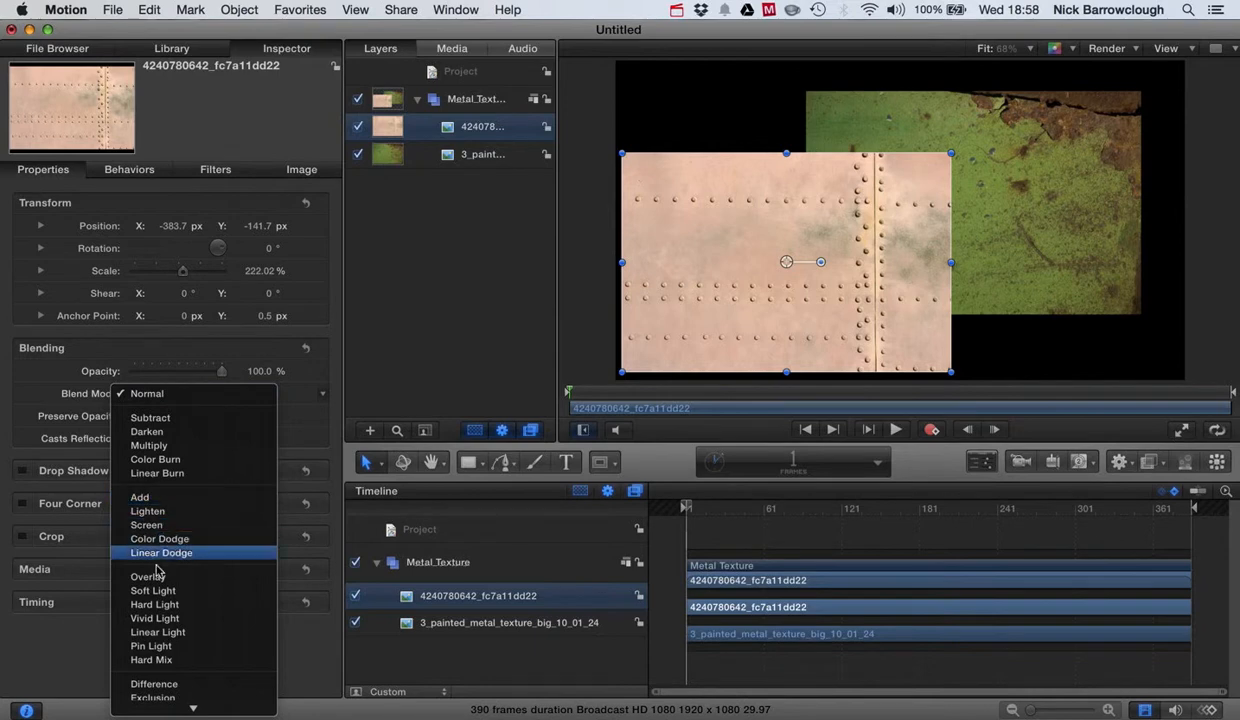
pyautogui.click(148, 576)
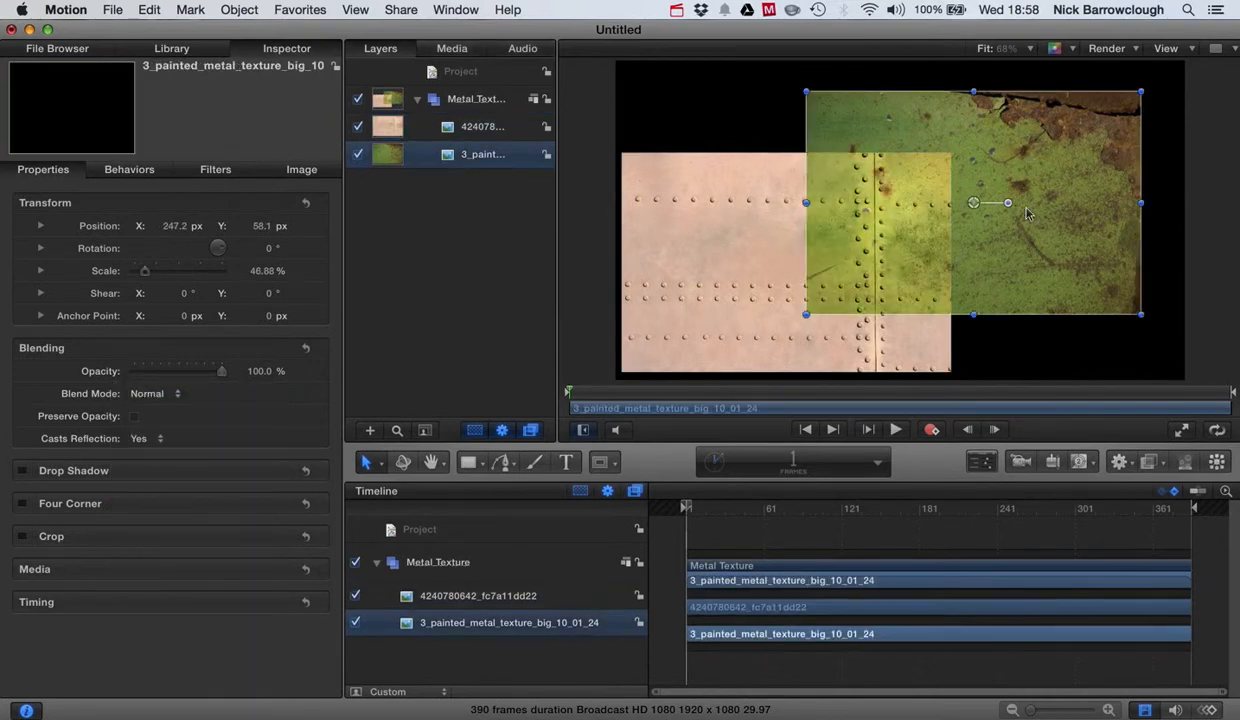
# Step: Drag the textures so they cover the frame and preview the Overlay blend deselected
pyautogui.moveTo(972, 204); pyautogui.dragTo(936, 220)
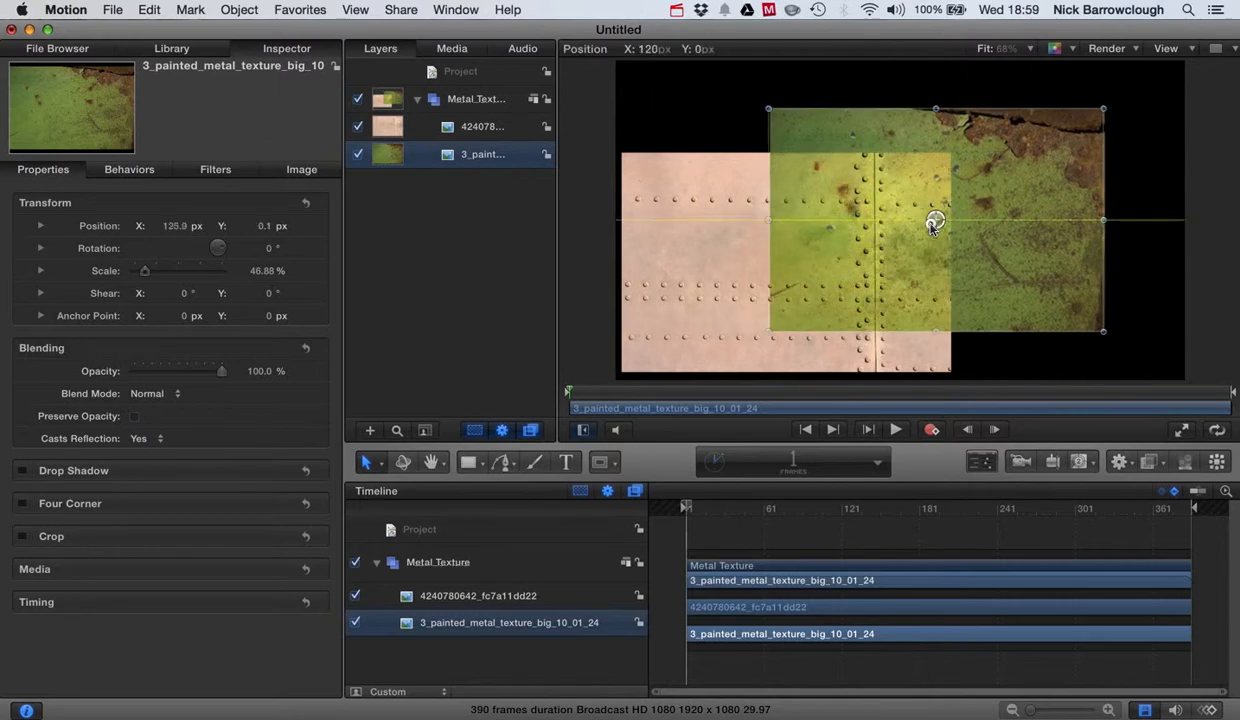
pyautogui.moveTo(936, 220); pyautogui.dragTo(798, 264)
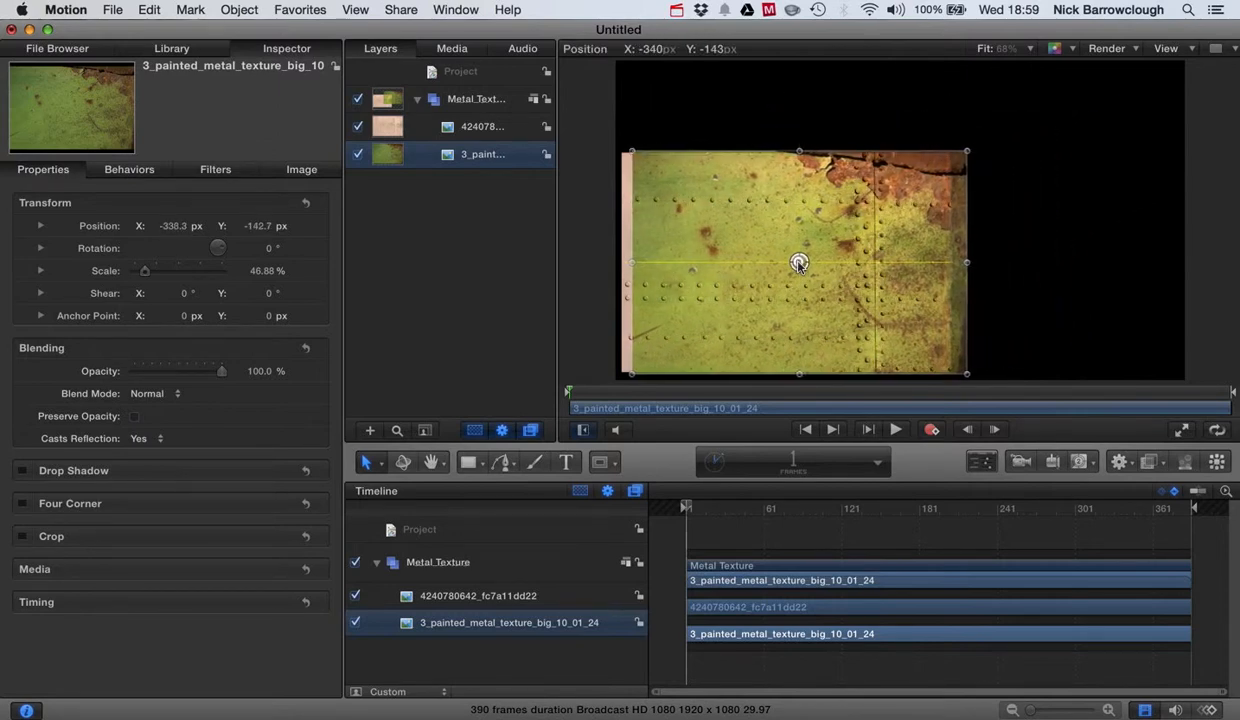
pyautogui.moveTo(800, 264); pyautogui.dragTo(784, 264)
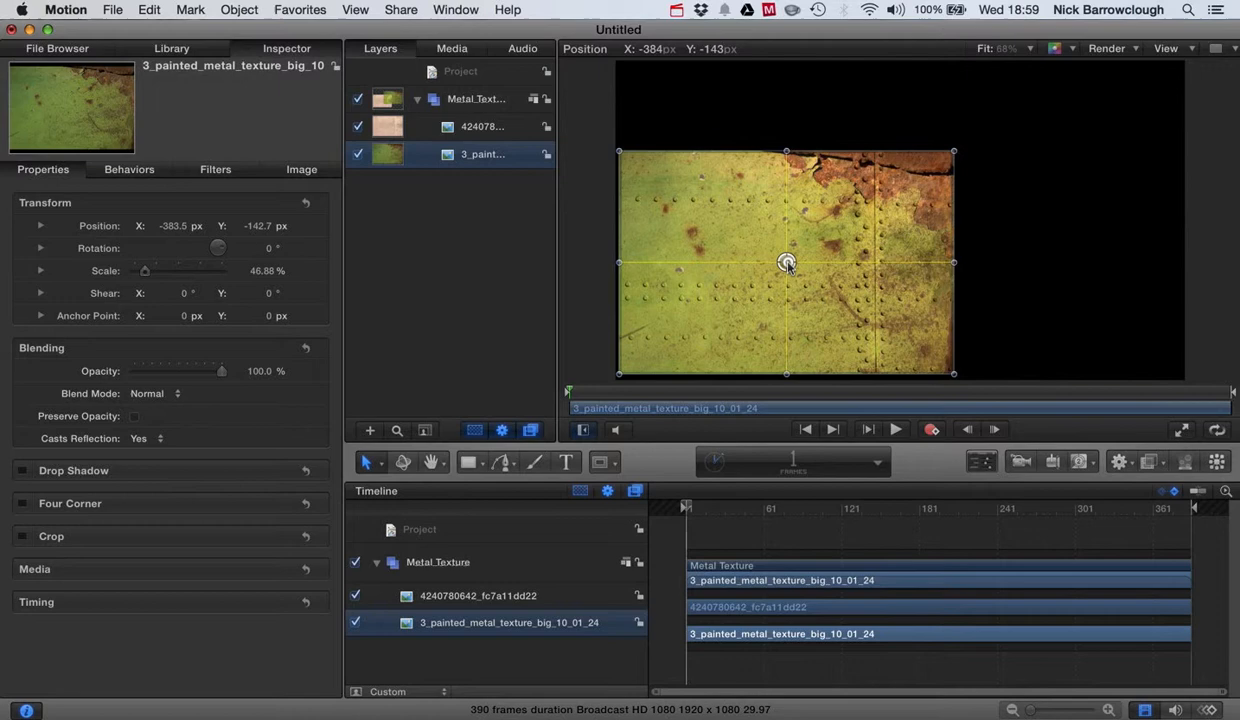
pyautogui.click(1060, 268)
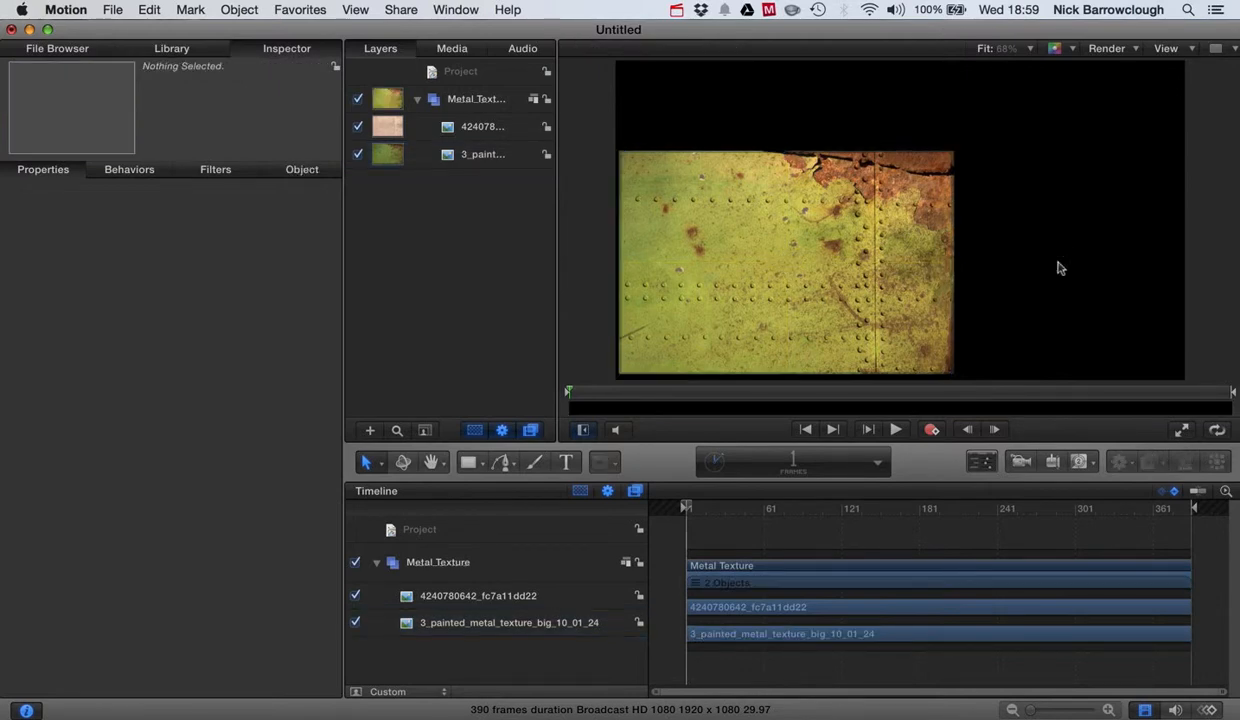
pyautogui.moveTo(924, 244)
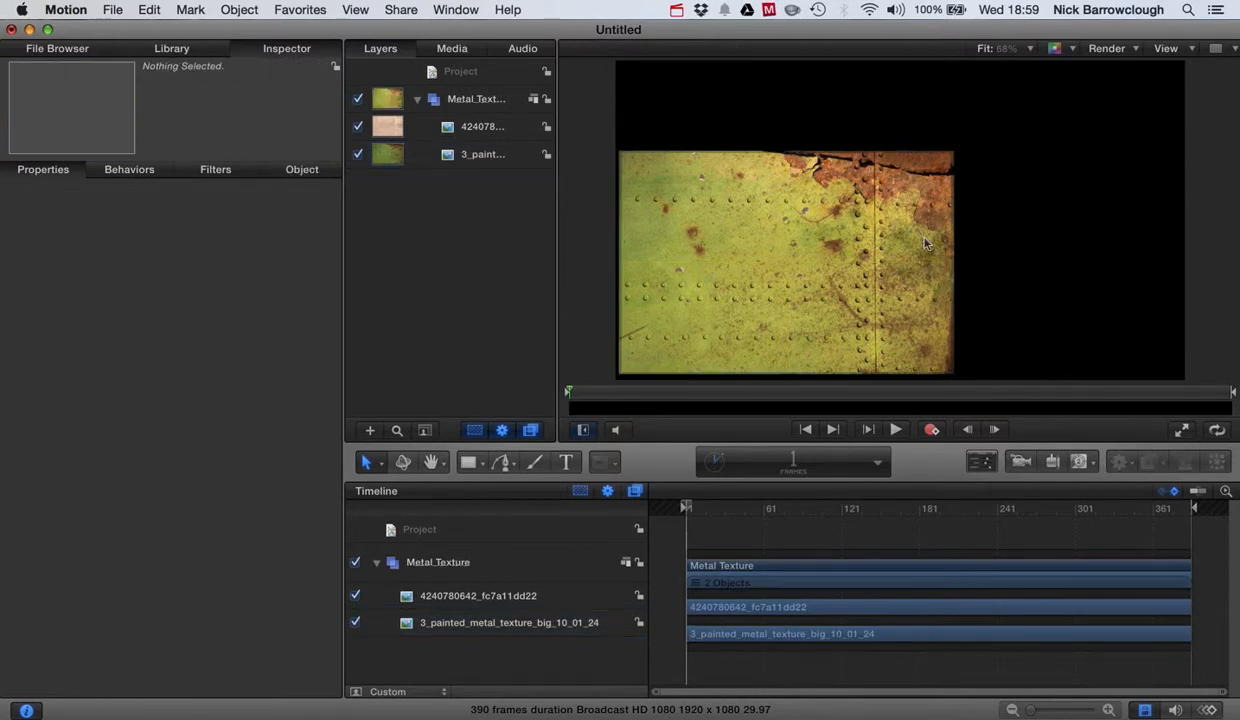
pyautogui.moveTo(784, 264)
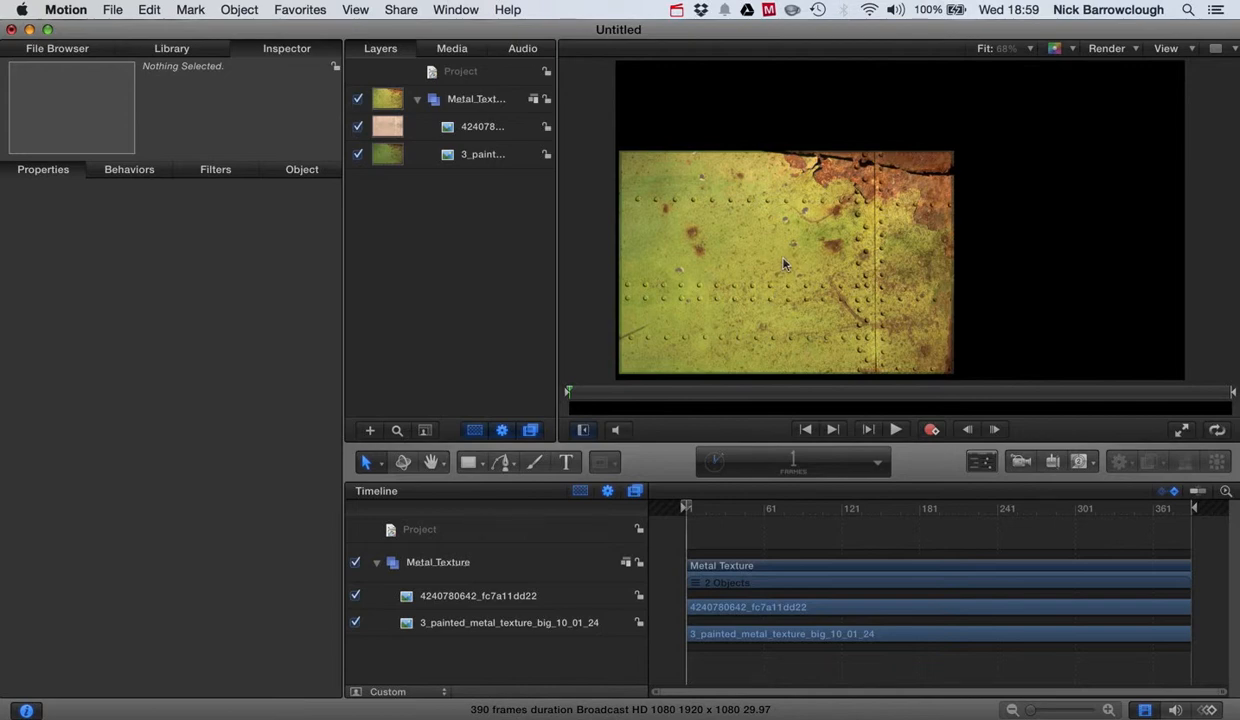
pyautogui.moveTo(784, 244)
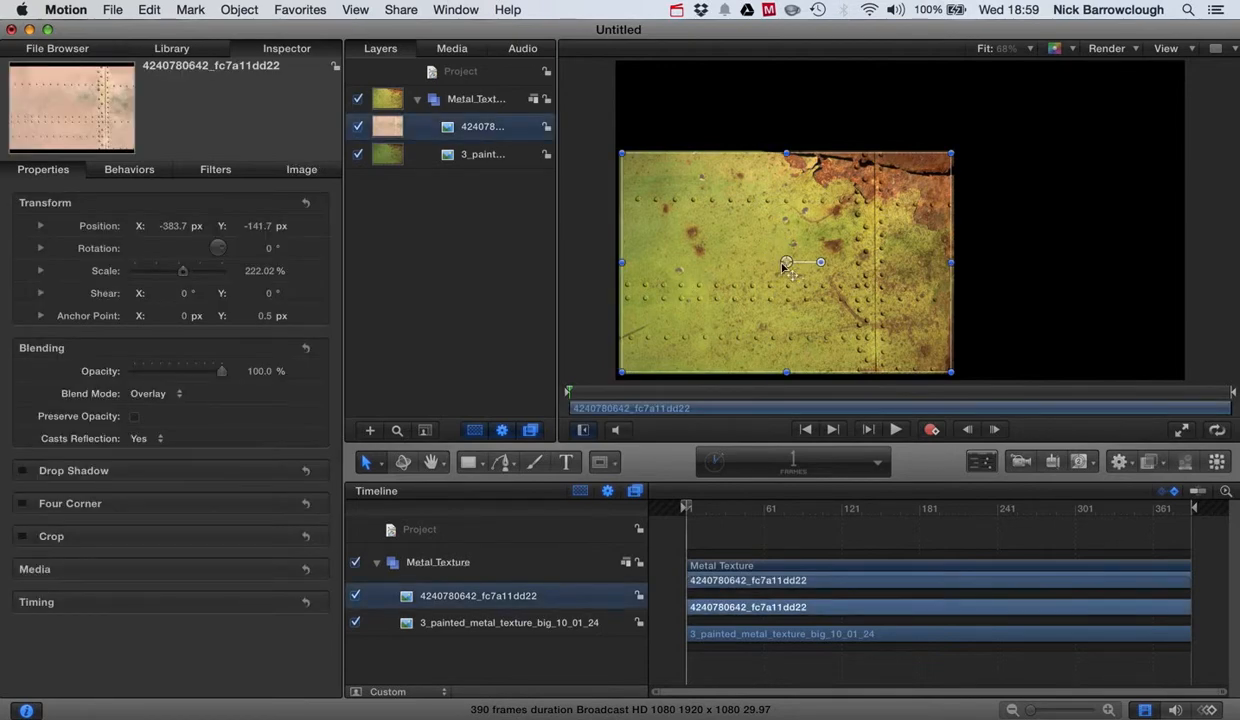
pyautogui.moveTo(786, 262); pyautogui.dragTo(856, 236)
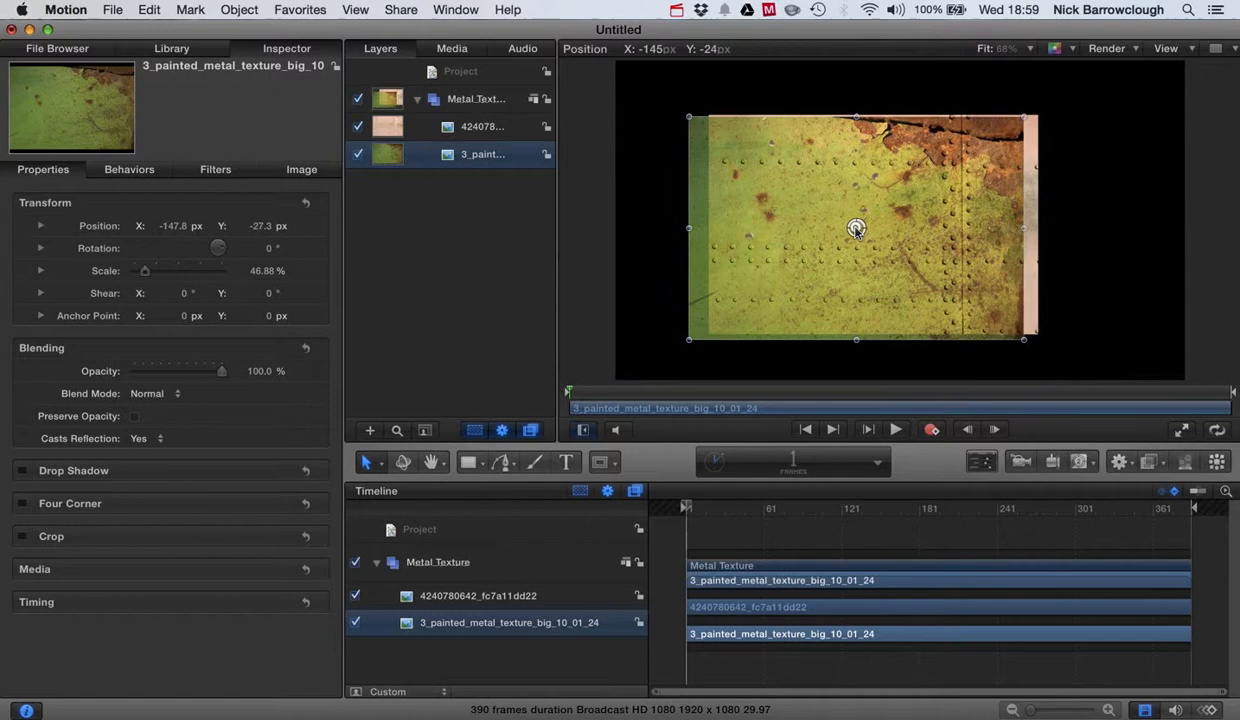
# Step: Nudge the green texture and align its left edge with the frame edge
pyautogui.moveTo(856, 228); pyautogui.dragTo(872, 224)
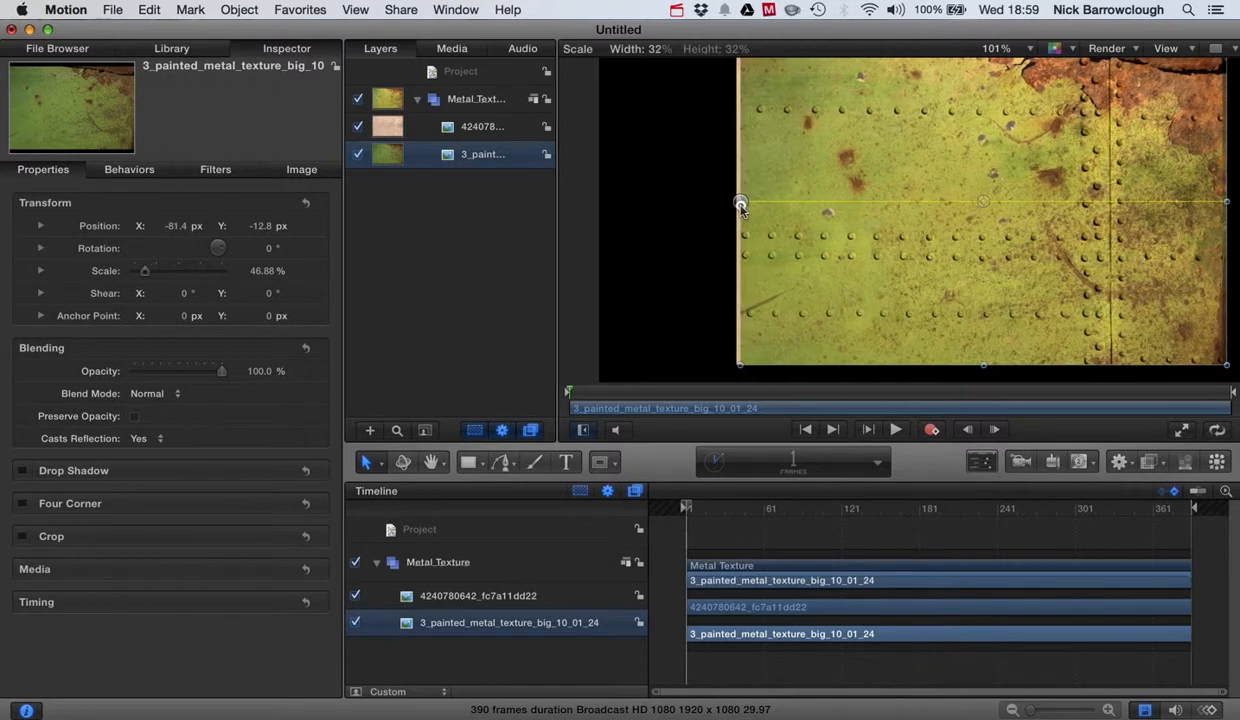
pyautogui.moveTo(740, 204); pyautogui.dragTo(748, 204)
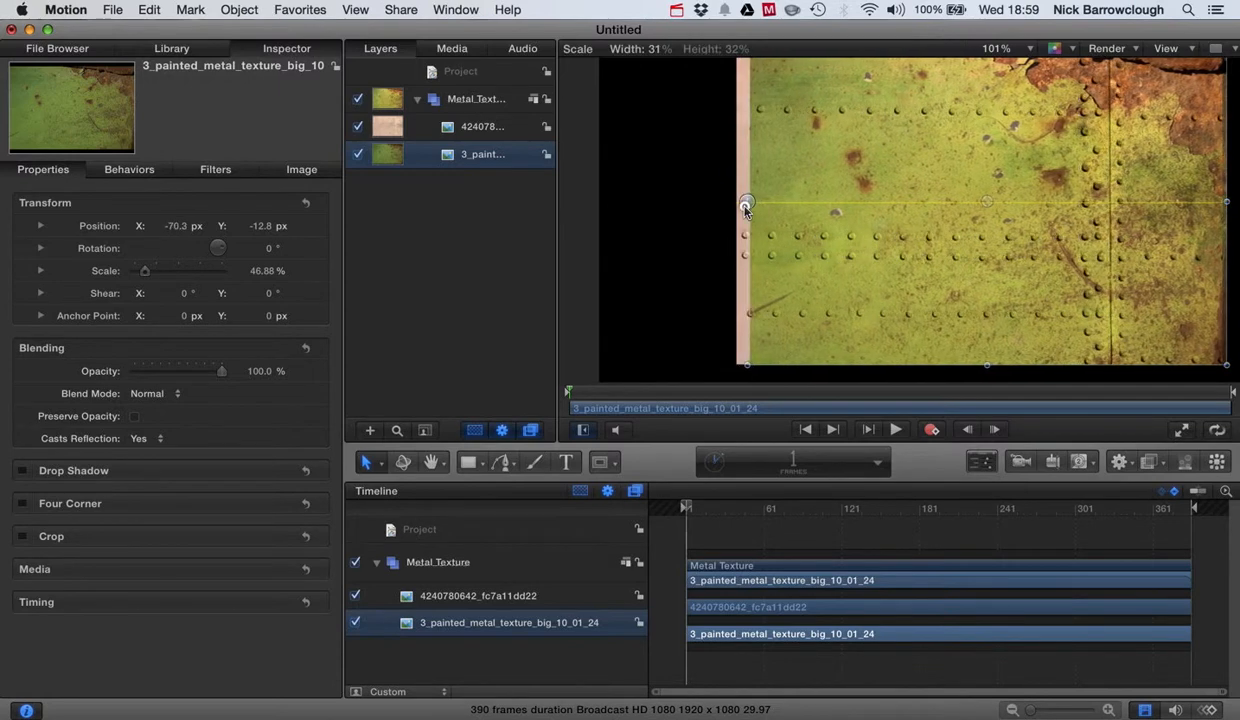
pyautogui.moveTo(746, 204); pyautogui.dragTo(740, 206)
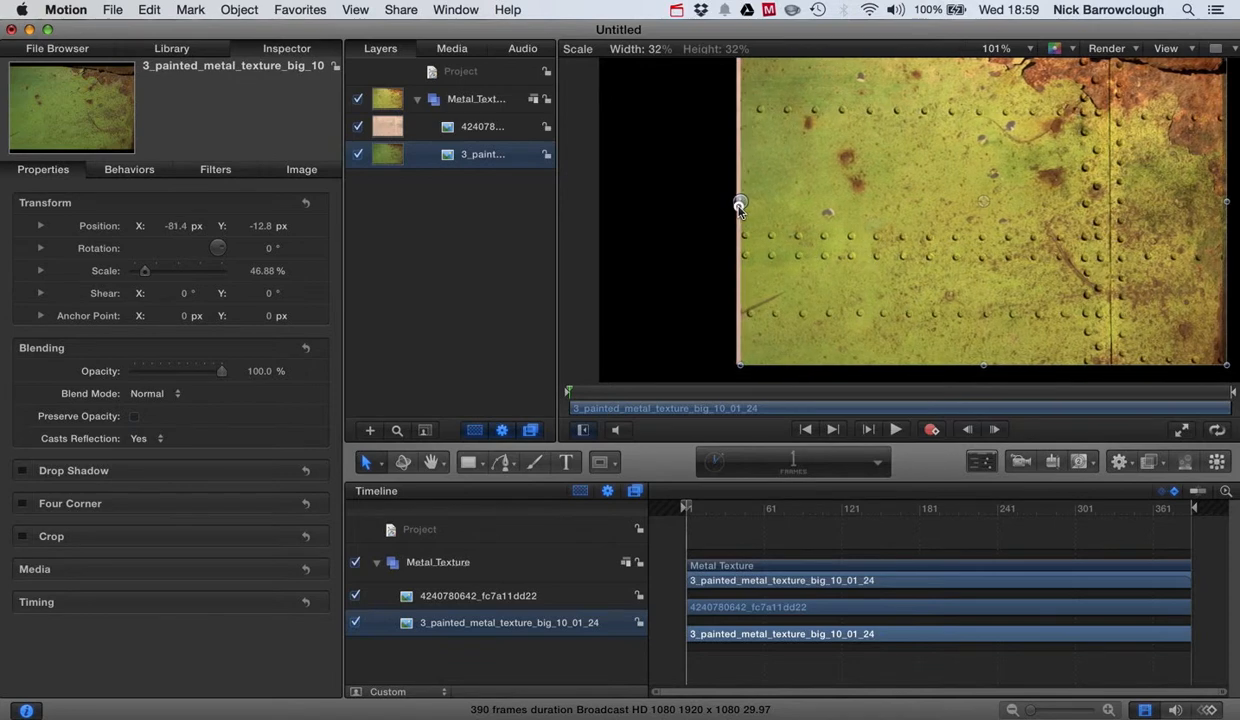
pyautogui.moveTo(740, 204); pyautogui.dragTo(736, 204)
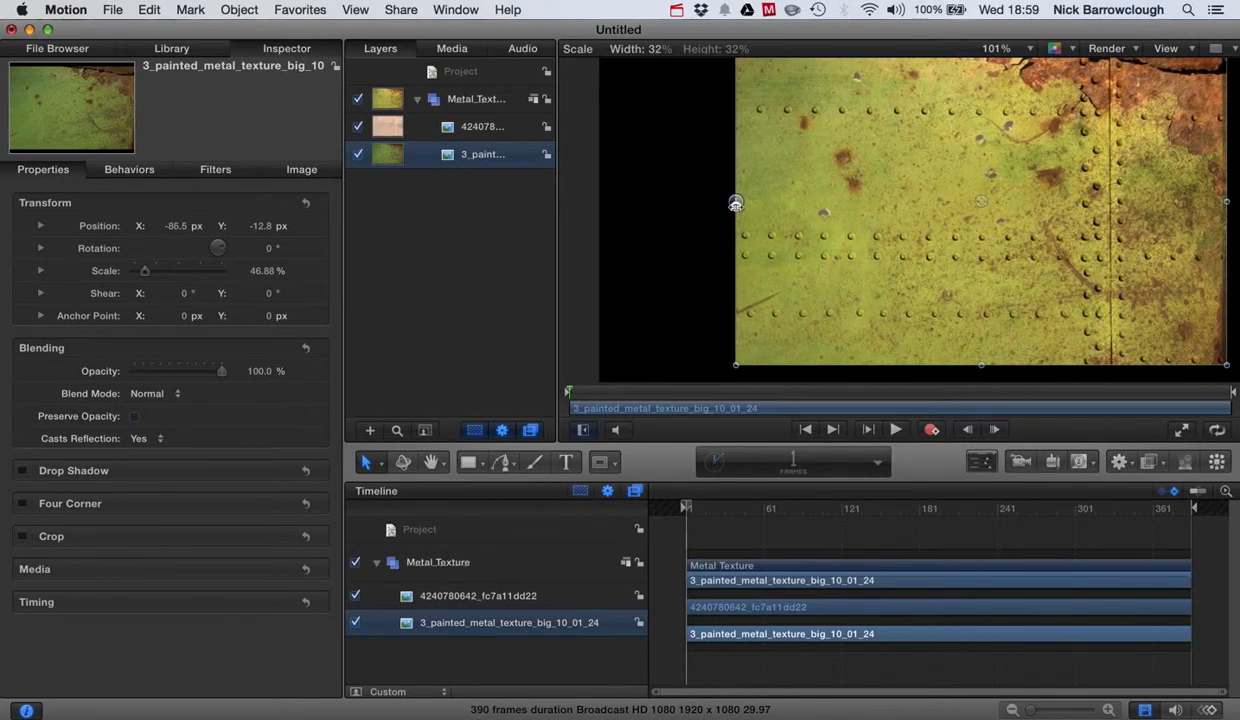
# Step: Scale the riveted texture up and stretch it to the frame's right edge
pyautogui.click(850, 164)
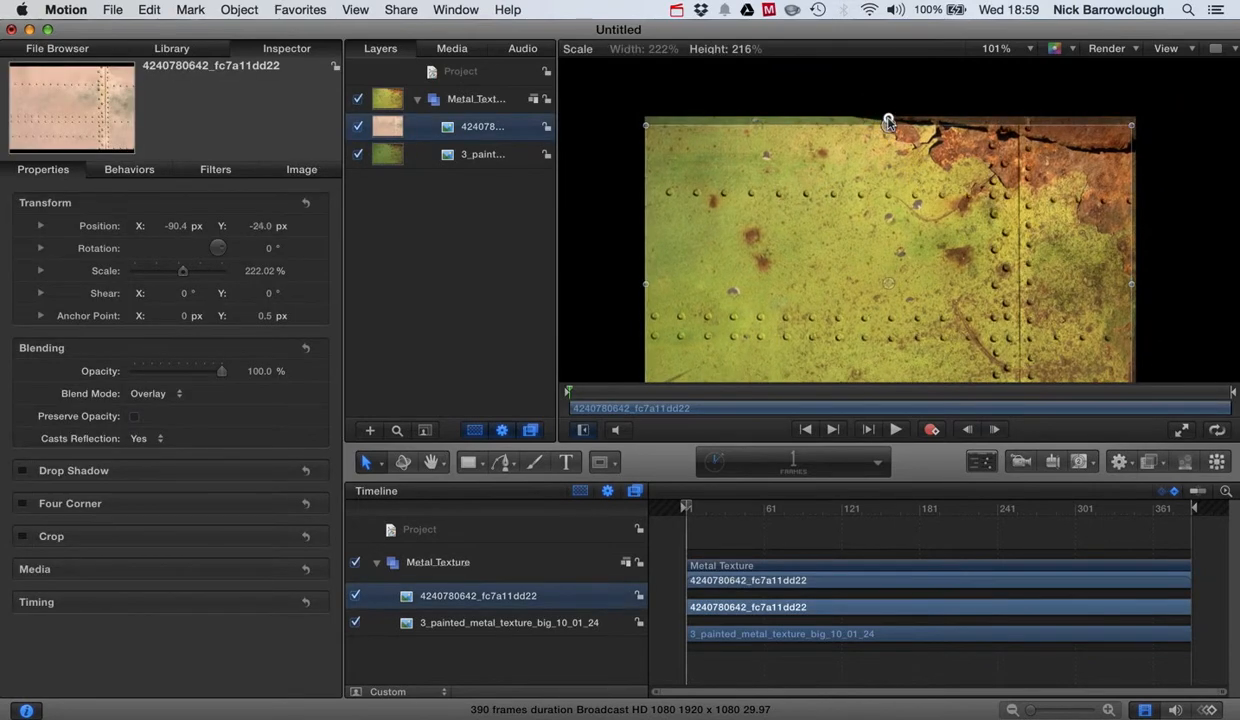
pyautogui.moveTo(888, 124); pyautogui.dragTo(888, 116)
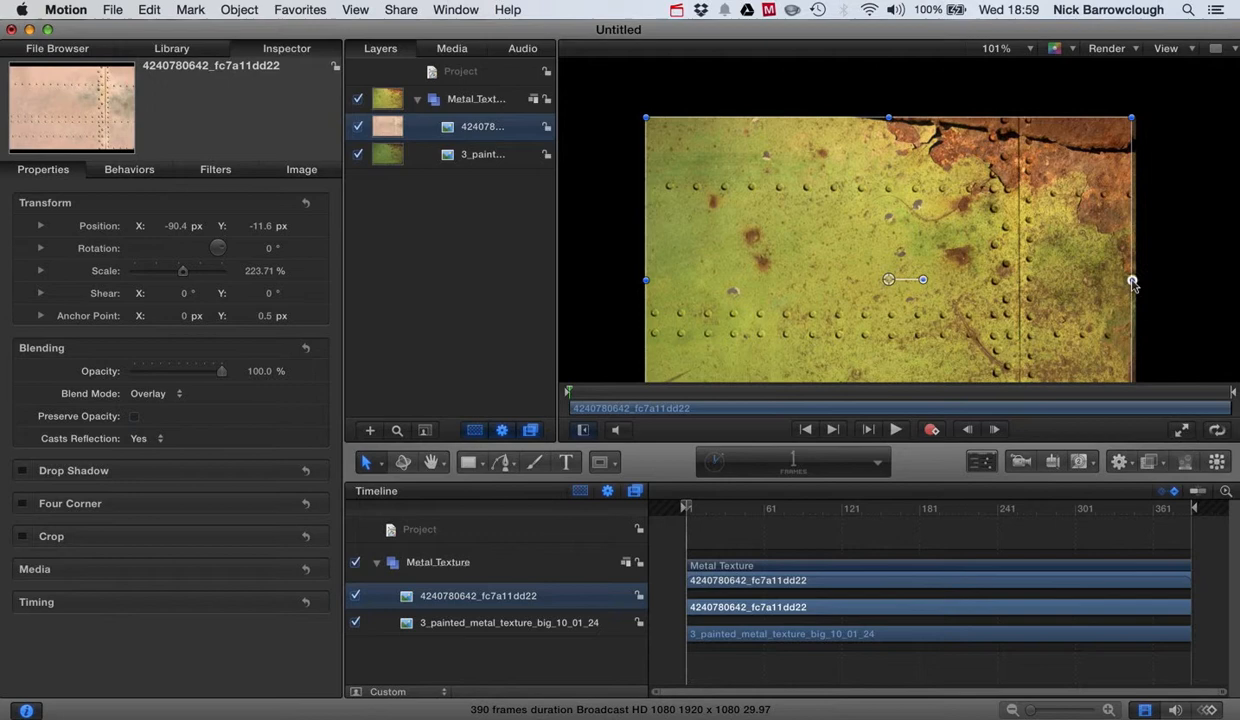
pyautogui.moveTo(1130, 280); pyautogui.dragTo(1136, 280)
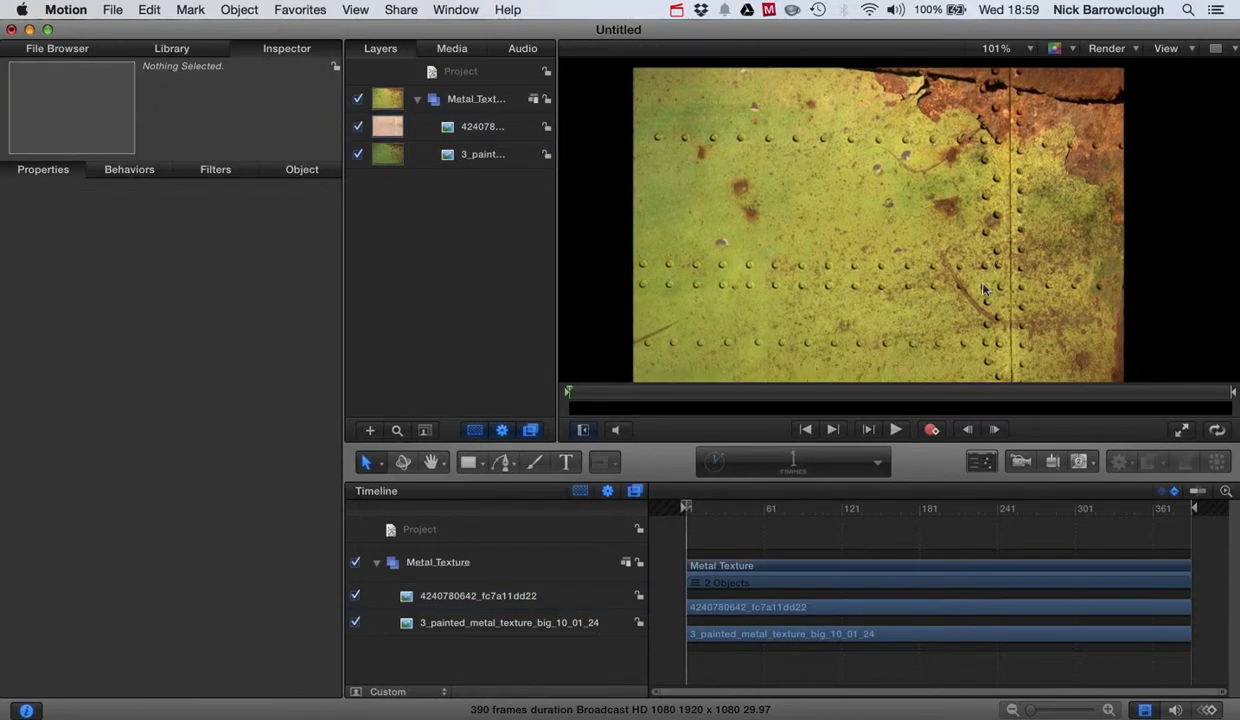
# Step: Fit the canvas in view and browse to the Library's Filters > Color Correction category
pyautogui.click(1000, 48)
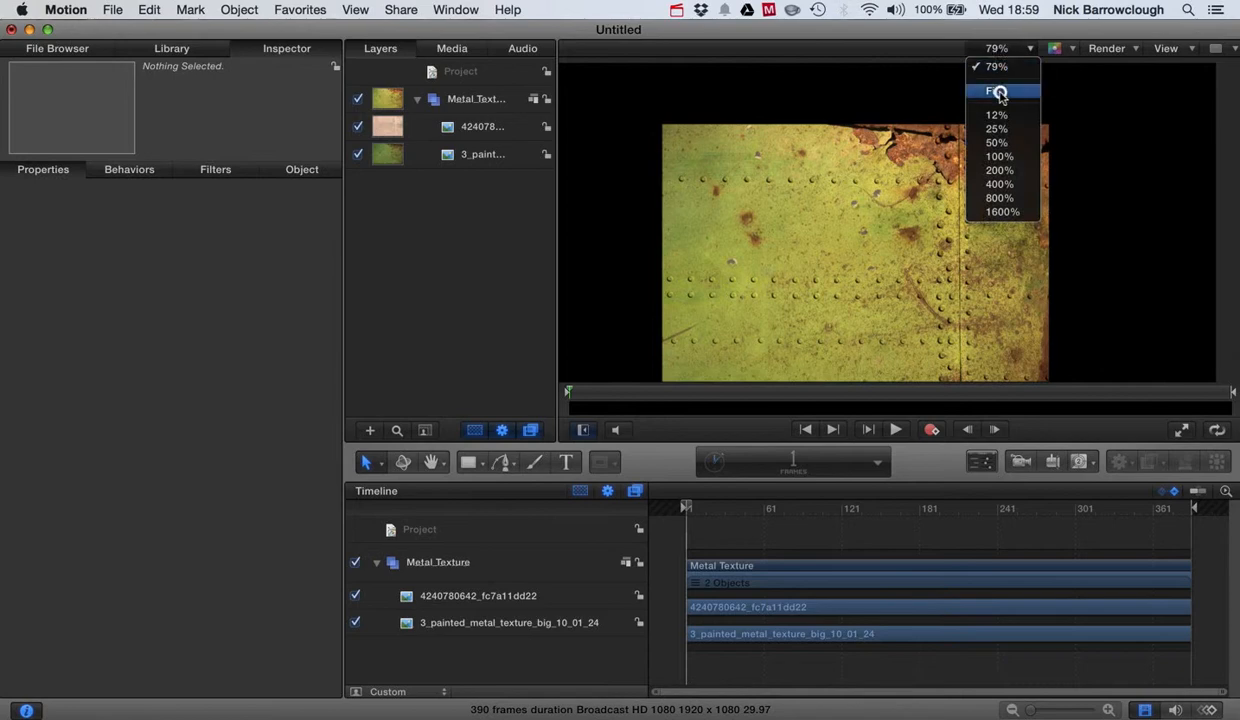
pyautogui.click(992, 92)
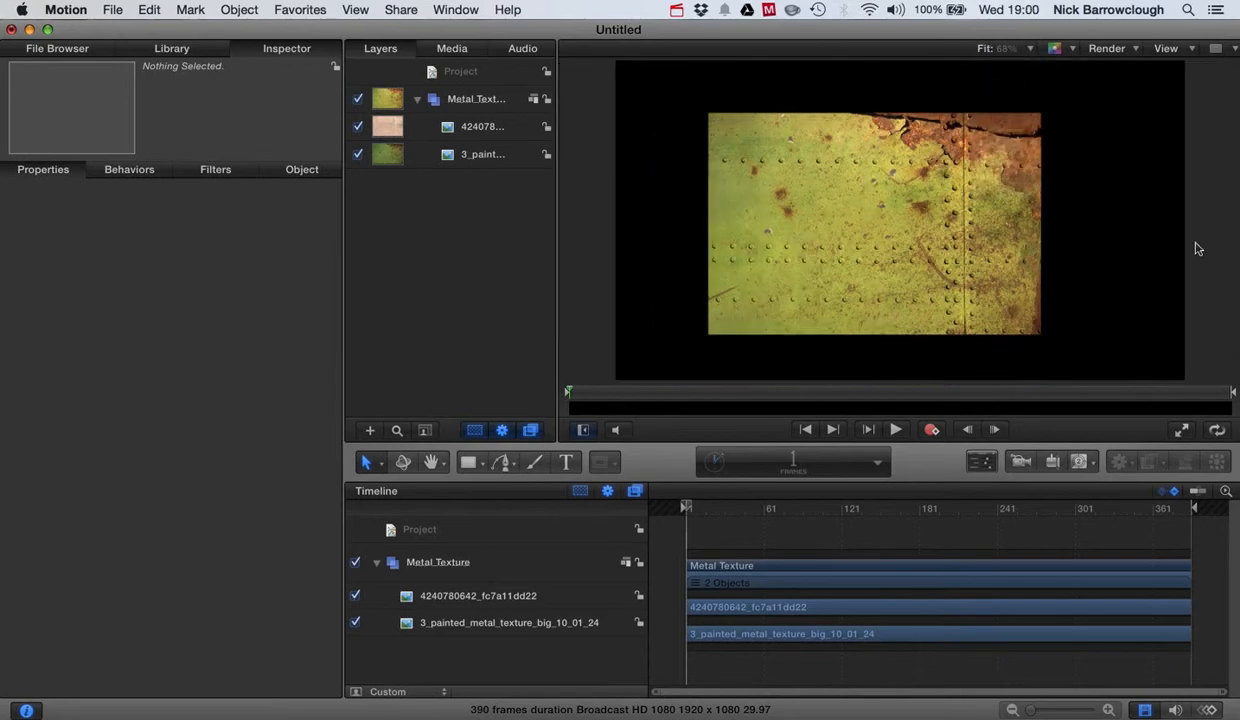
pyautogui.moveTo(828, 152)
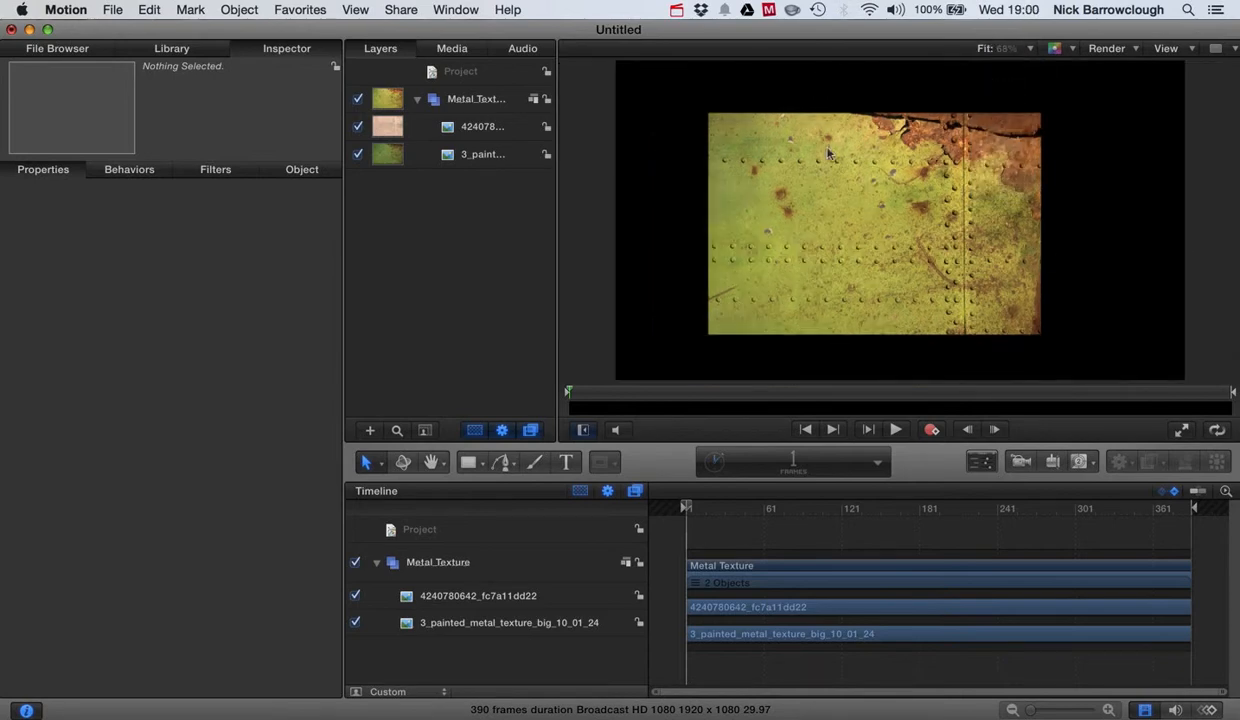
pyautogui.moveTo(858, 188)
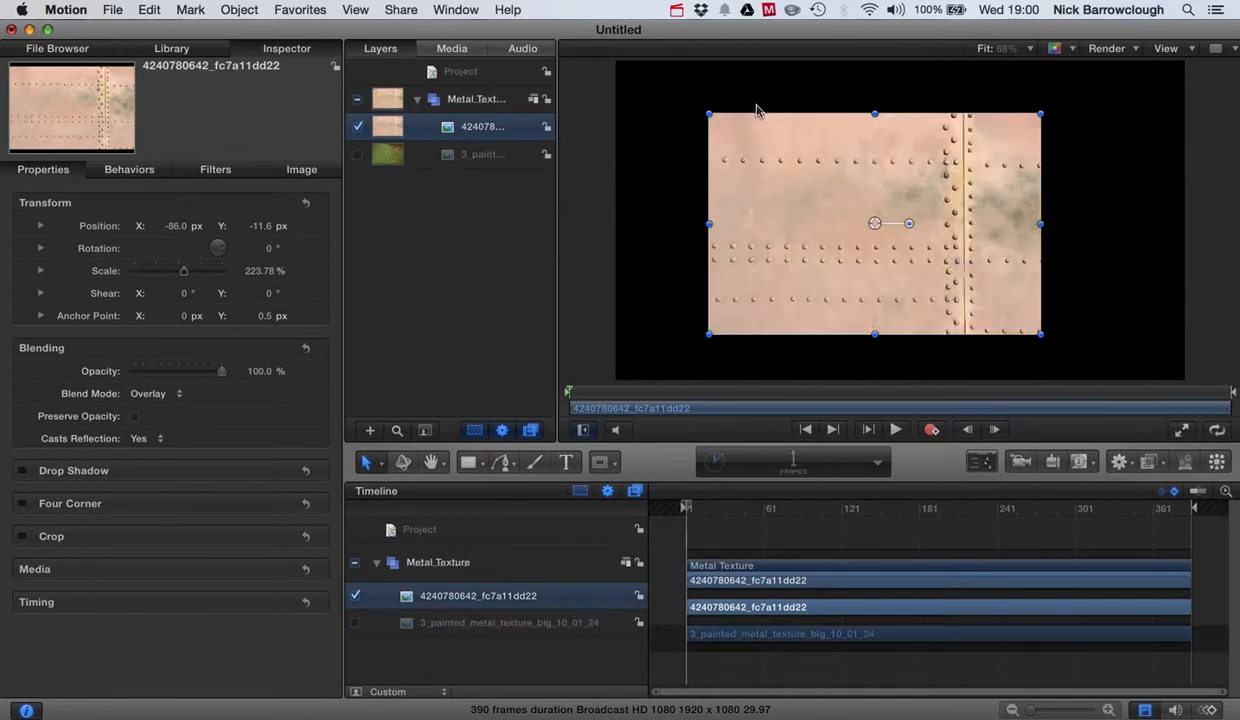
pyautogui.click(358, 152)
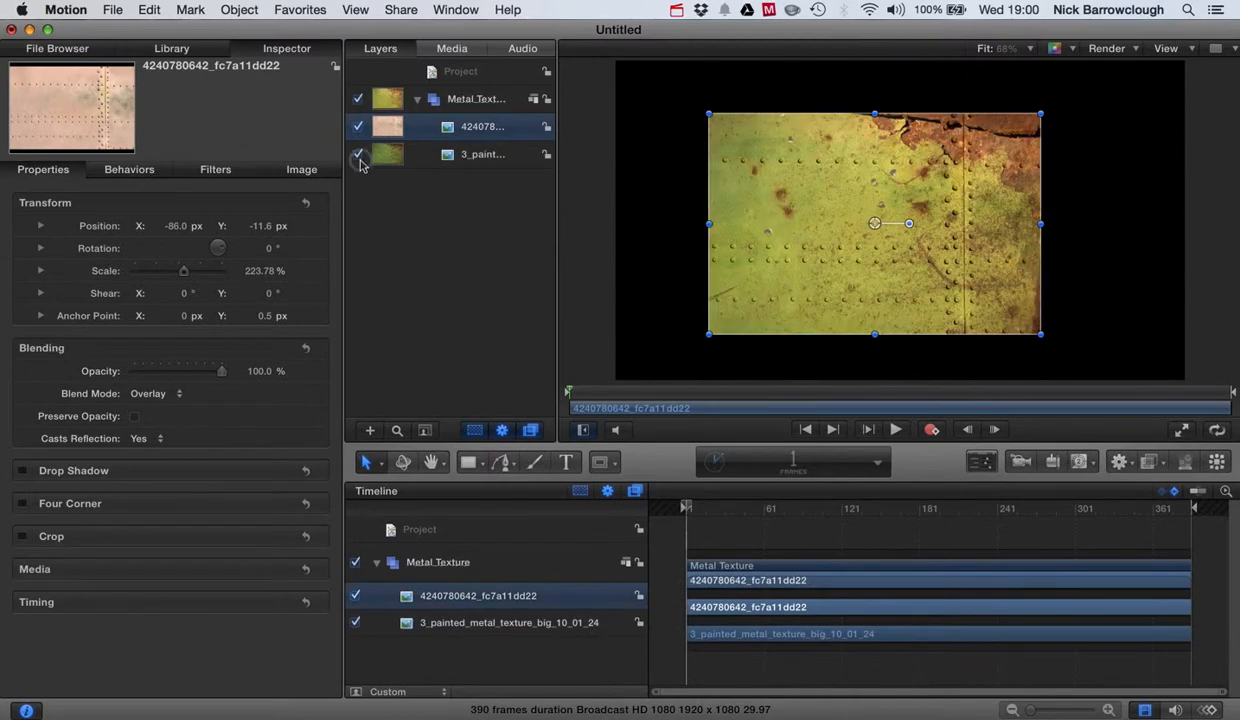
pyautogui.click(172, 48)
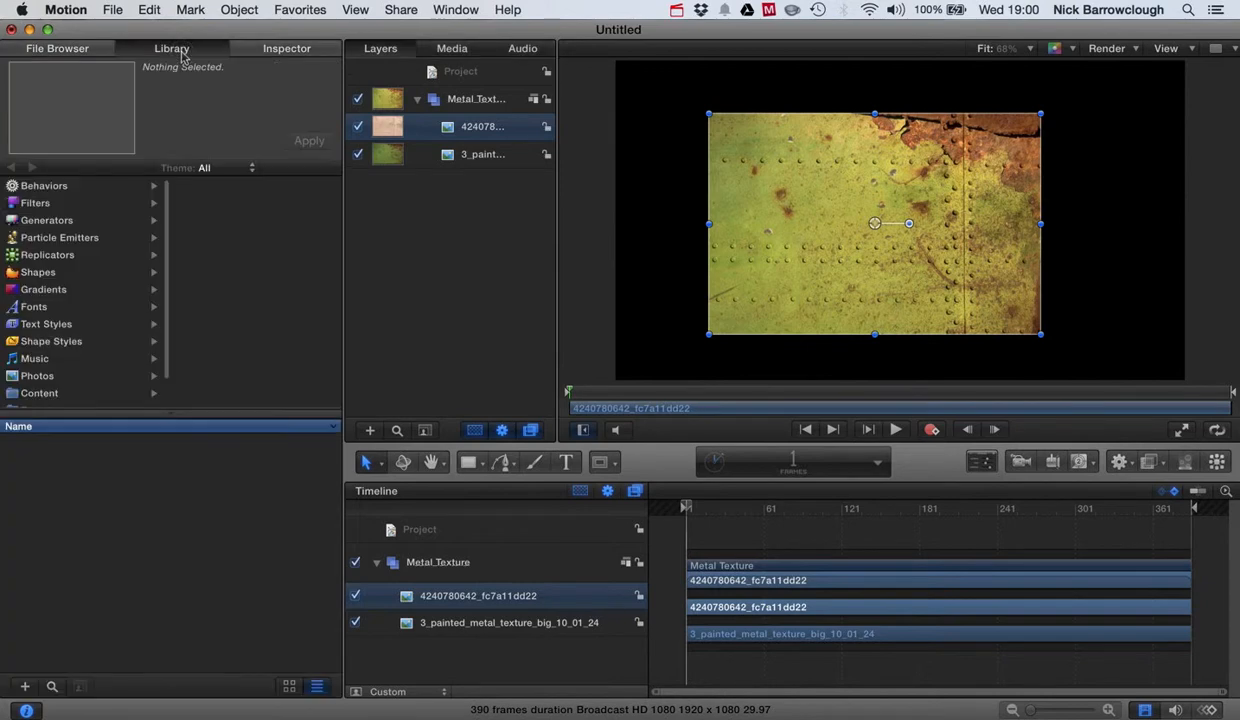
pyautogui.click(34, 204)
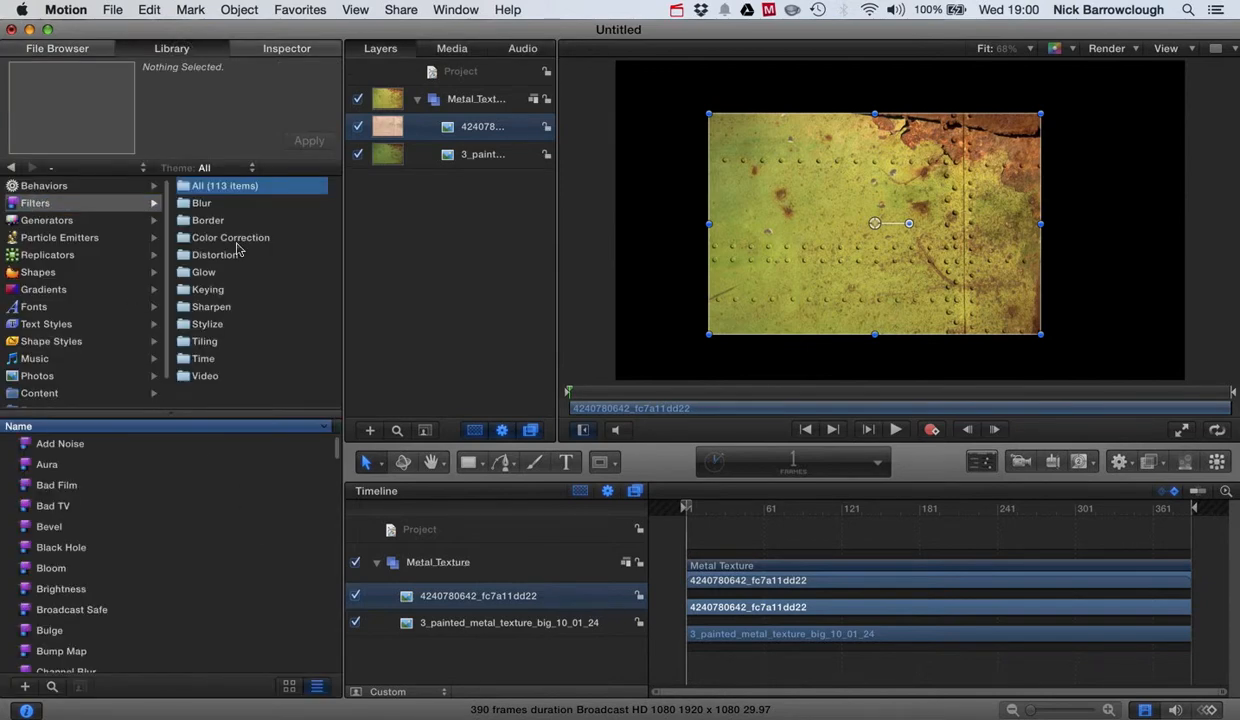
pyautogui.click(230, 236)
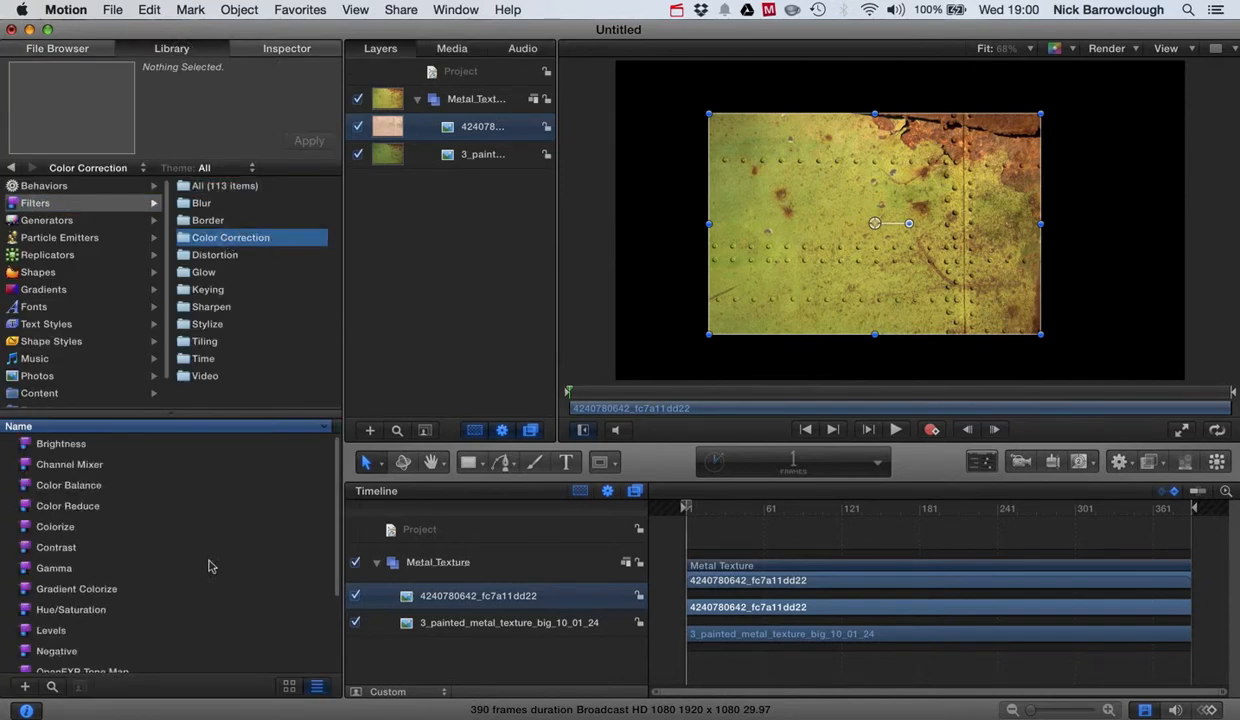
# Step: Apply the Color Balance filter to the Metal Texture group
pyautogui.scroll(-3)
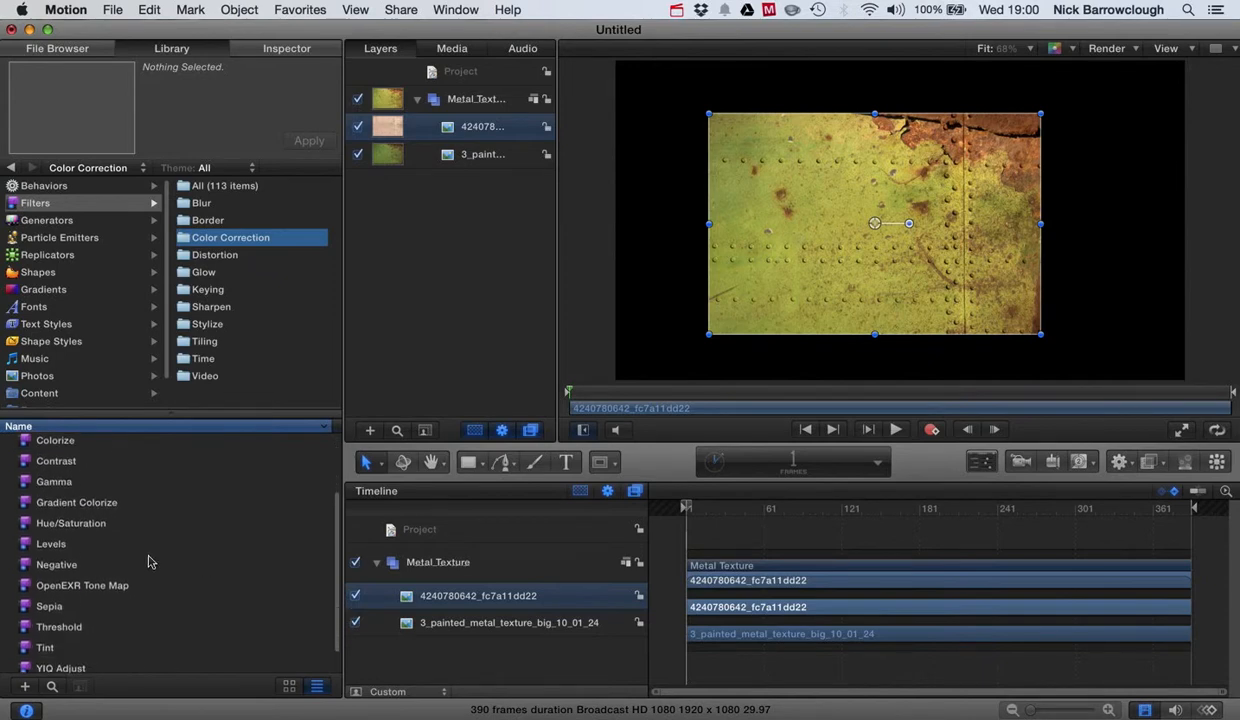
pyautogui.scroll(3)
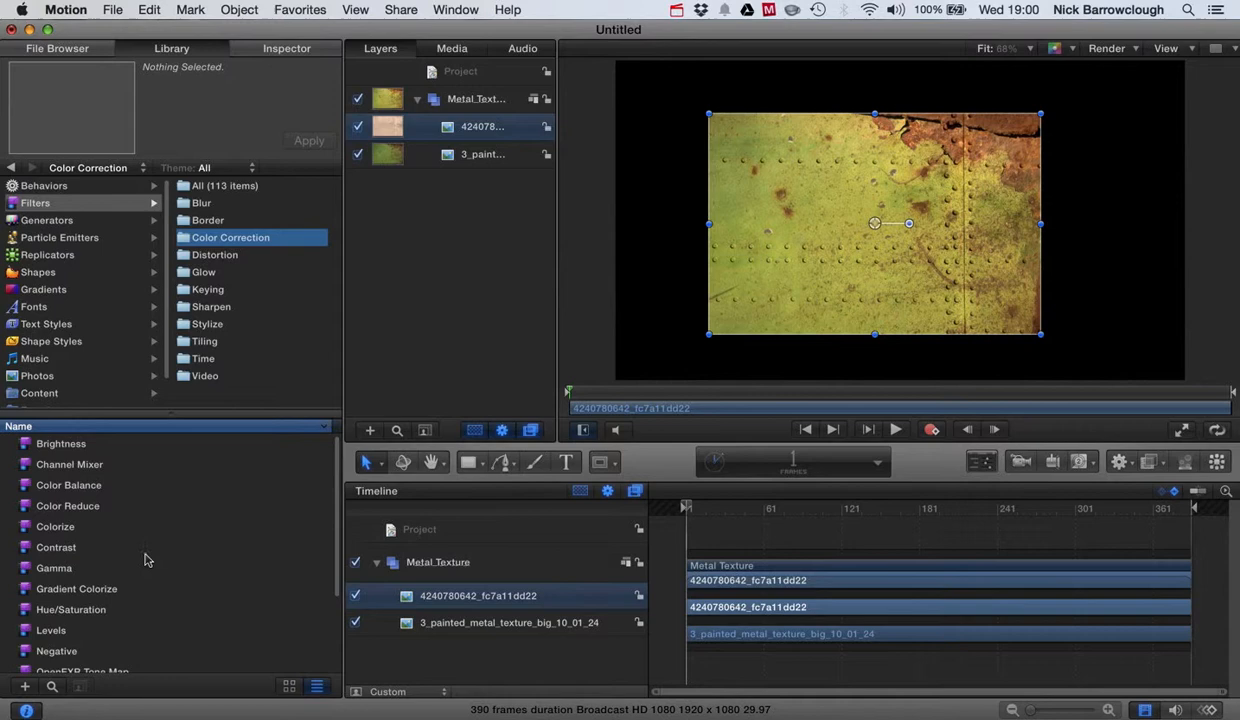
pyautogui.moveTo(64, 492)
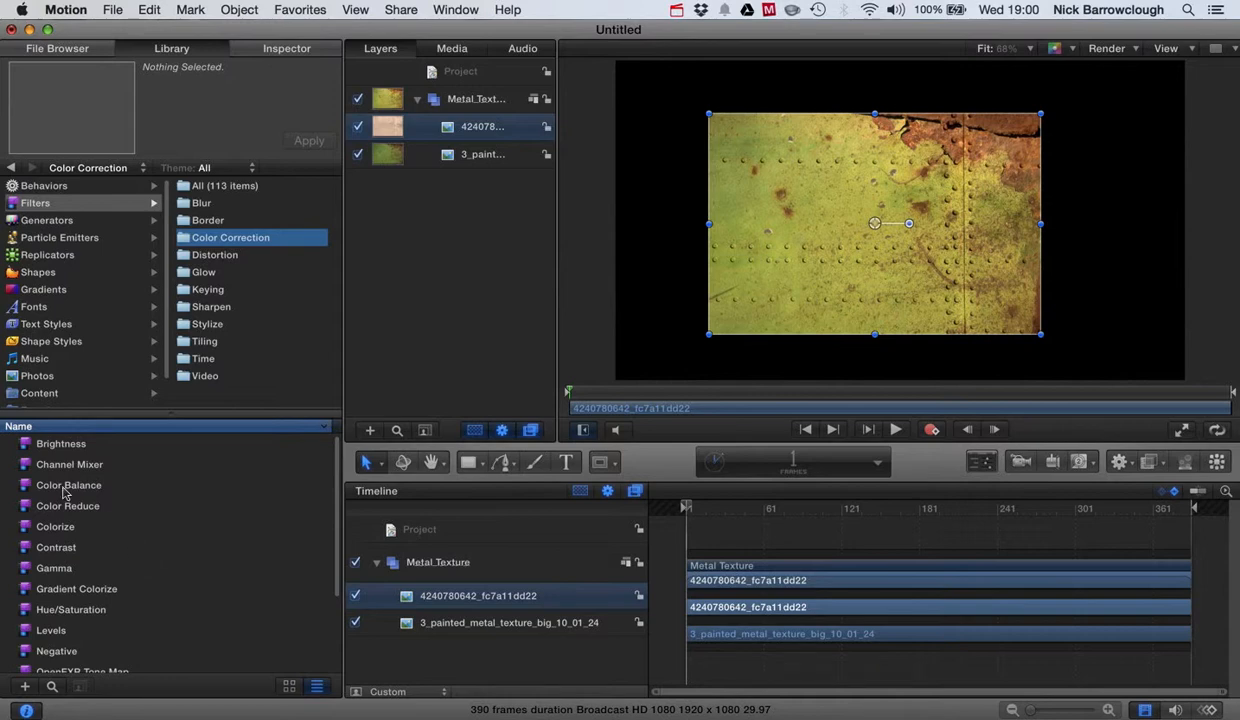
pyautogui.click(68, 486)
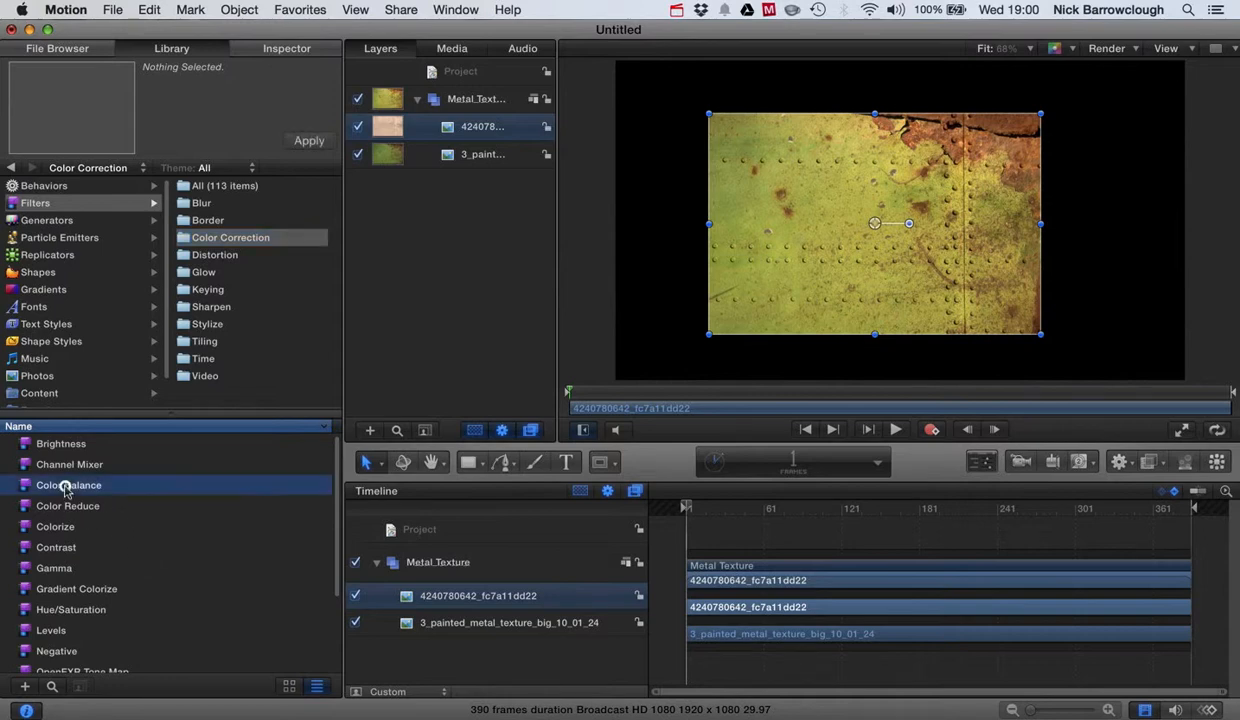
pyautogui.click(68, 486)
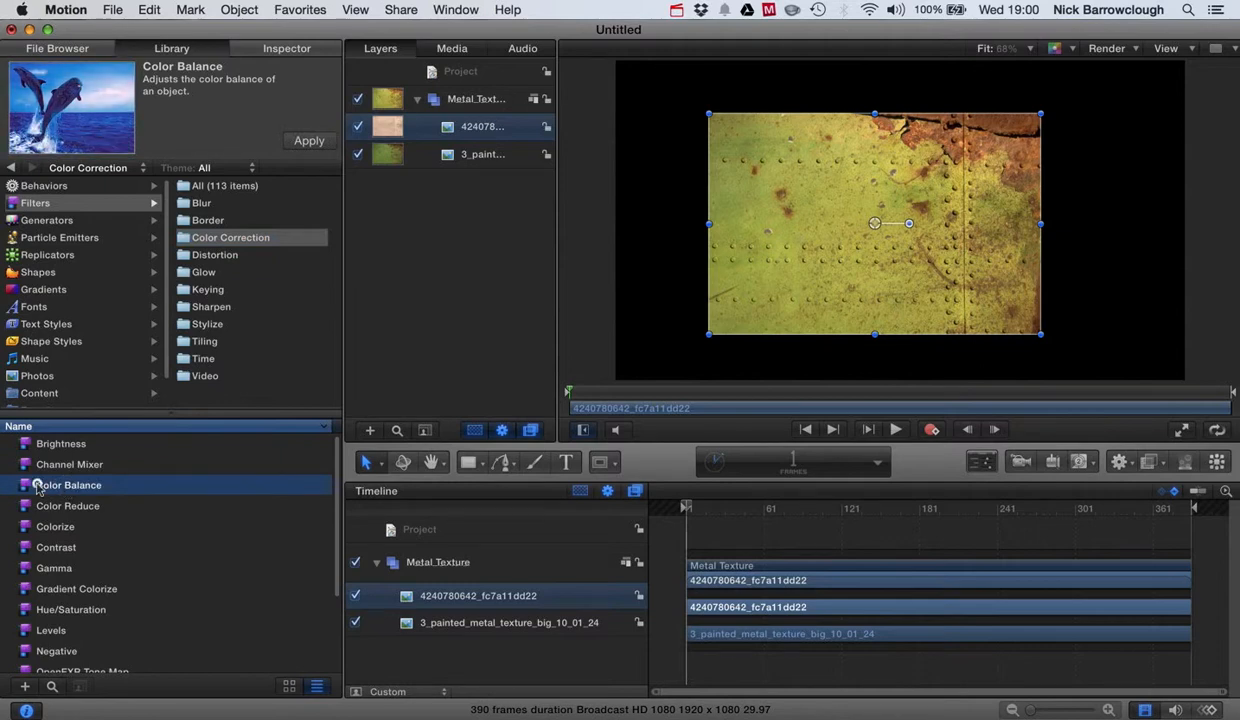
pyautogui.click(308, 140)
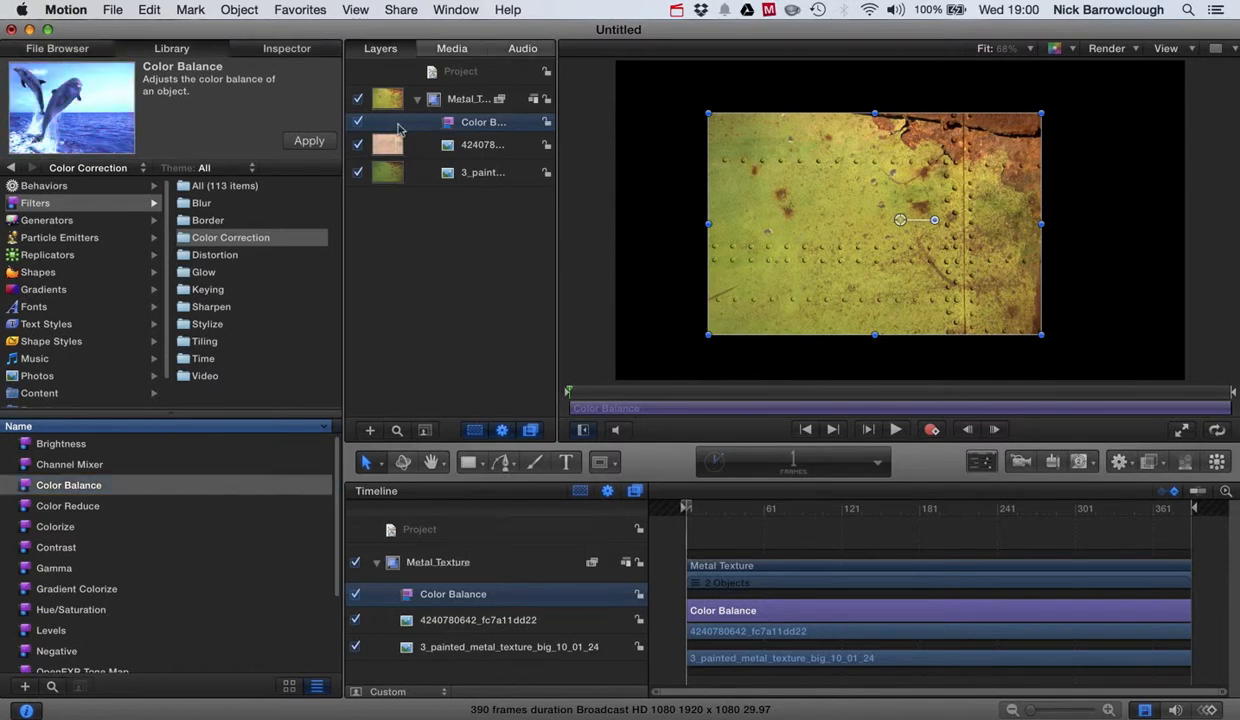
# Step: In Color Balance, lower shadow red and blue and pull shadow green slightly below neutral
pyautogui.click(286, 48)
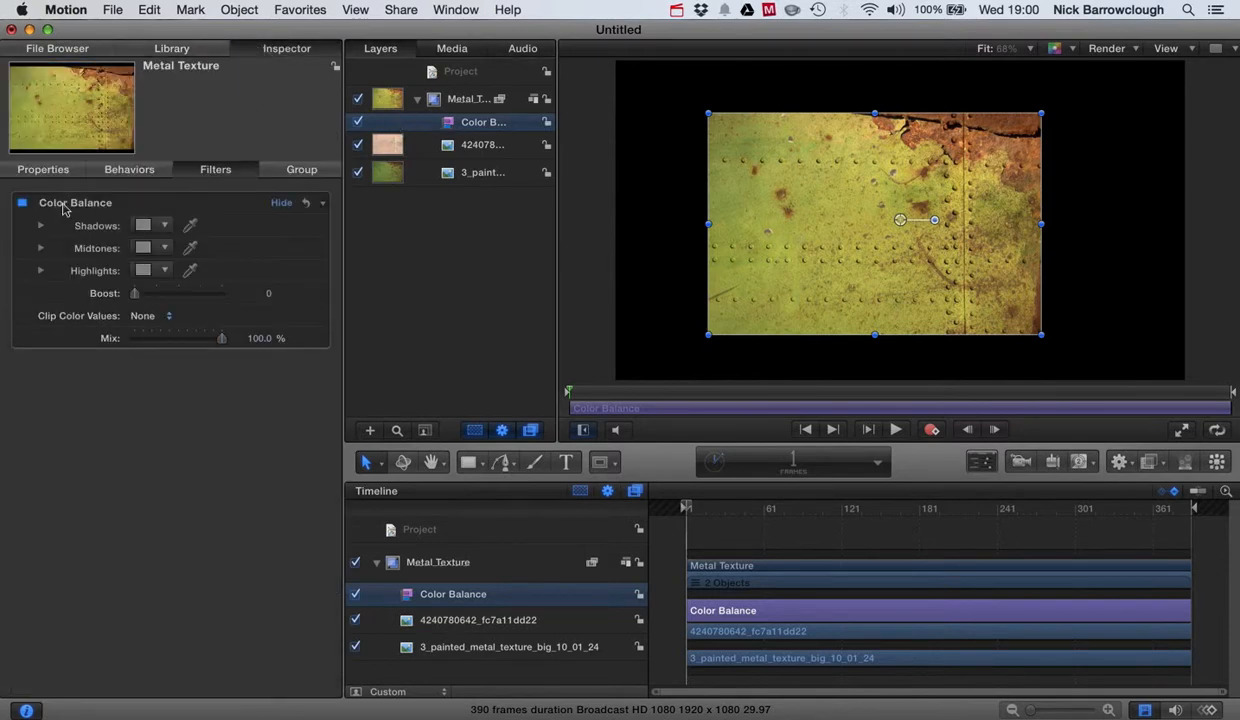
pyautogui.click(40, 224)
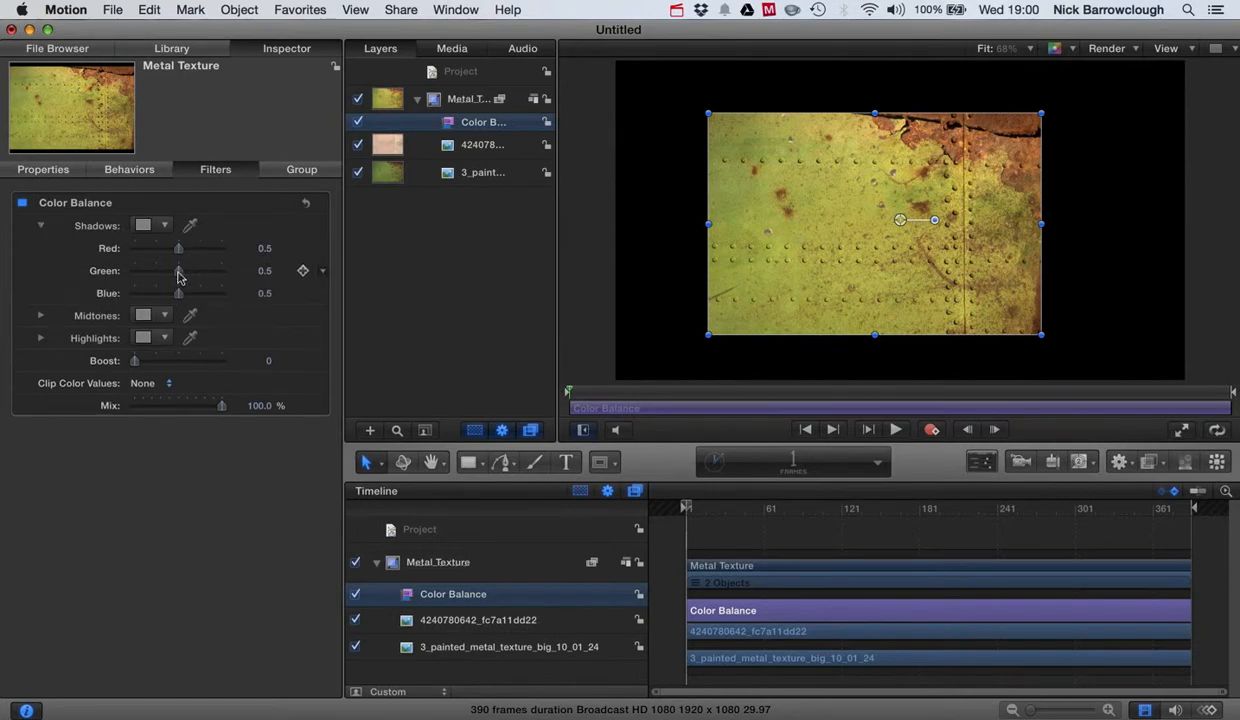
pyautogui.moveTo(178, 270); pyautogui.dragTo(172, 270)
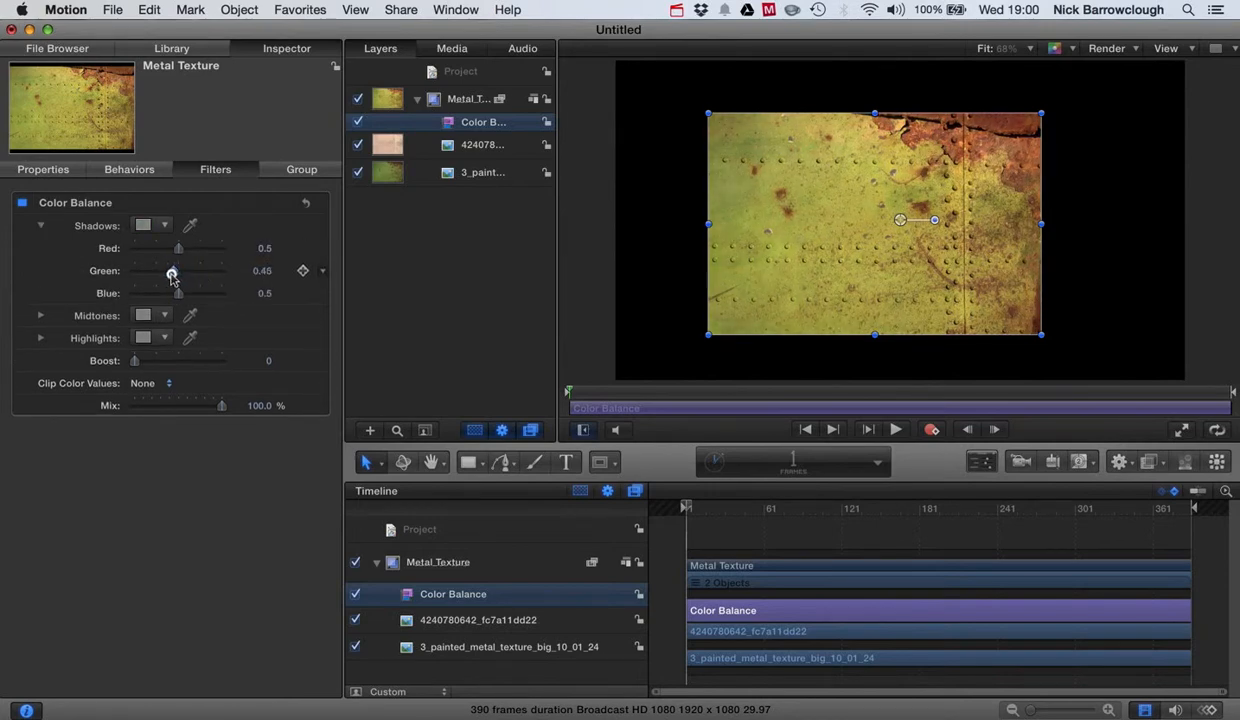
pyautogui.moveTo(178, 248); pyautogui.dragTo(148, 248)
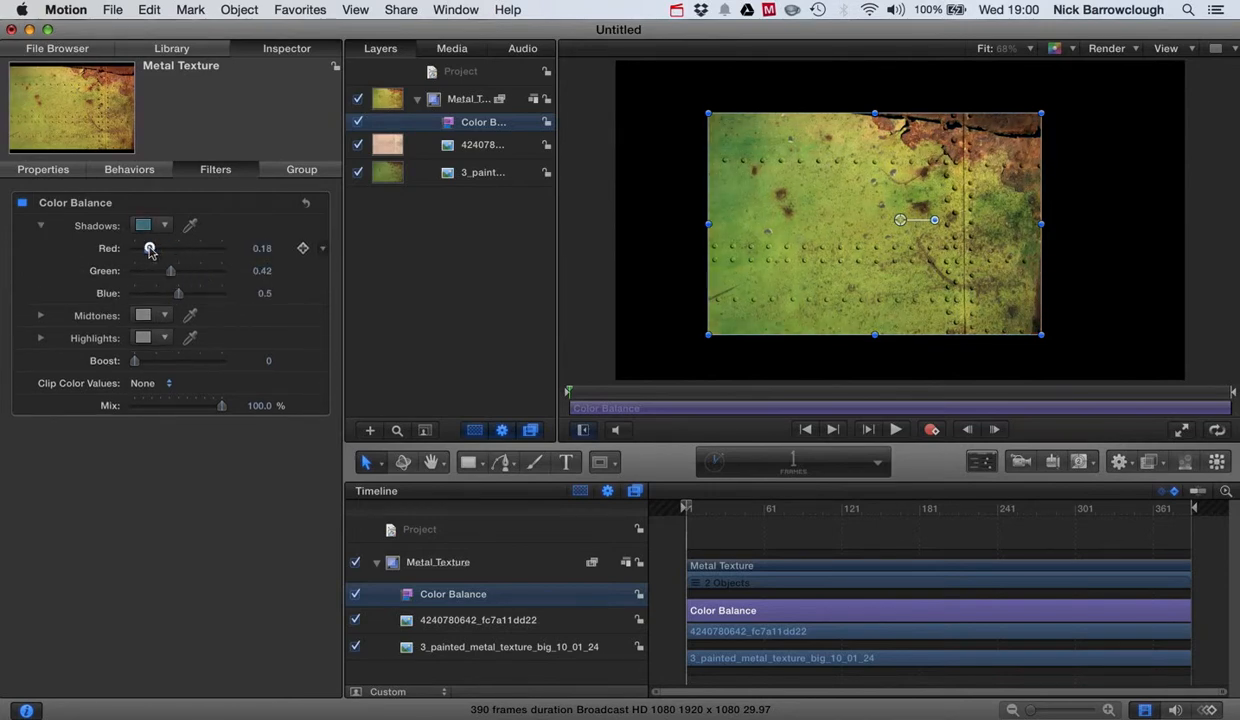
pyautogui.moveTo(148, 248); pyautogui.dragTo(148, 248)
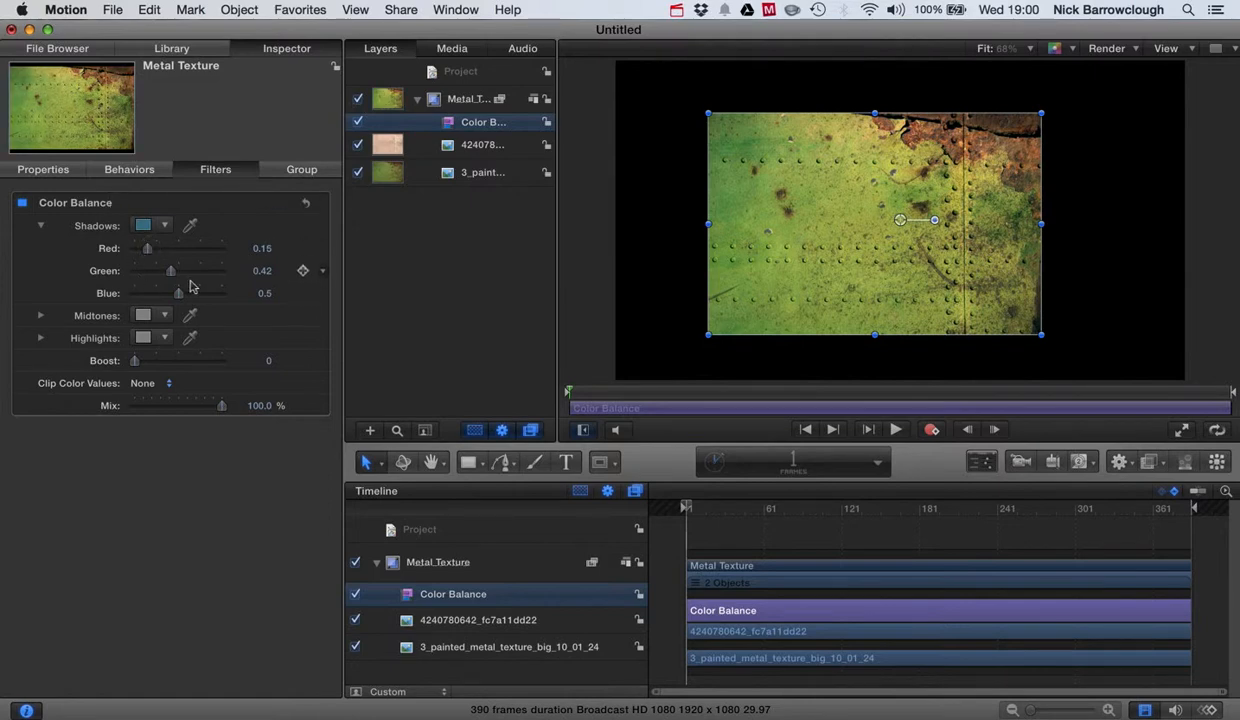
pyautogui.moveTo(148, 248); pyautogui.dragTo(136, 248)
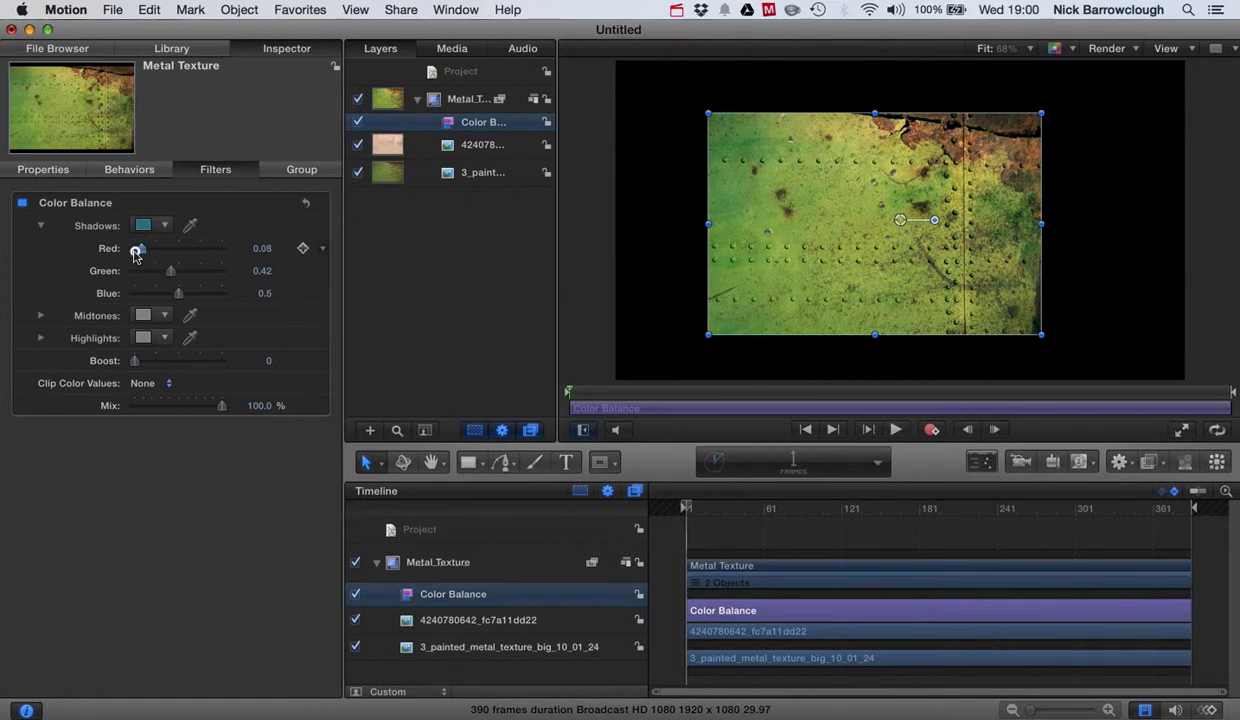
pyautogui.moveTo(136, 248); pyautogui.dragTo(148, 248)
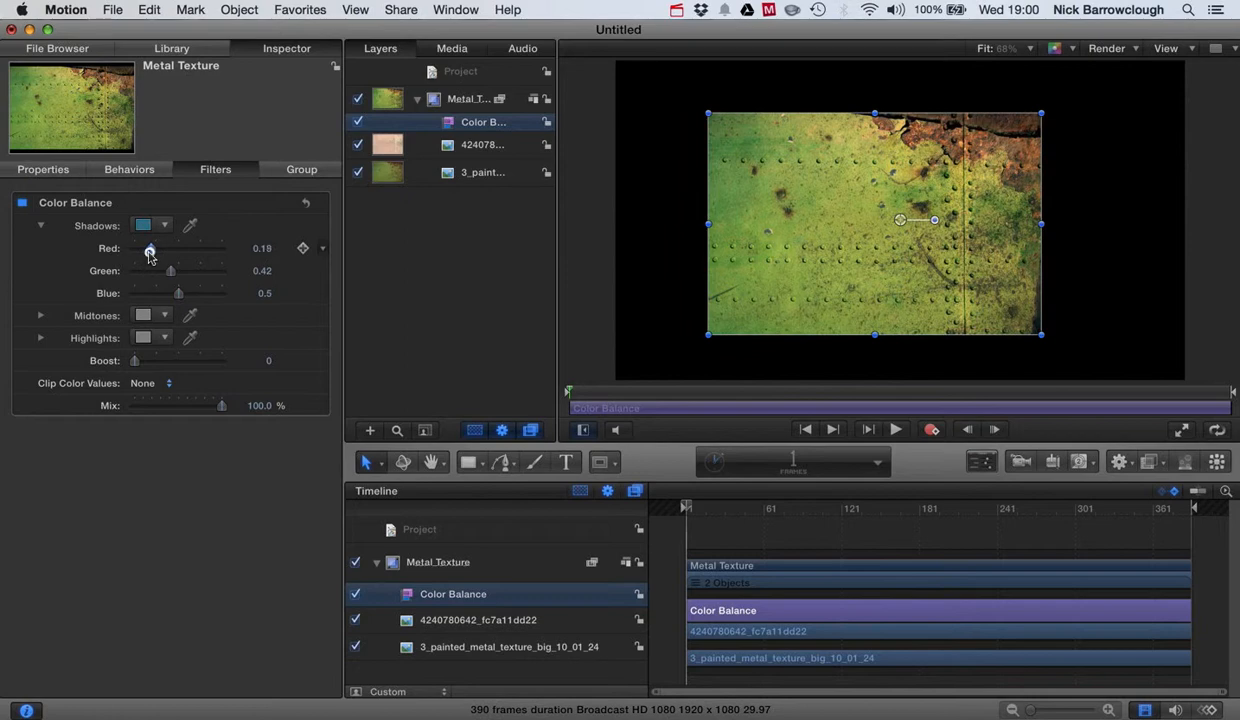
pyautogui.moveTo(170, 272); pyautogui.dragTo(184, 272)
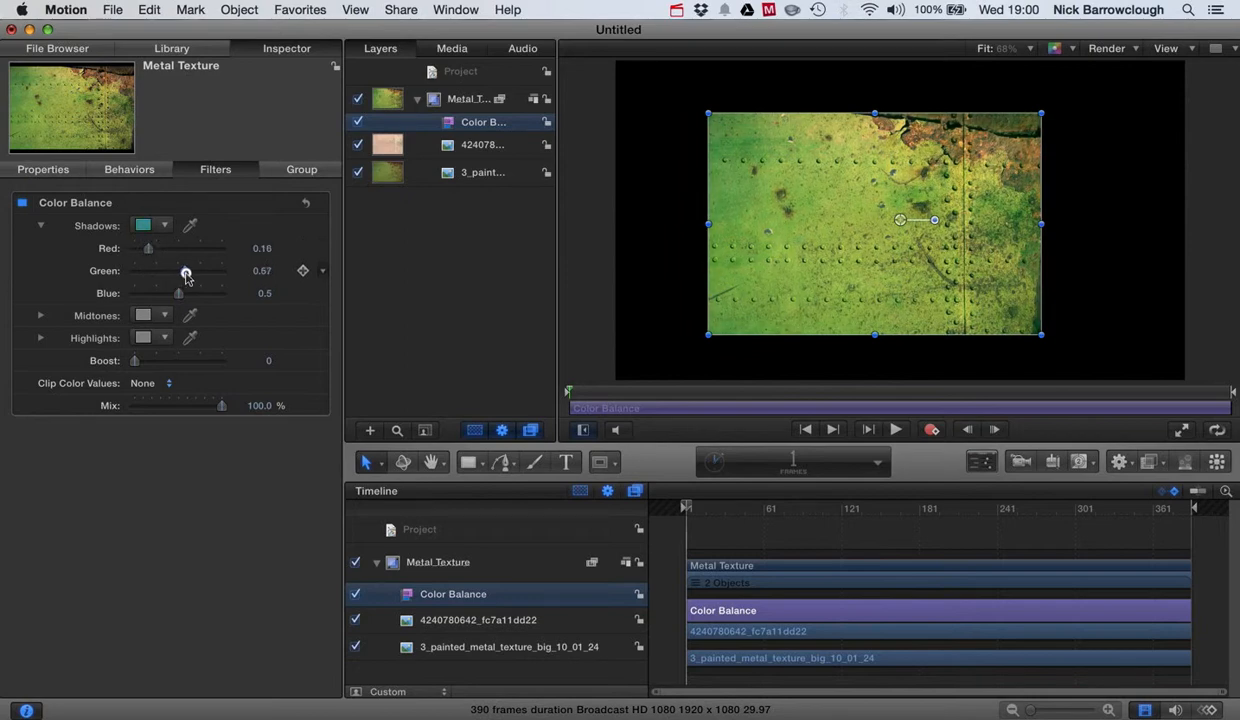
pyautogui.moveTo(184, 272); pyautogui.dragTo(198, 272)
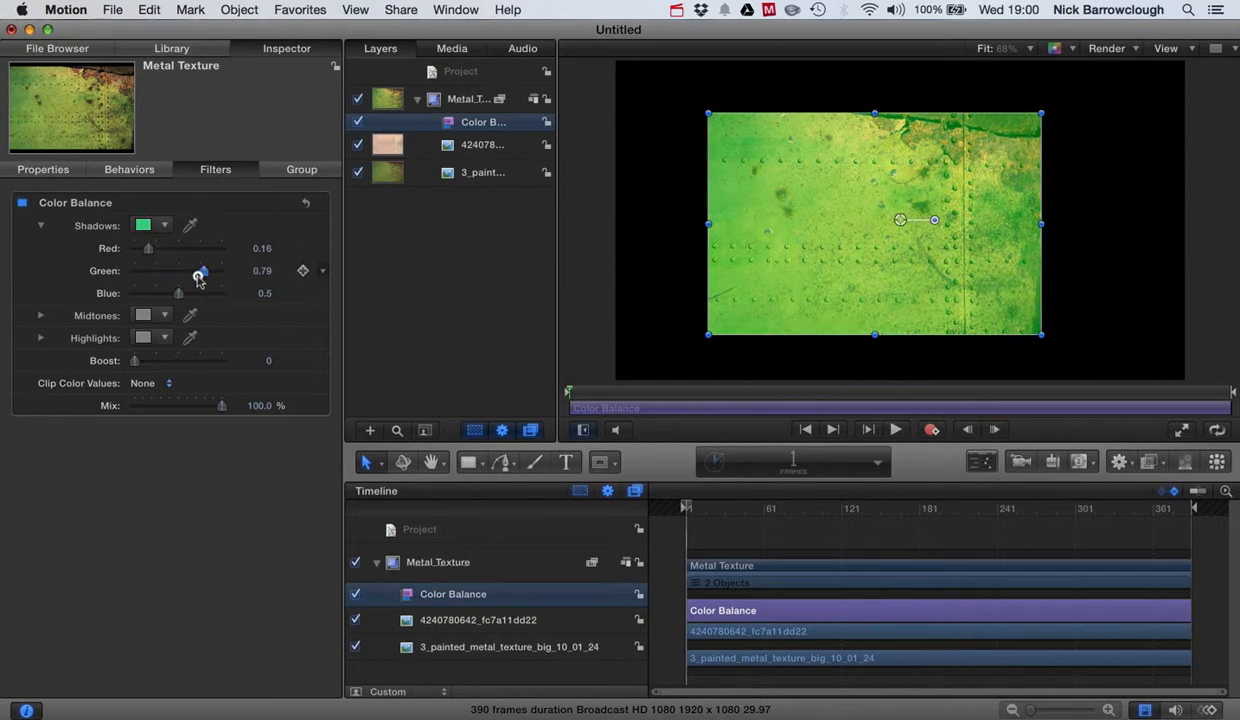
pyautogui.moveTo(200, 272); pyautogui.dragTo(168, 272)
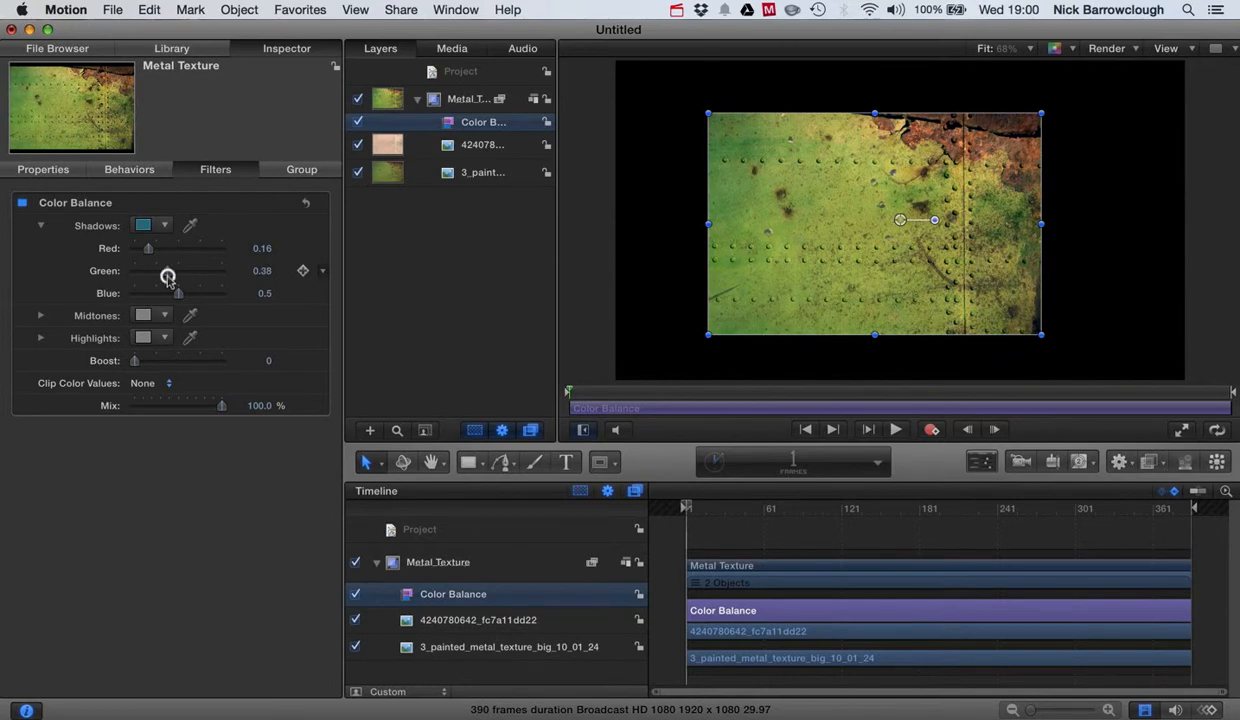
pyautogui.moveTo(178, 292); pyautogui.dragTo(166, 292)
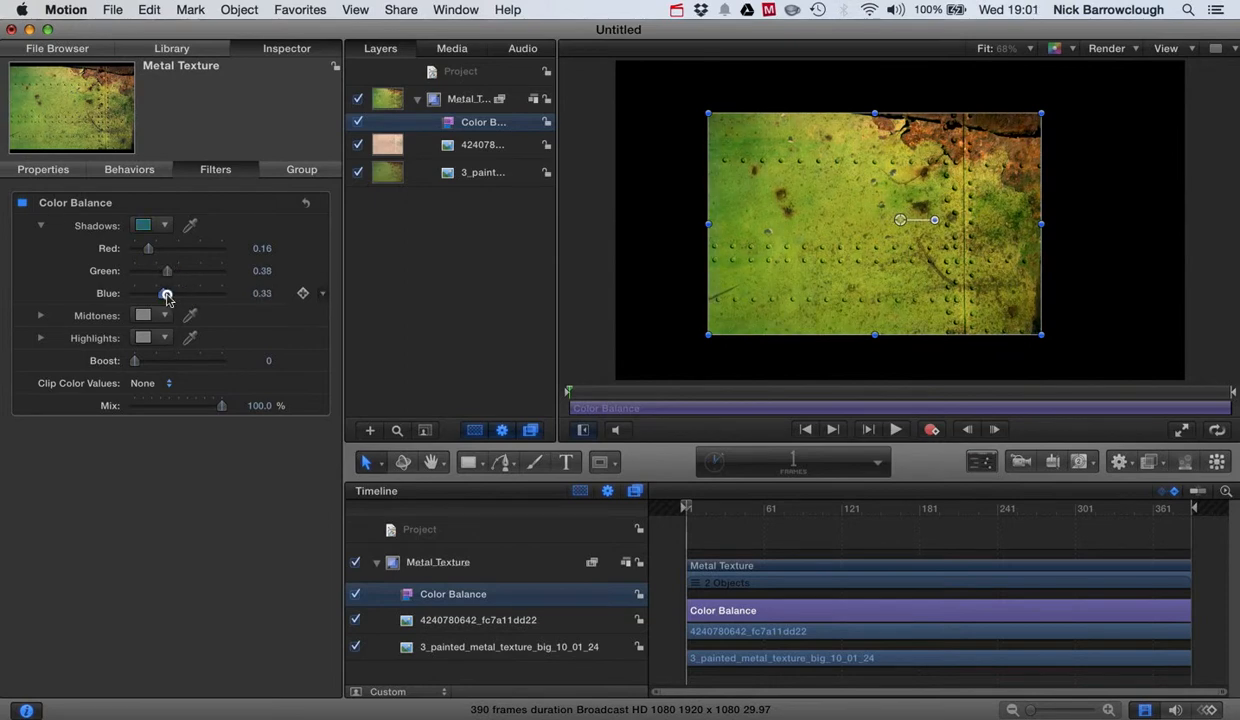
pyautogui.moveTo(166, 292); pyautogui.dragTo(168, 292)
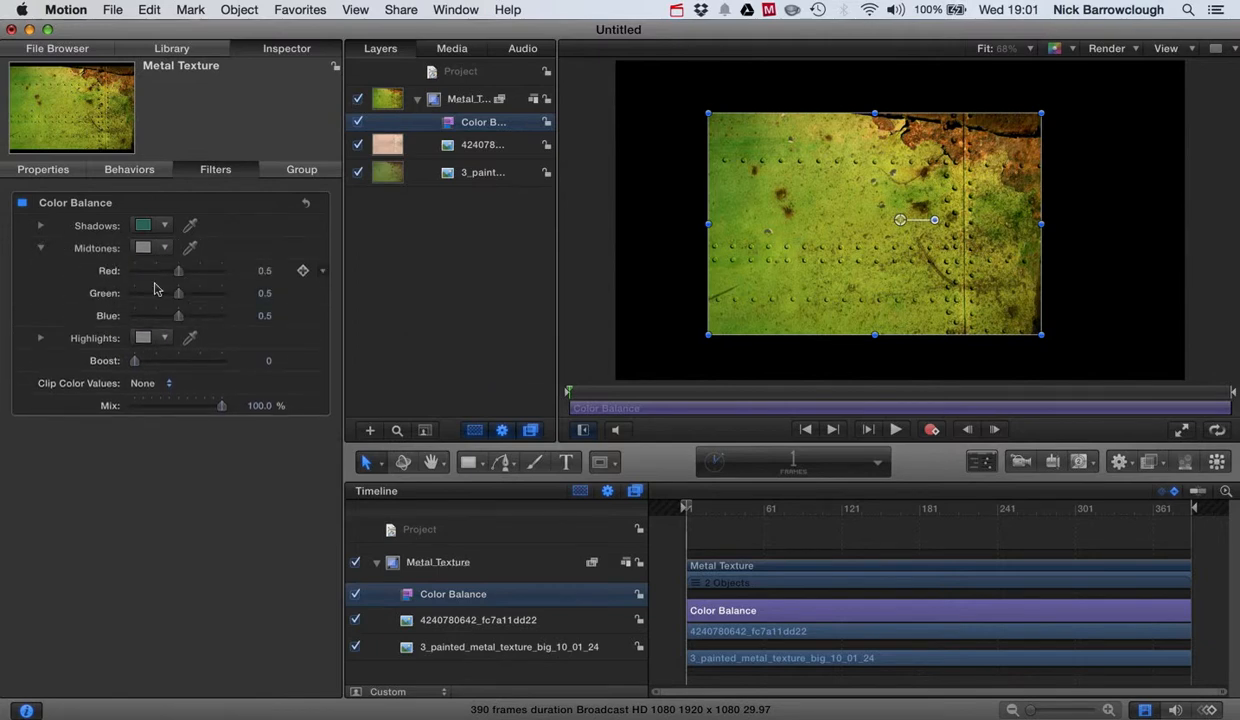
# Step: Lower midtone red and green slightly and raise midtone blue
pyautogui.moveTo(178, 272); pyautogui.dragTo(176, 272)
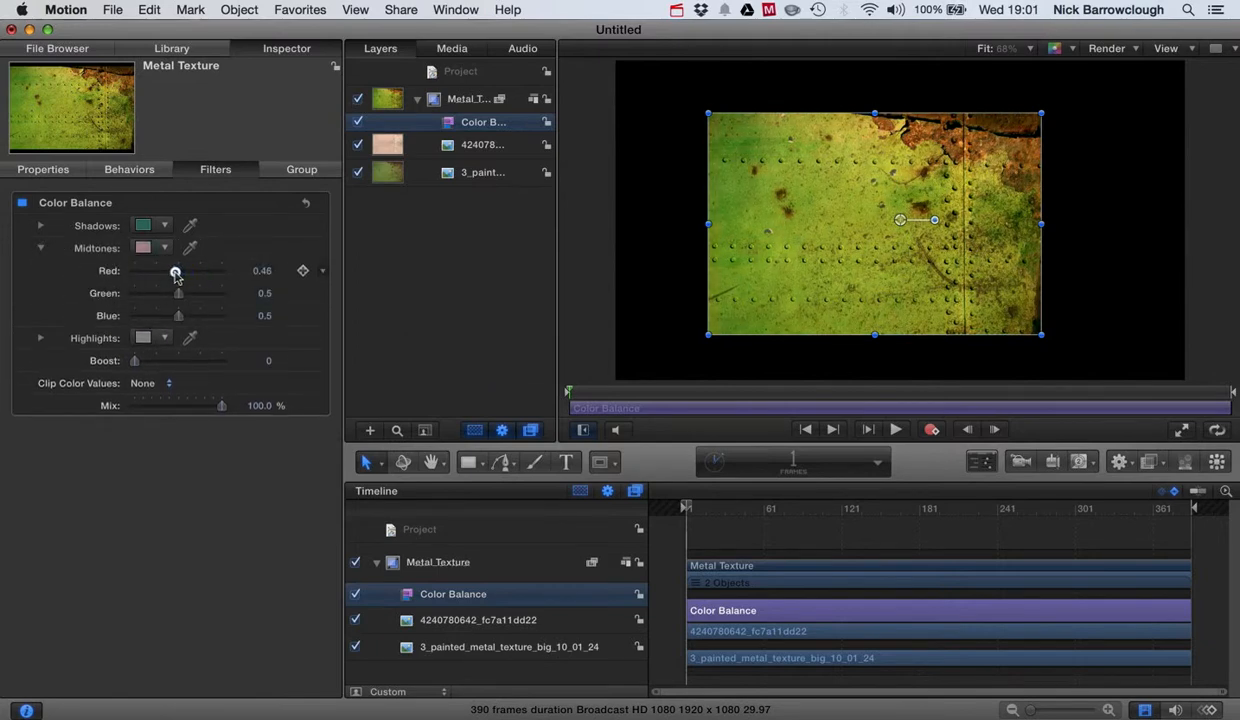
pyautogui.moveTo(178, 292); pyautogui.dragTo(172, 292)
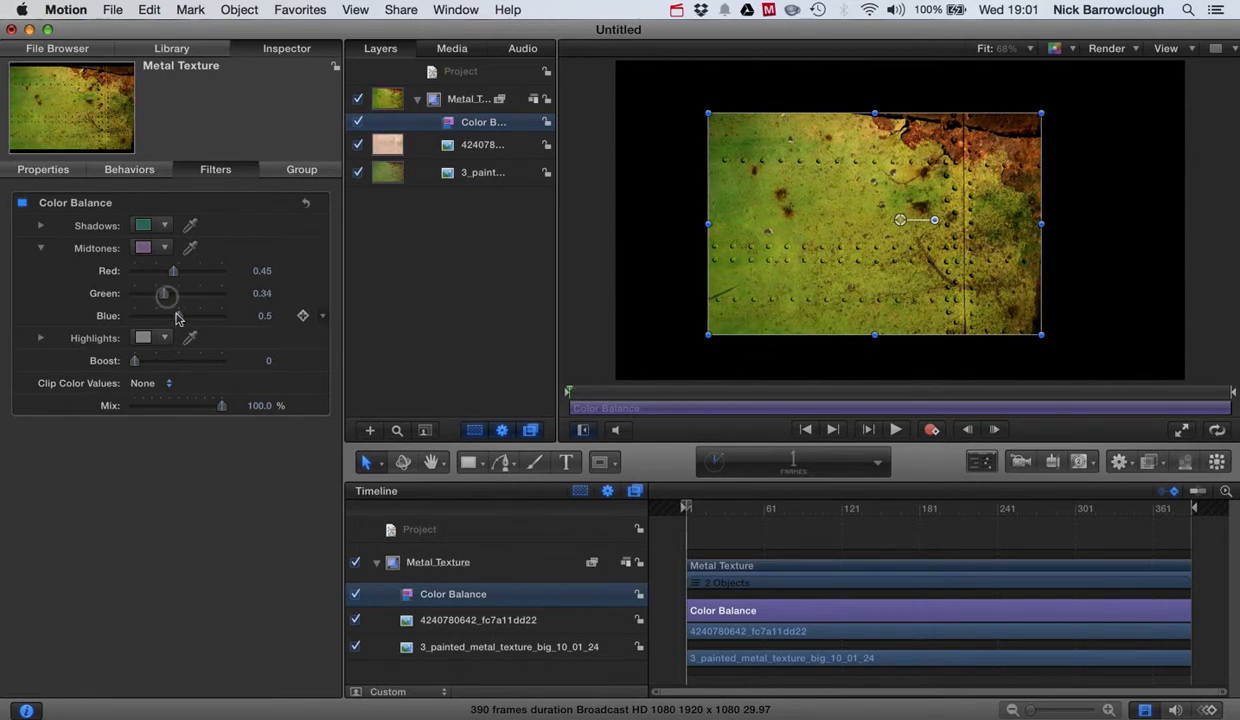
pyautogui.moveTo(164, 316); pyautogui.dragTo(196, 316)
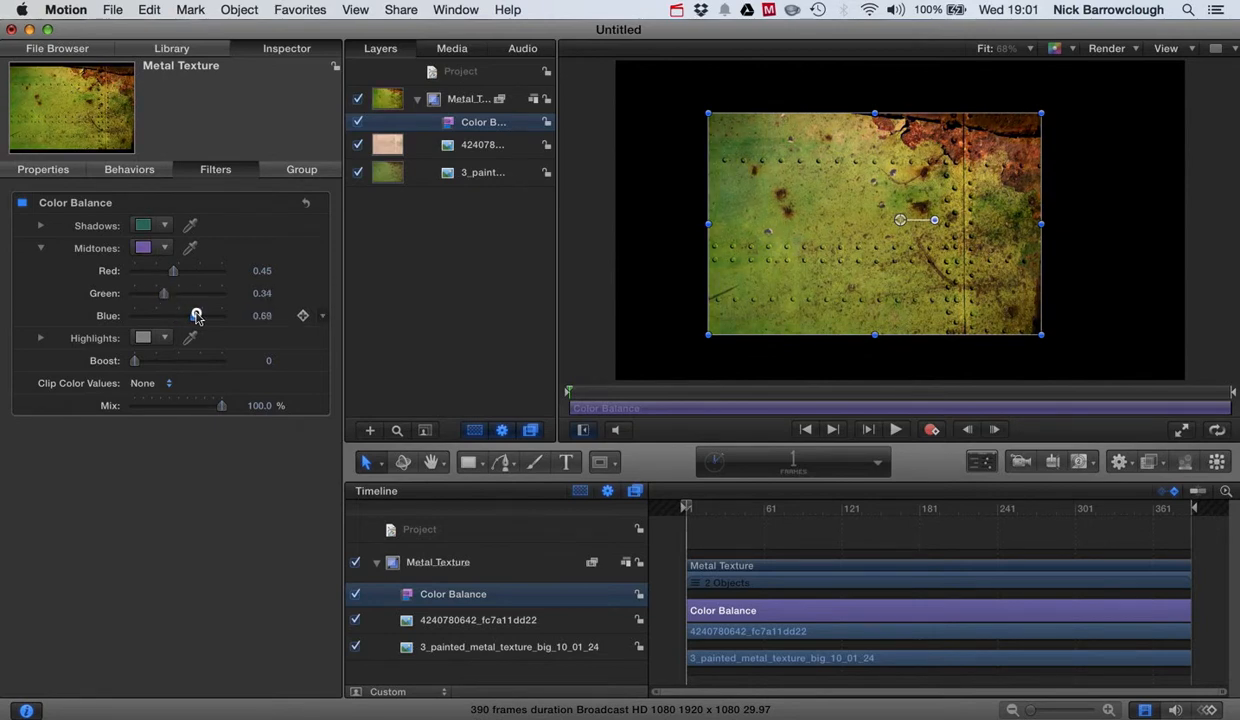
pyautogui.click(40, 248)
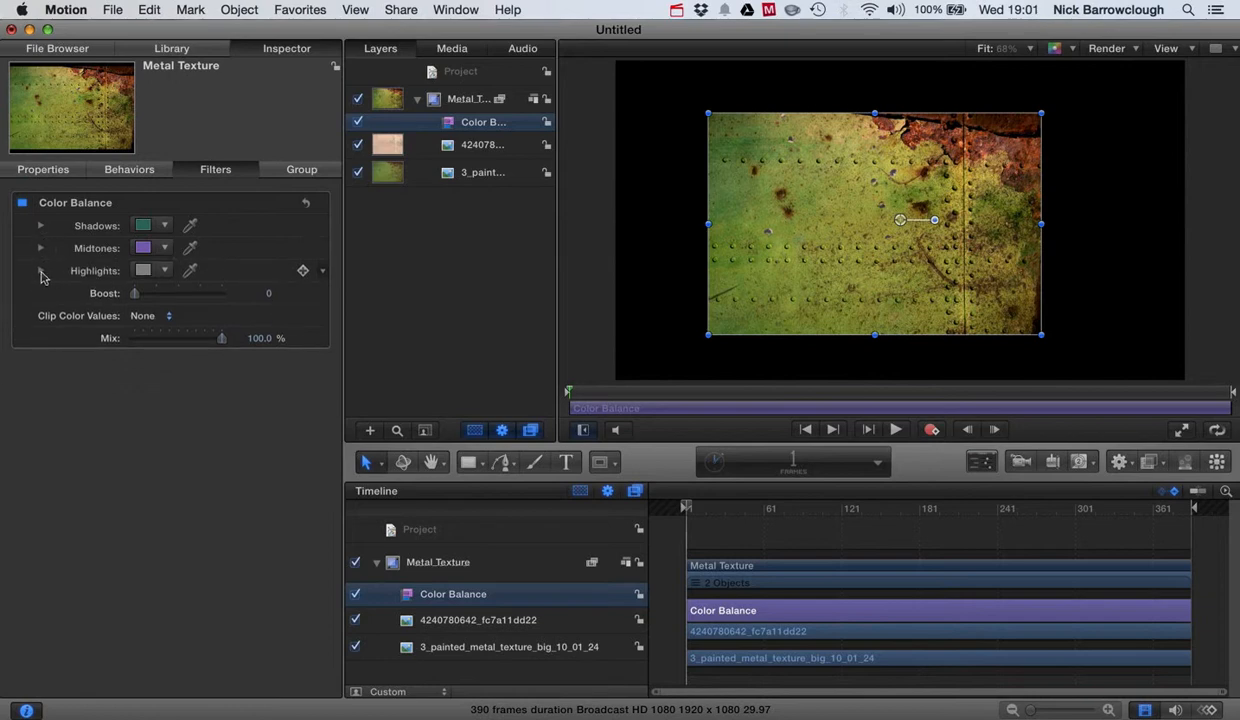
# Step: Lower highlight red, adjust green and raise highlight blue to tint the metal
pyautogui.click(40, 270)
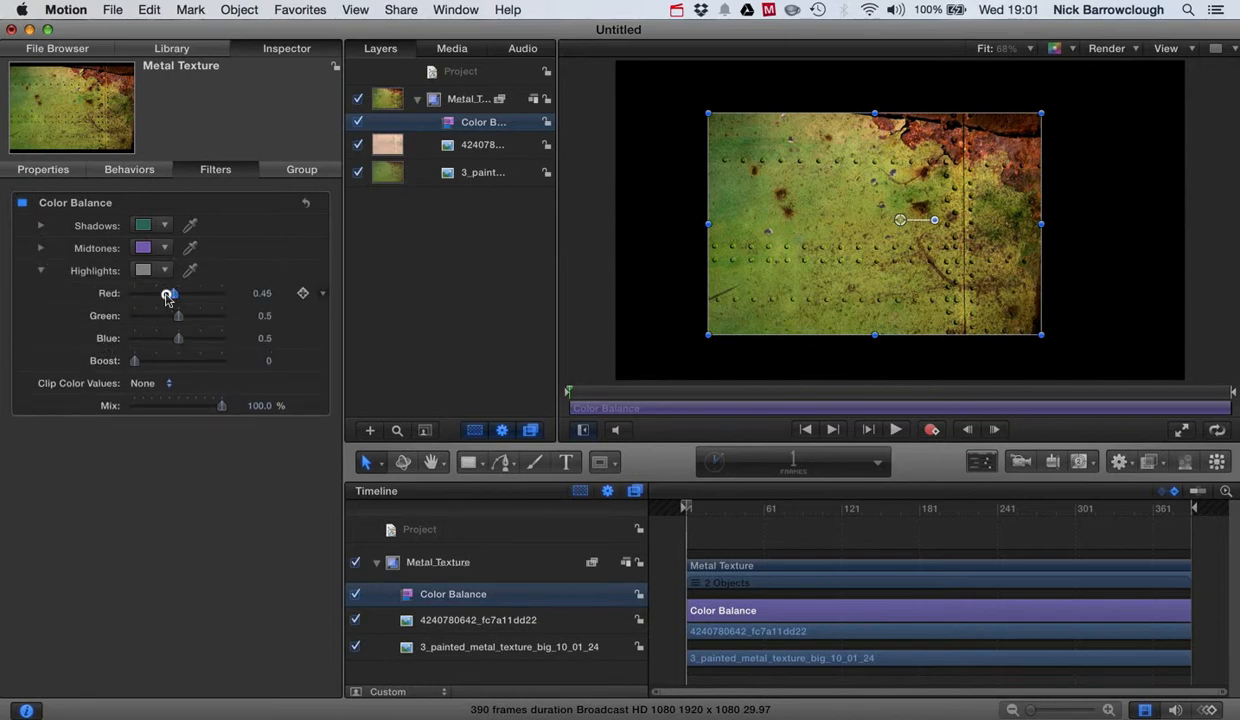
pyautogui.moveTo(168, 292); pyautogui.dragTo(184, 316)
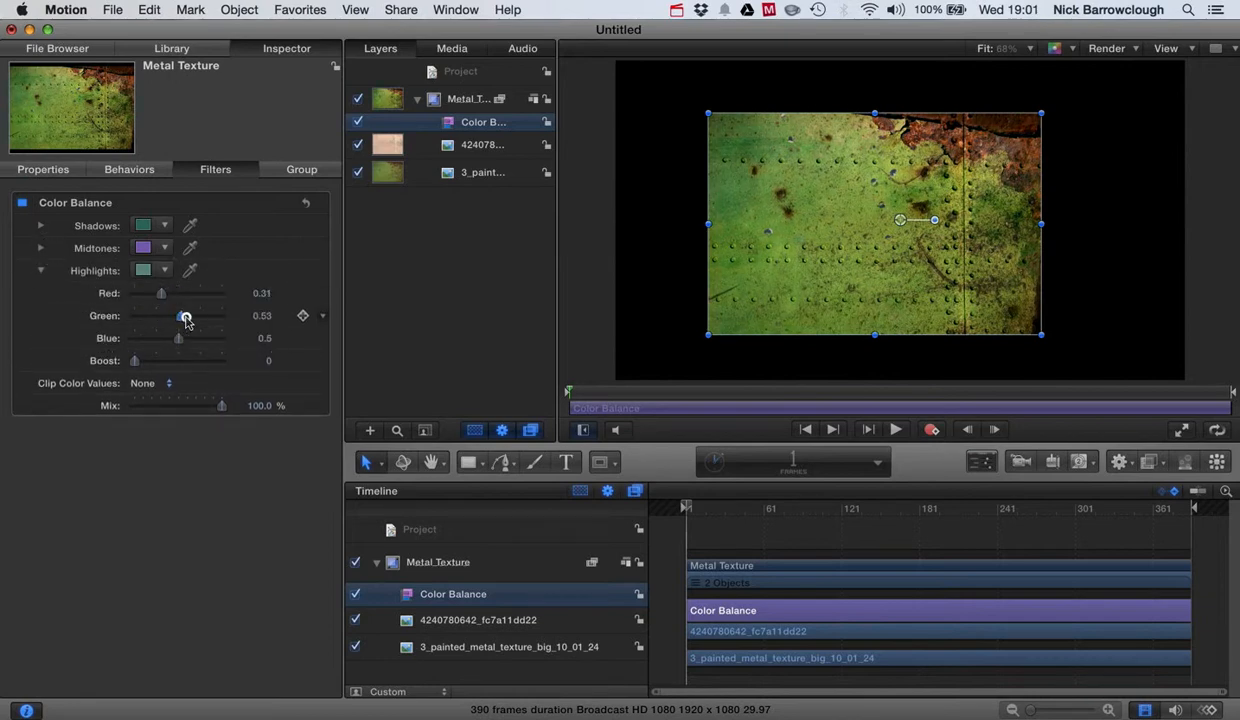
pyautogui.moveTo(184, 316); pyautogui.dragTo(174, 316)
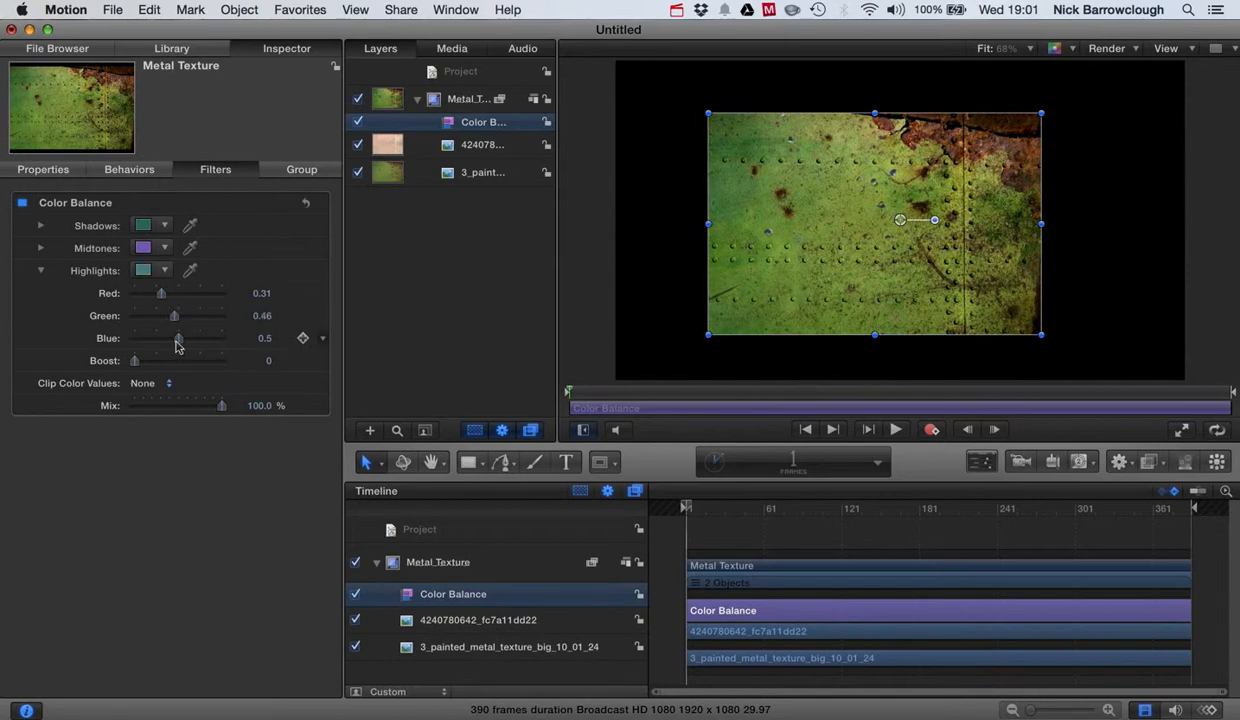
pyautogui.moveTo(178, 338); pyautogui.dragTo(184, 338)
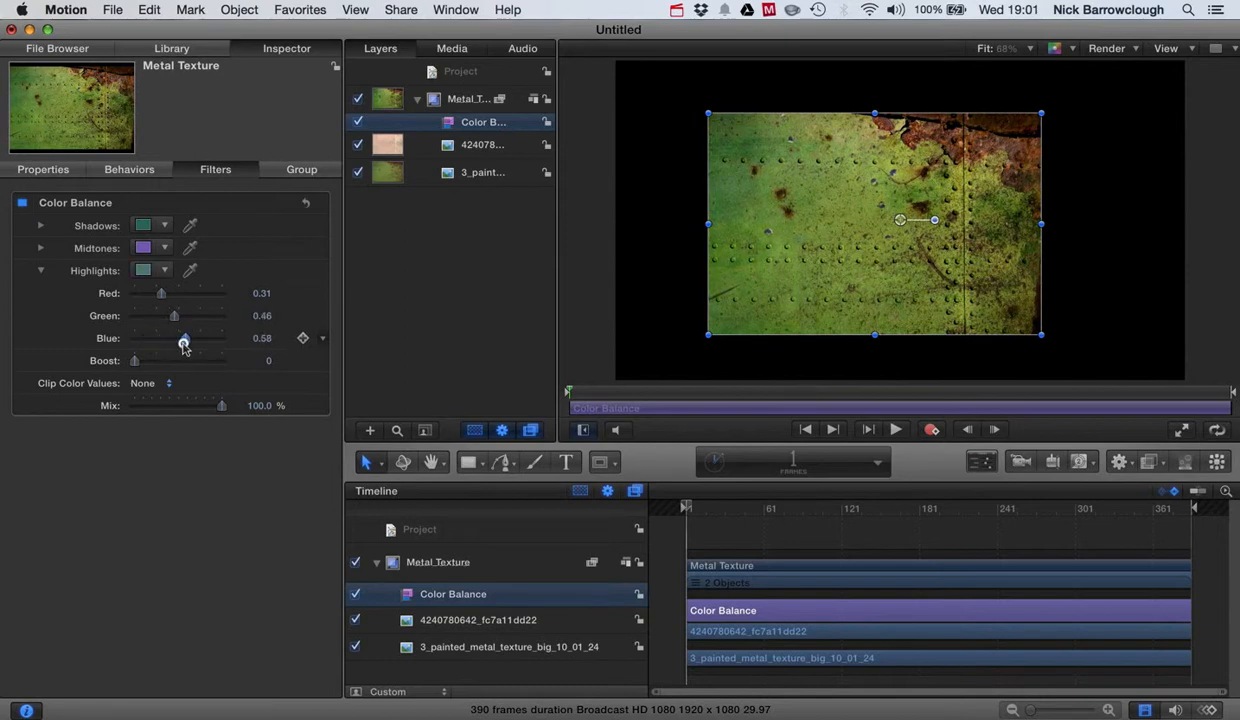
pyautogui.moveTo(184, 338); pyautogui.dragTo(184, 338)
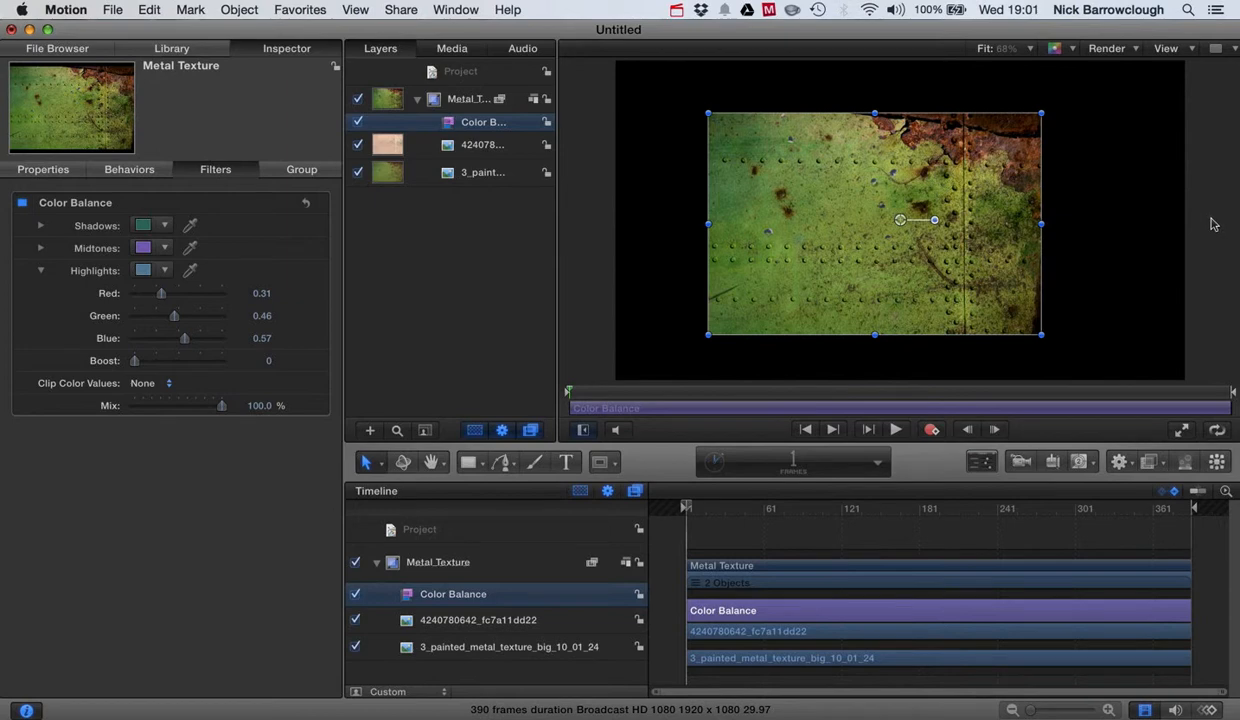
pyautogui.click(40, 270)
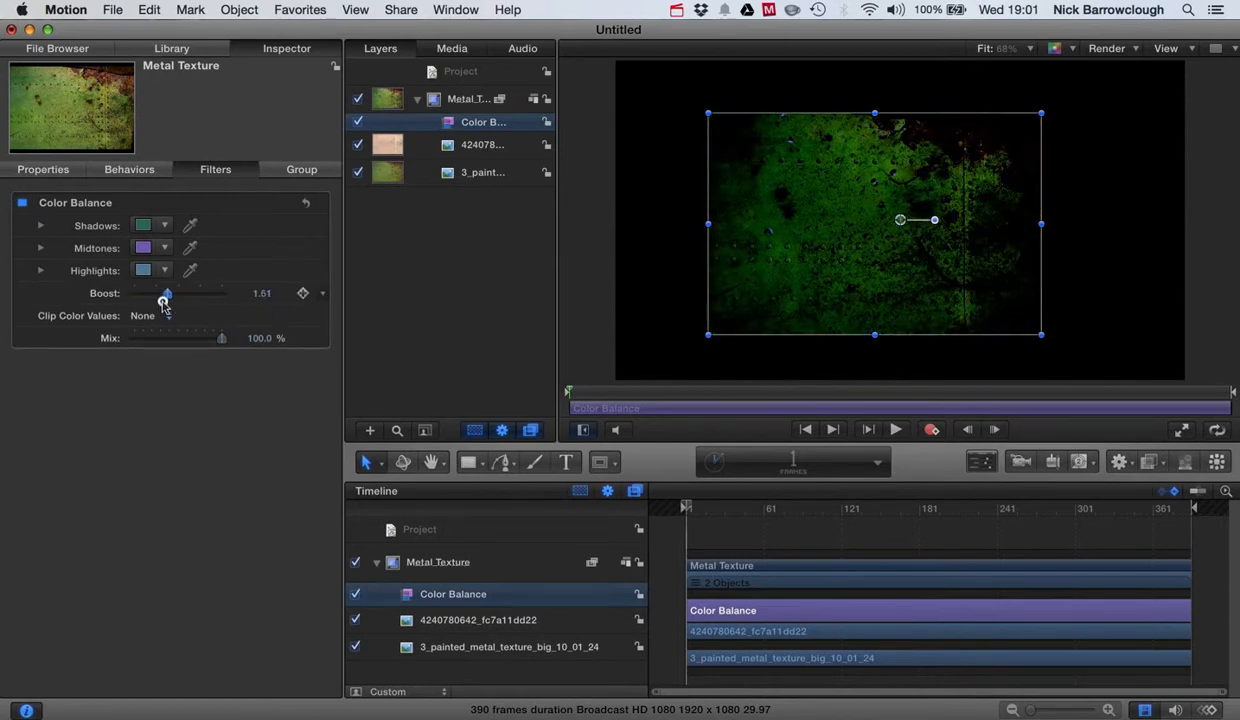
pyautogui.moveTo(166, 292); pyautogui.dragTo(134, 292)
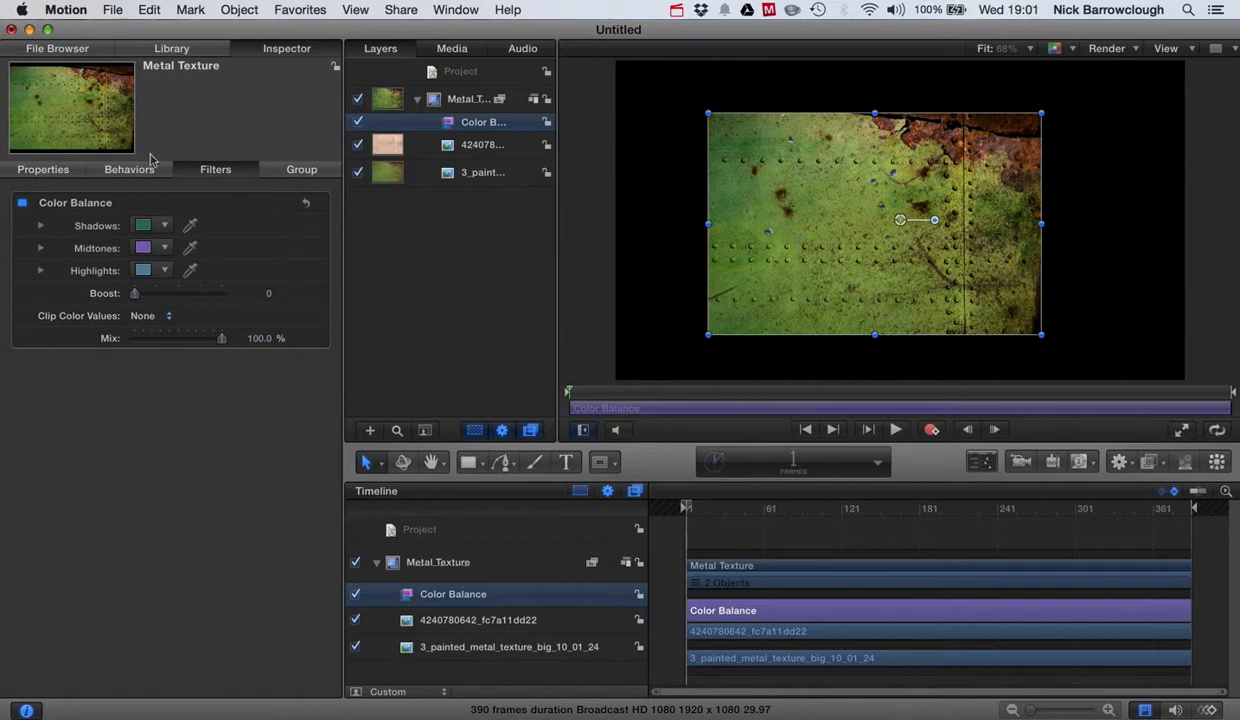
pyautogui.moveTo(176, 172)
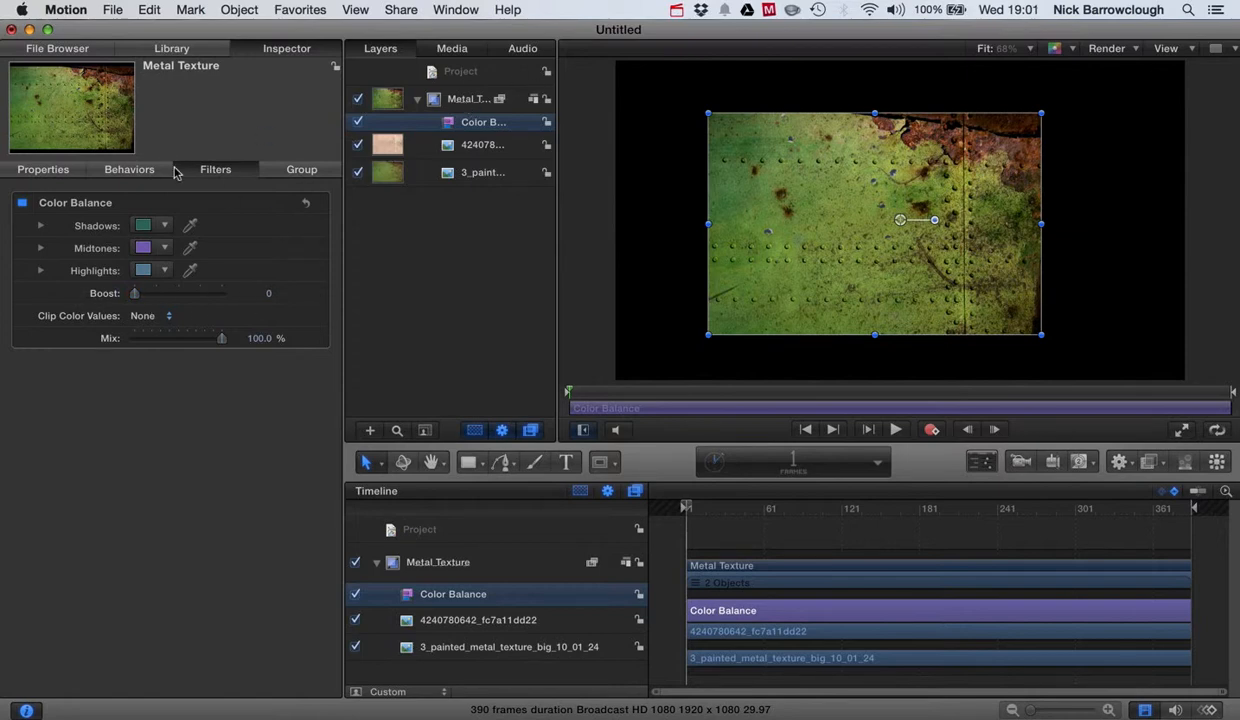
# Step: Browse Hue/Saturation, Color Balance and Channel Mixer, then apply Brightness to the Metal Texture group
pyautogui.click(172, 48)
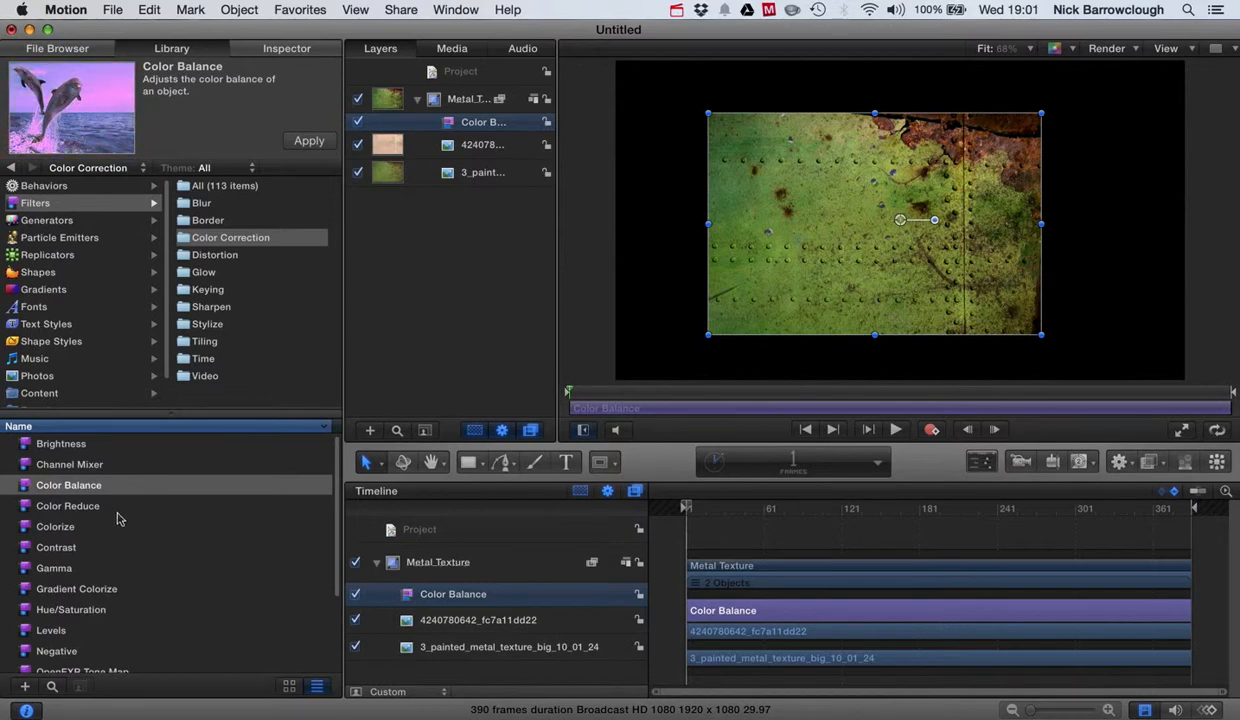
pyautogui.click(72, 608)
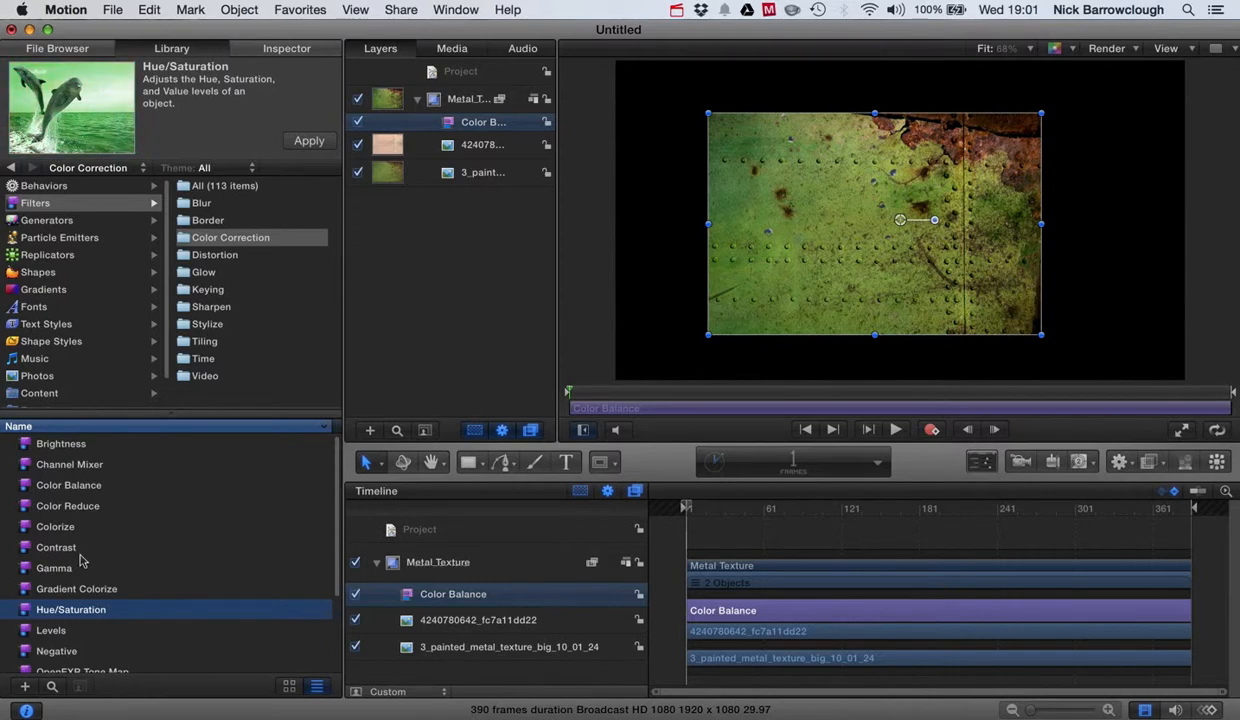
pyautogui.click(68, 486)
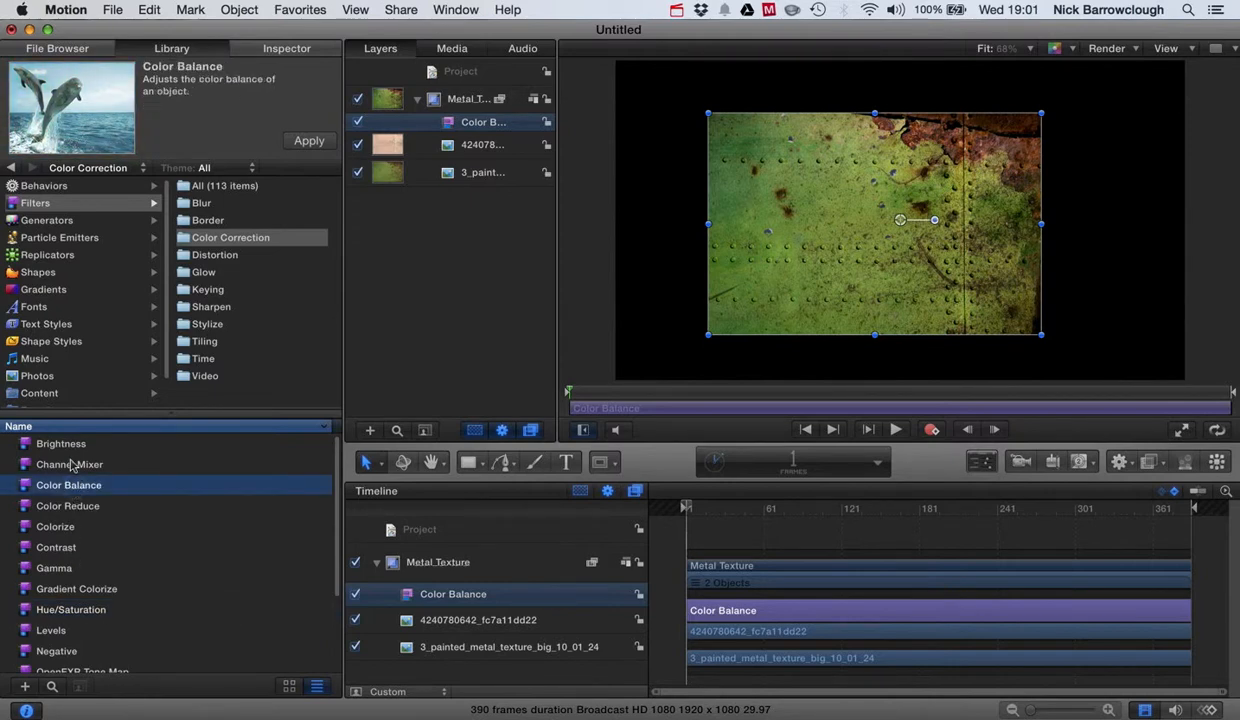
pyautogui.click(68, 464)
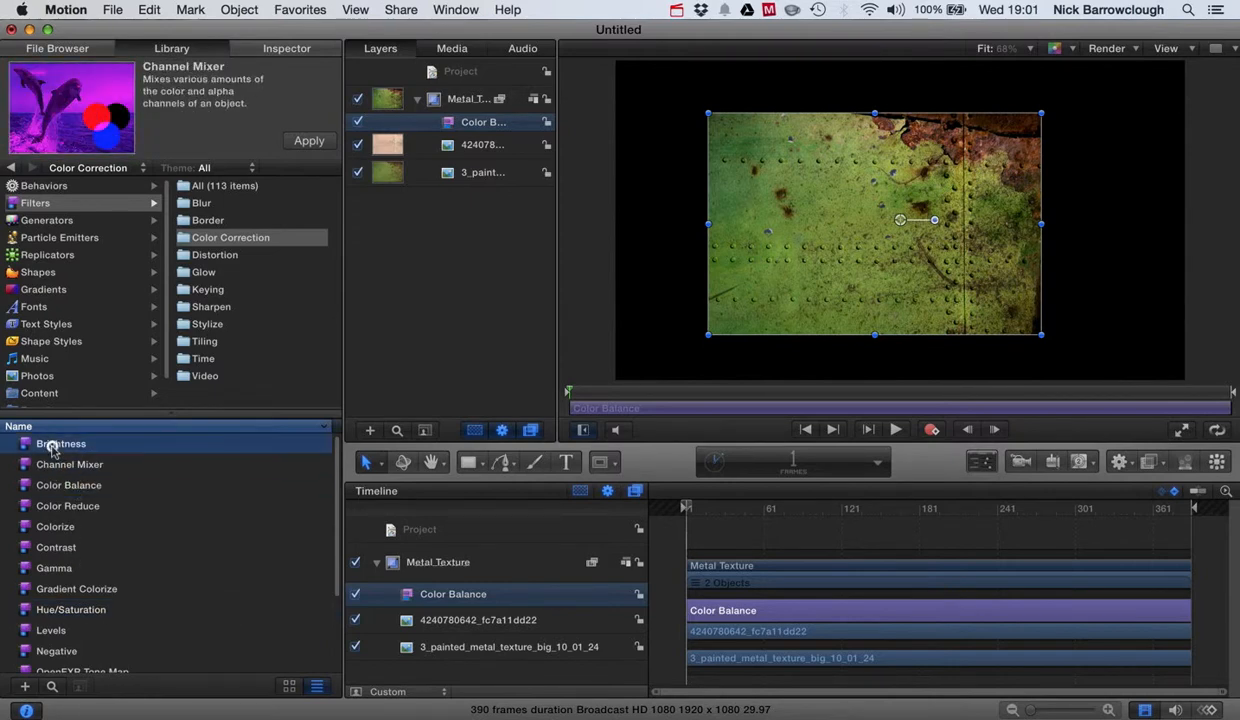
pyautogui.click(60, 444)
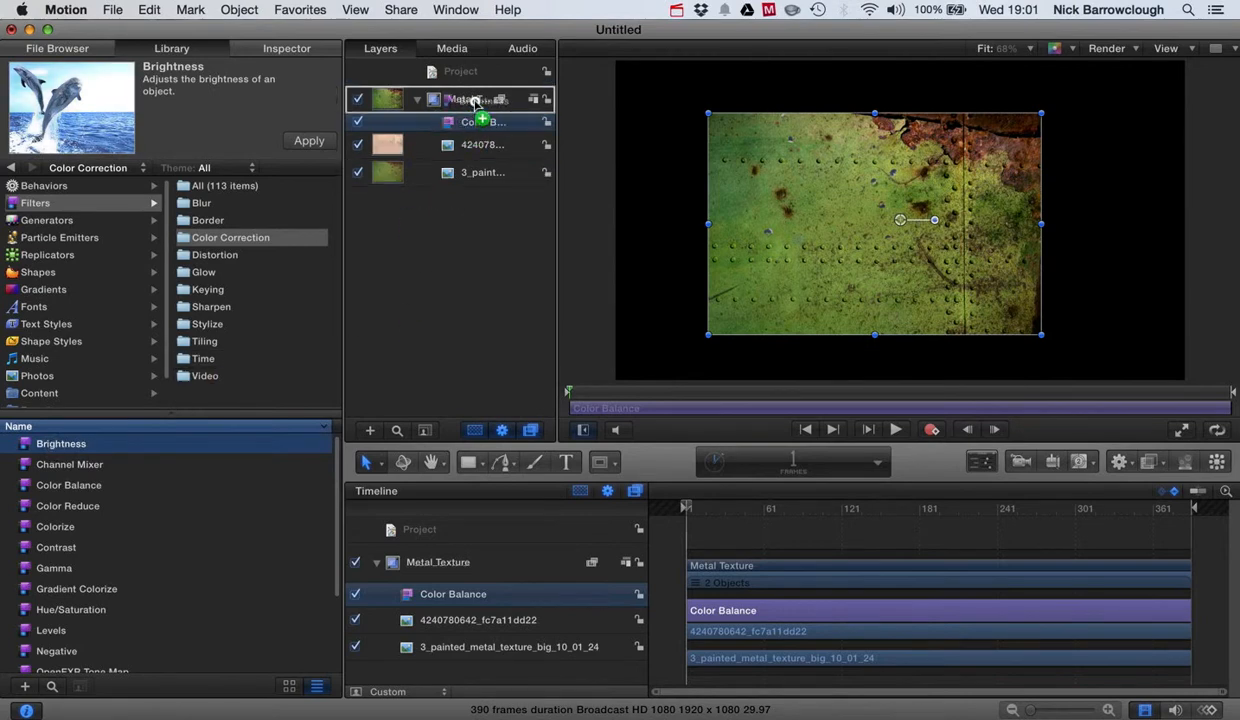
pyautogui.click(308, 140)
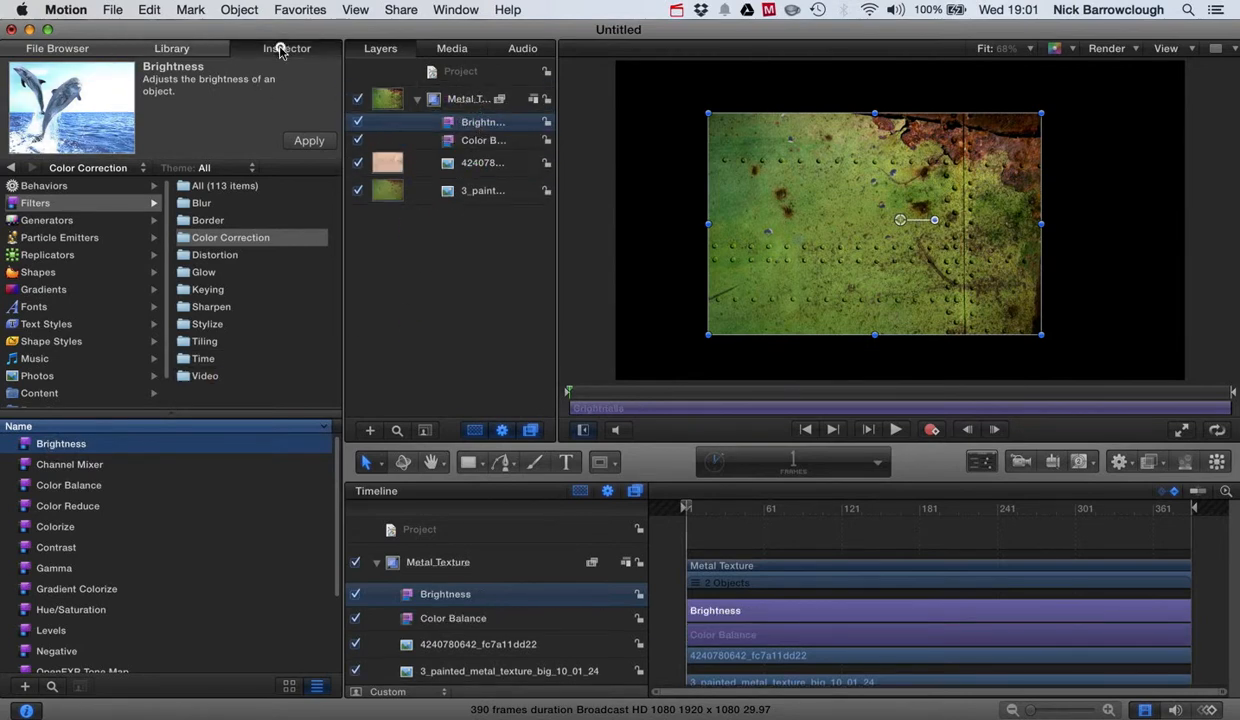
# Step: Raise the group's Brightness filter value to about 1.97
pyautogui.click(286, 48)
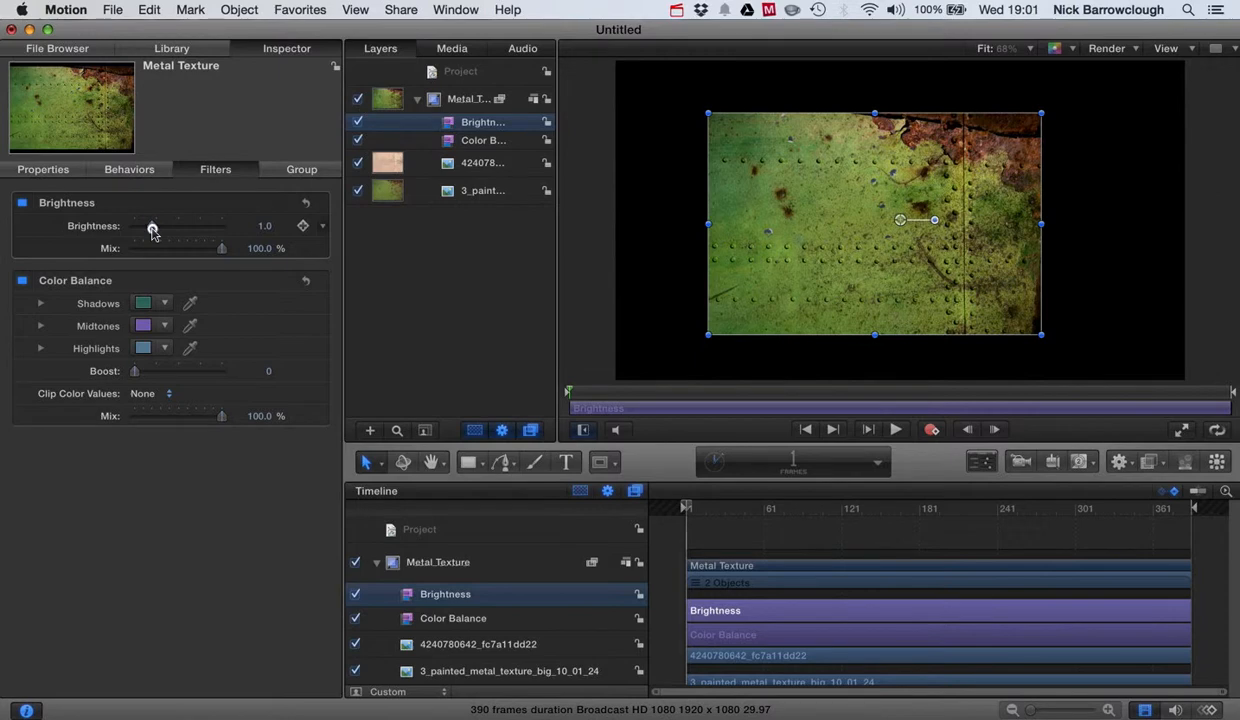
pyautogui.moveTo(152, 226); pyautogui.dragTo(148, 226)
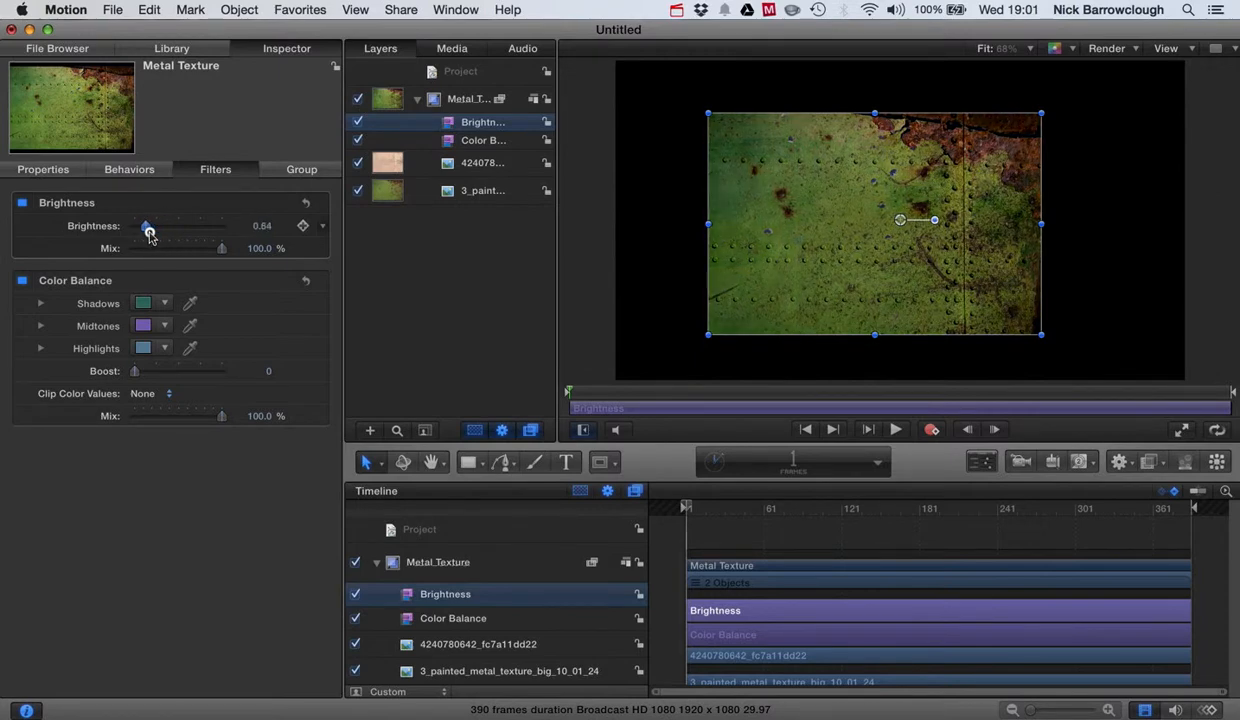
pyautogui.moveTo(148, 232); pyautogui.dragTo(164, 232)
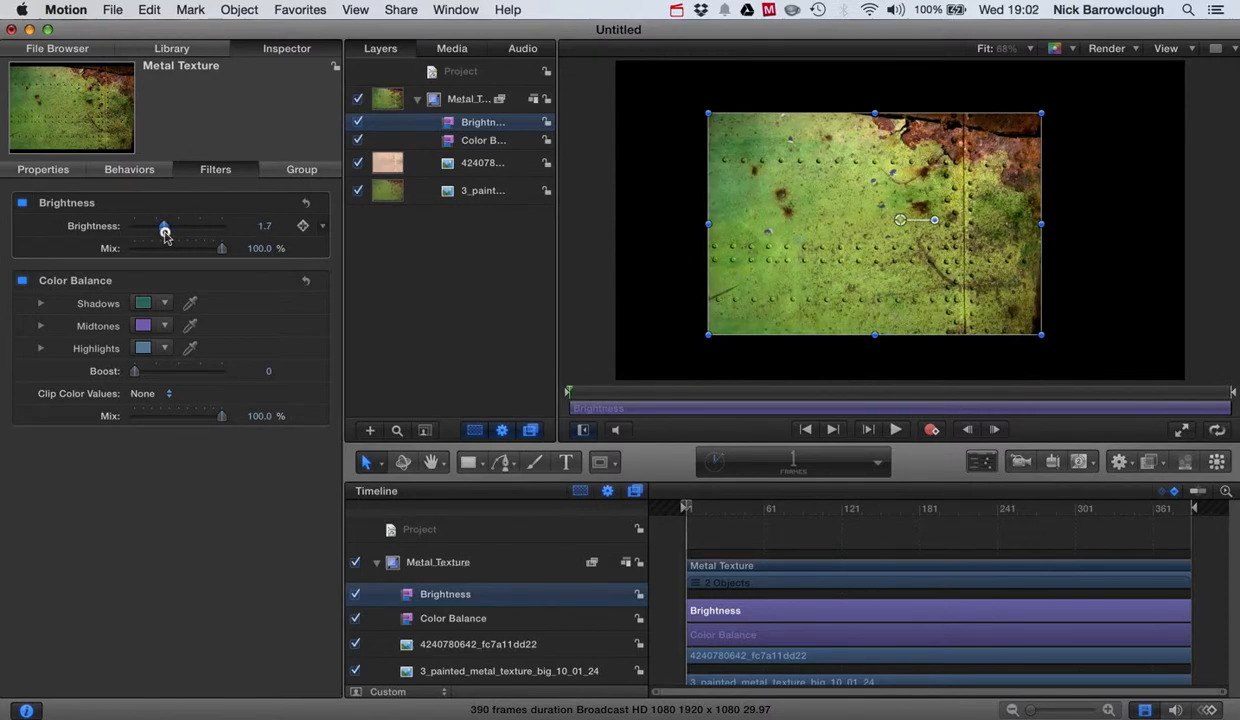
pyautogui.moveTo(164, 226); pyautogui.dragTo(168, 226)
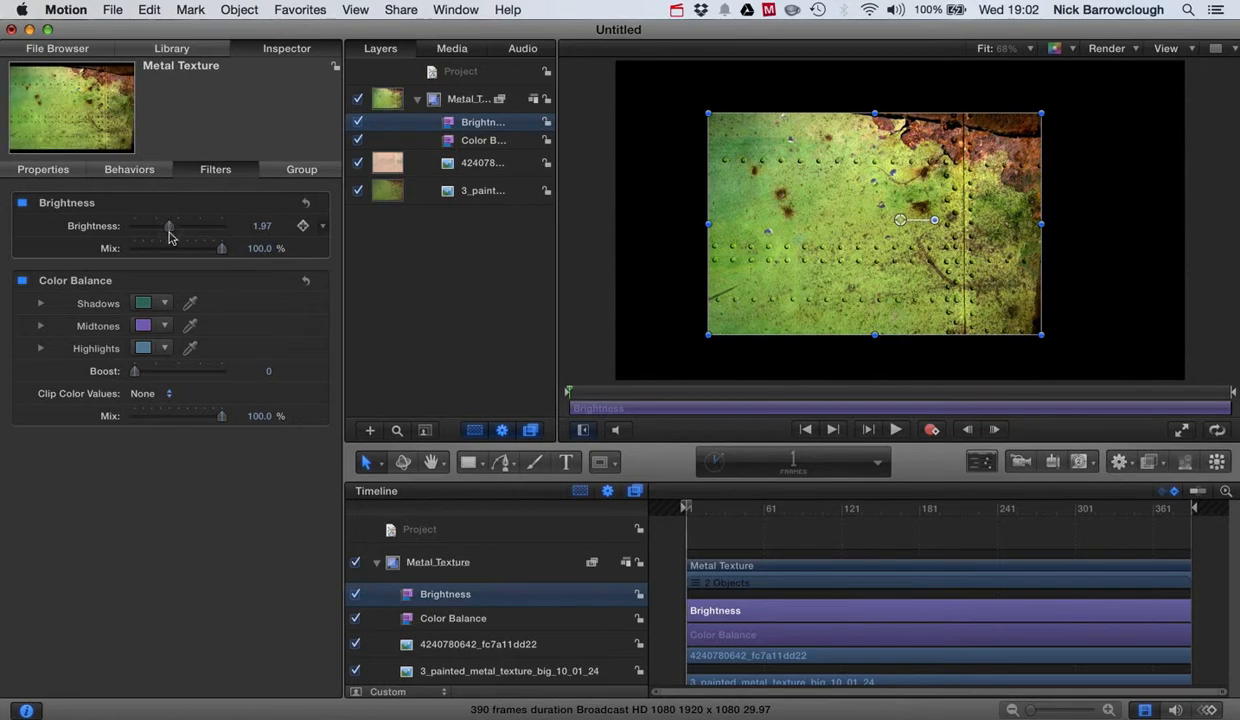
pyautogui.moveTo(1112, 290)
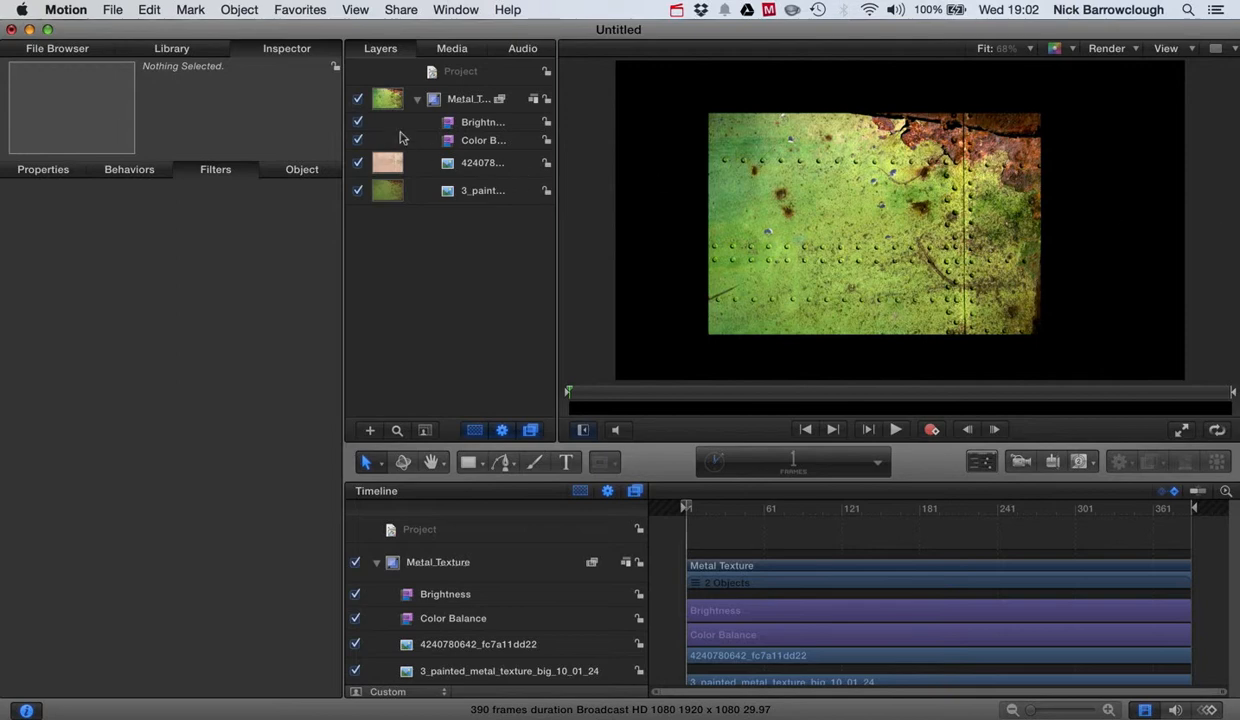
# Step: Turn off Color Balance and toggle Brightness off and on to compare the look
pyautogui.click(356, 140)
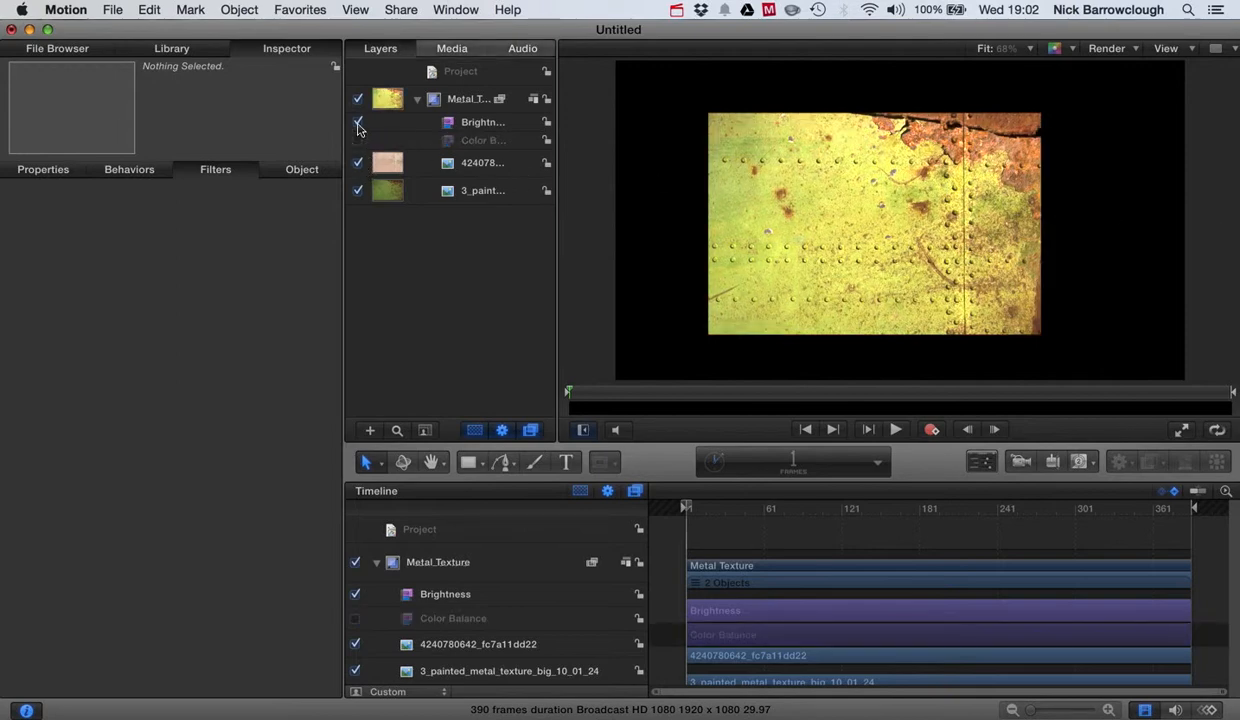
pyautogui.click(356, 122)
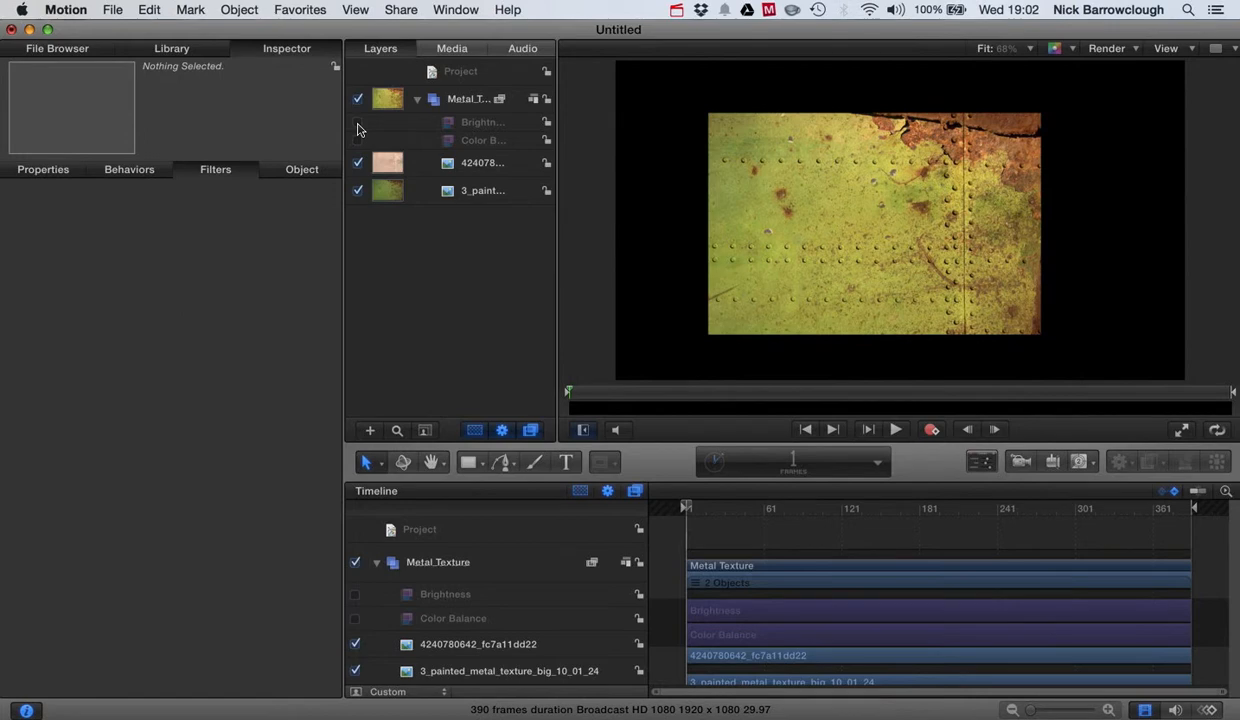
pyautogui.click(356, 122)
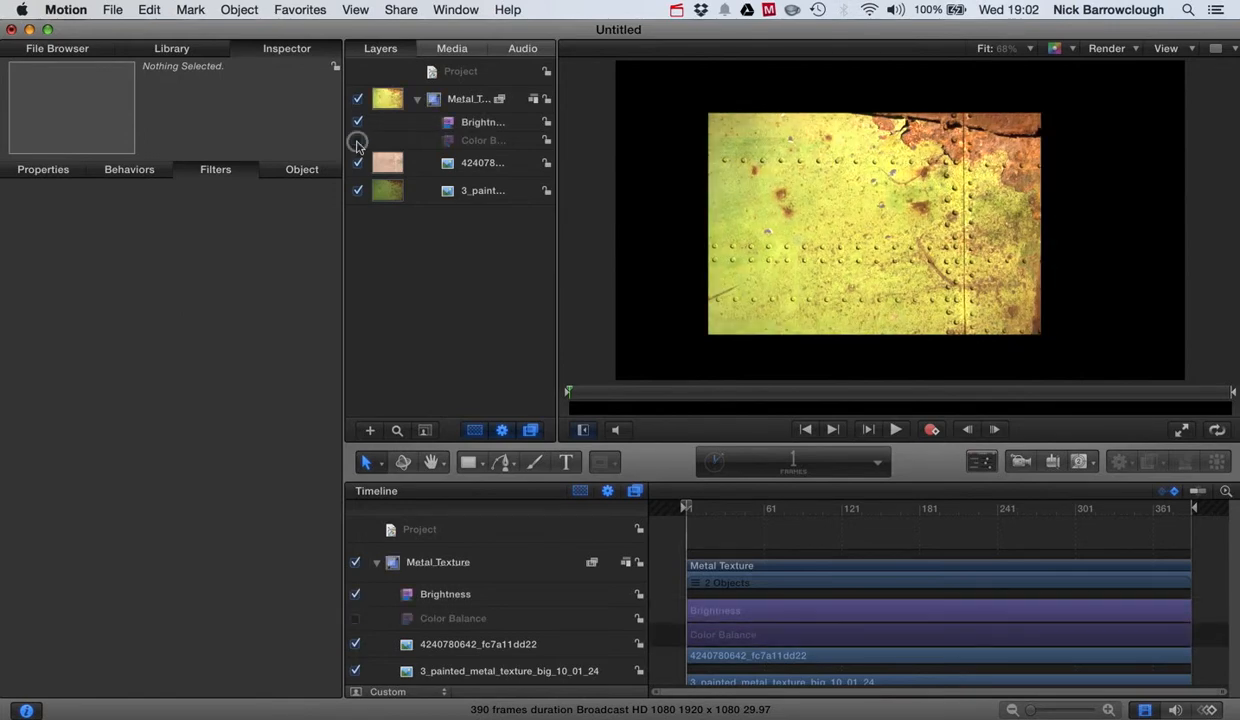
pyautogui.click(356, 122)
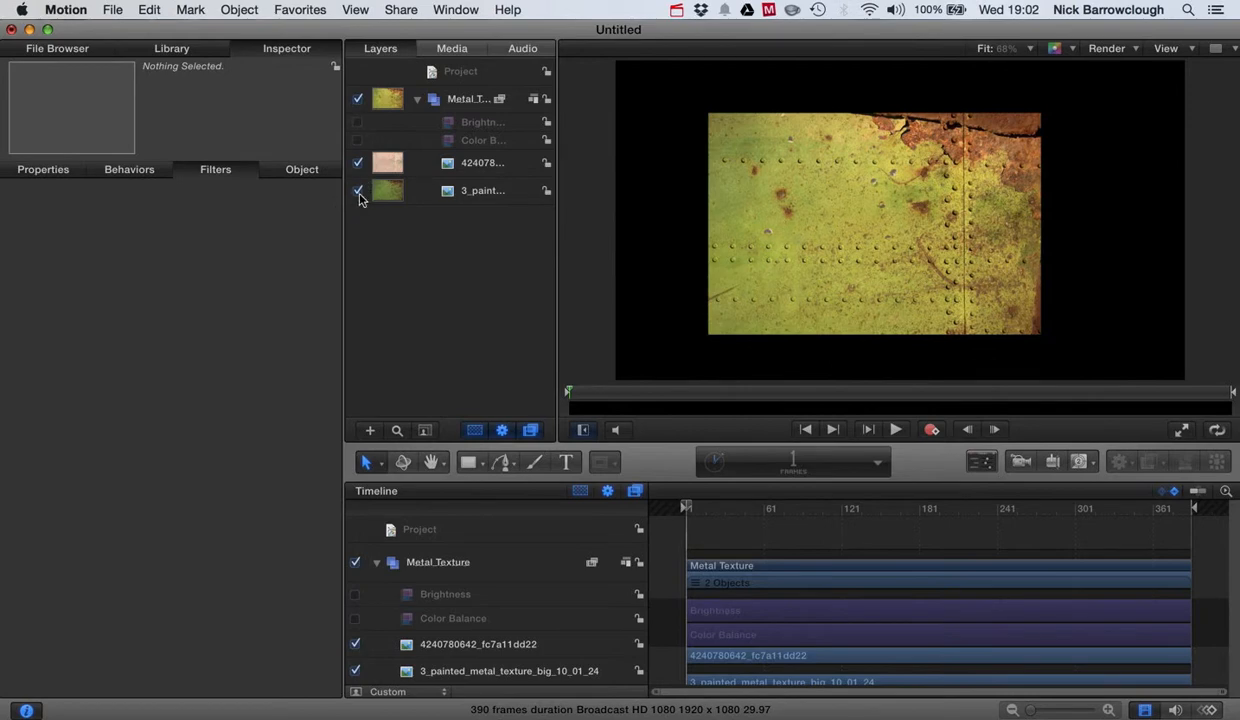
# Step: Hide and reshow the painted texture, then review the riveted layer's blend and Brightness settings
pyautogui.click(356, 192)
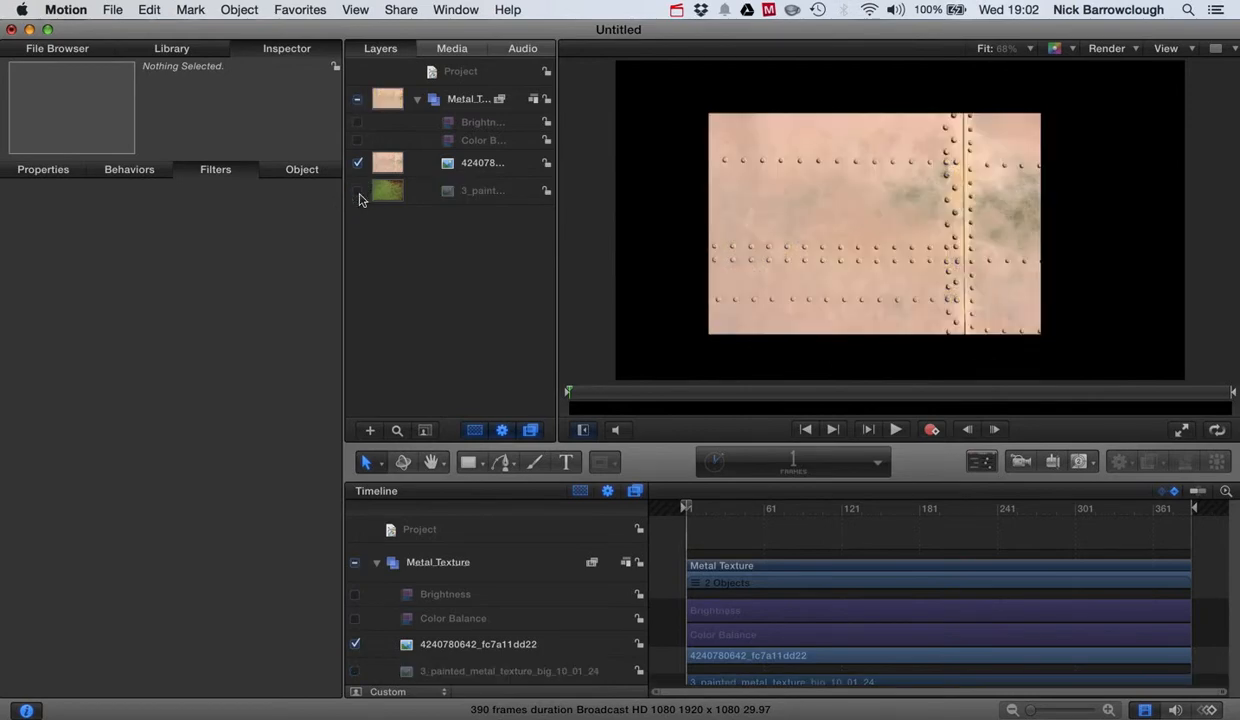
pyautogui.click(356, 190)
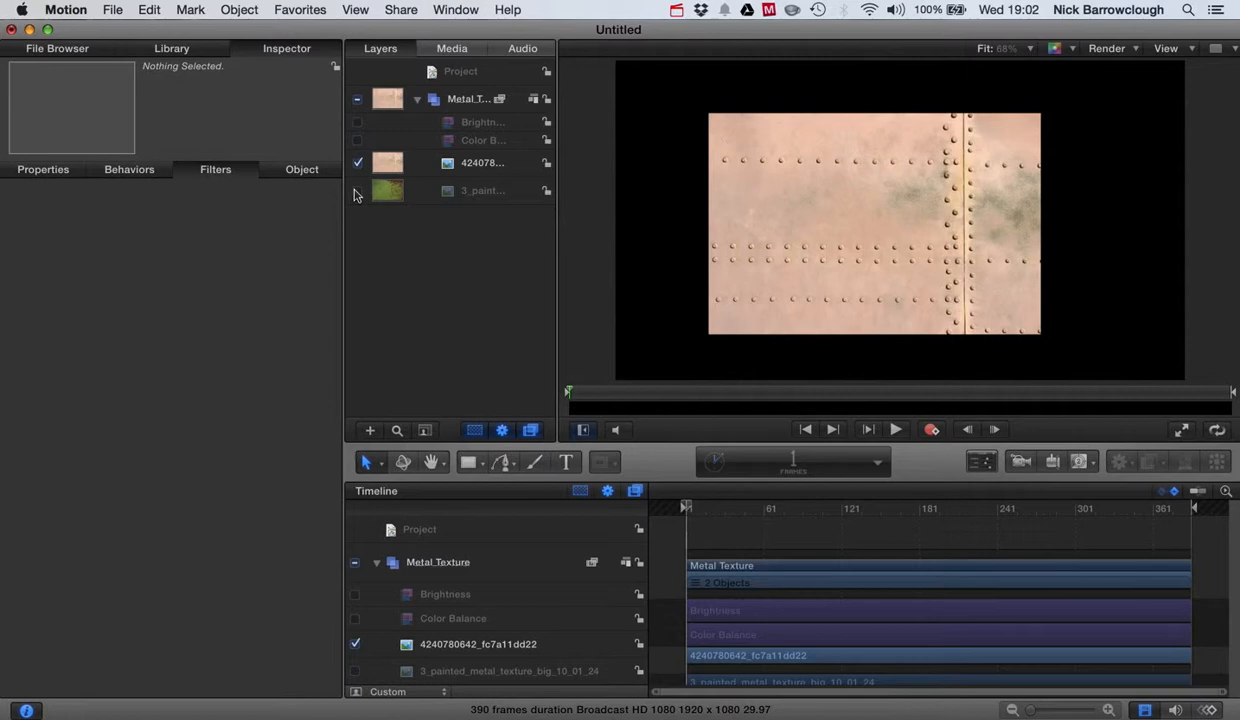
pyautogui.click(356, 190)
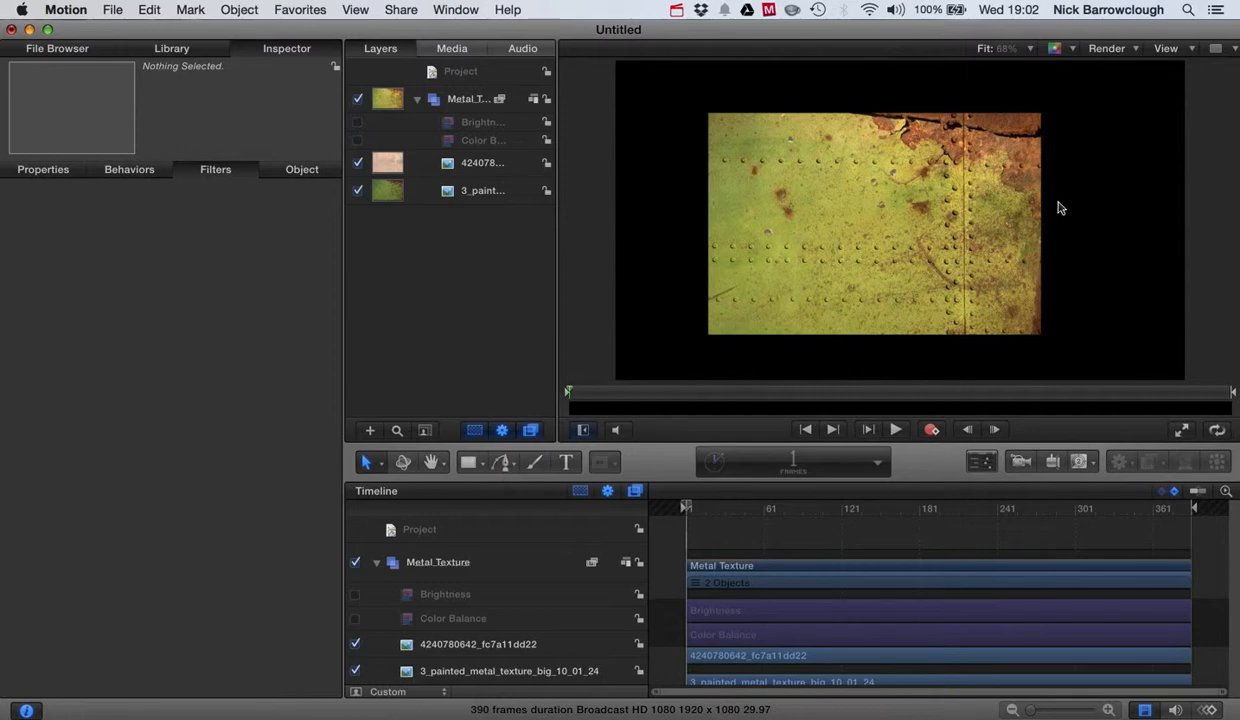
pyautogui.moveTo(1068, 218)
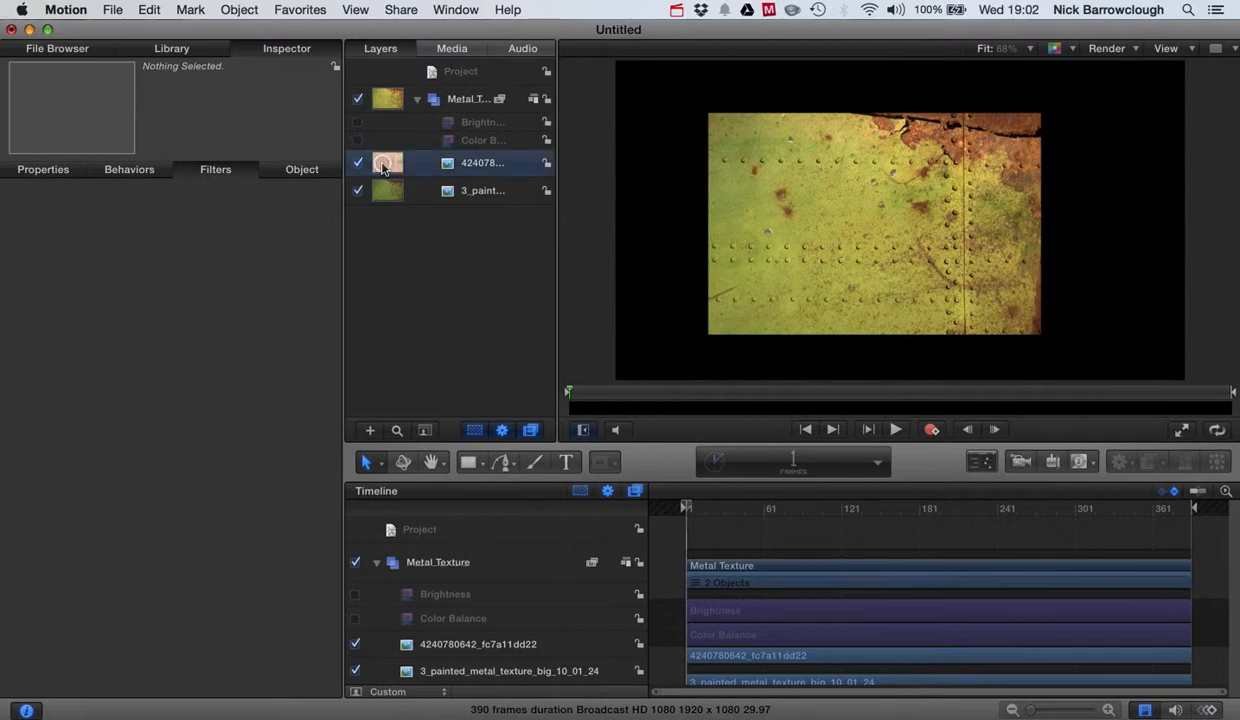
pyautogui.click(484, 162)
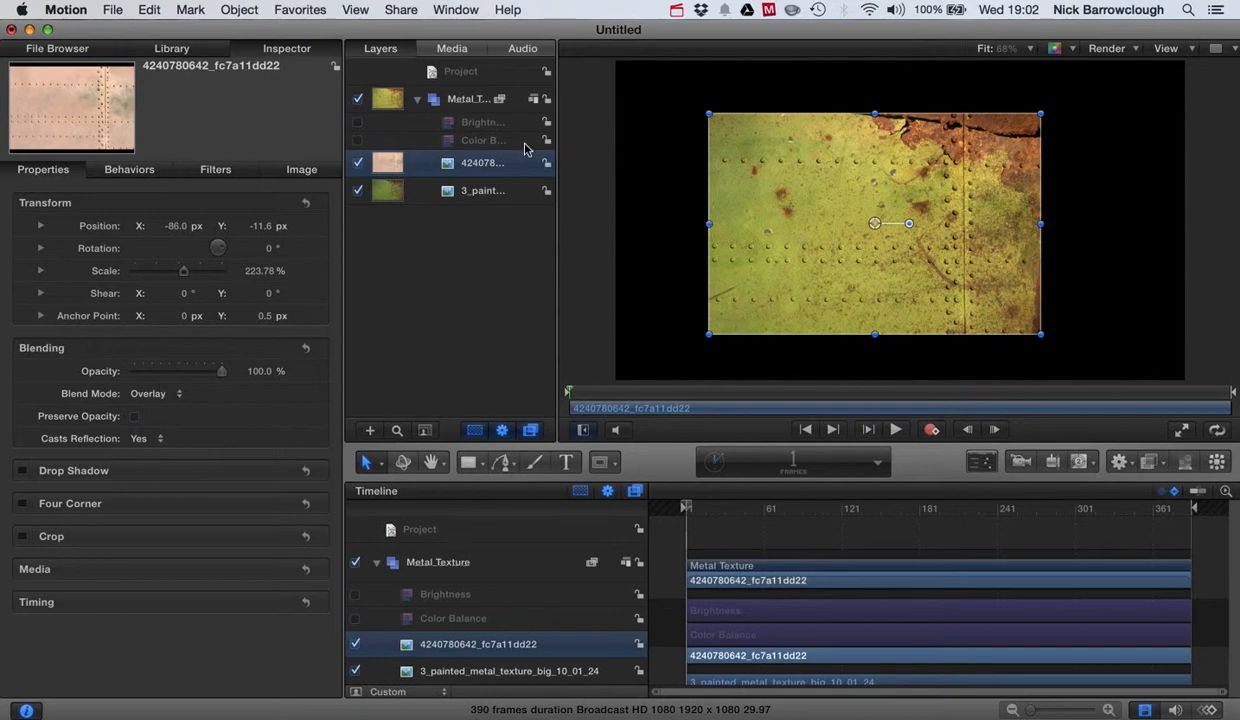
pyautogui.moveTo(460, 144)
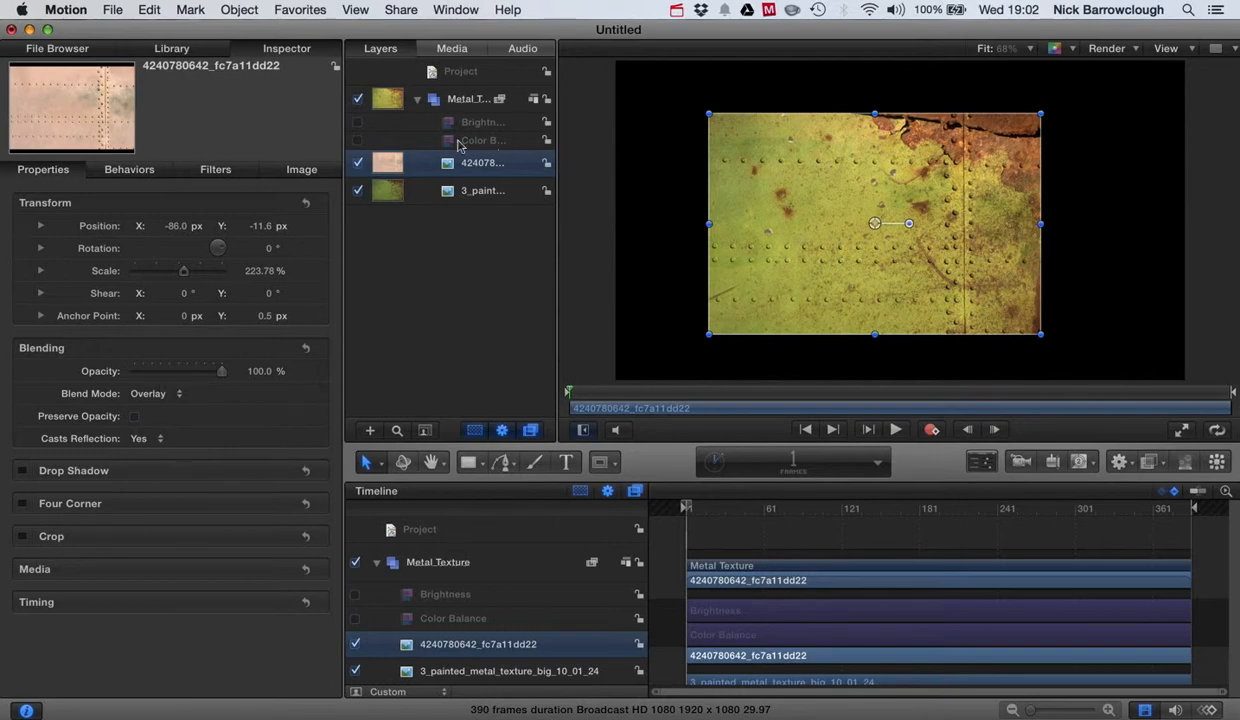
pyautogui.click(484, 122)
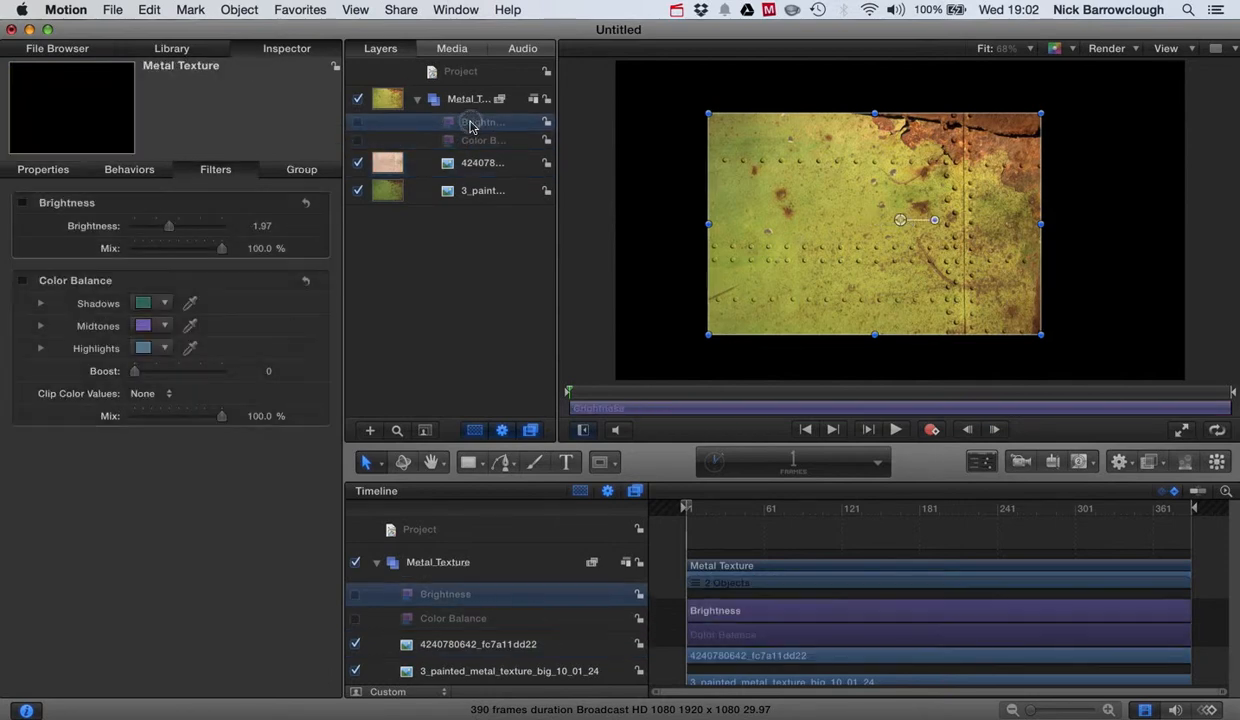